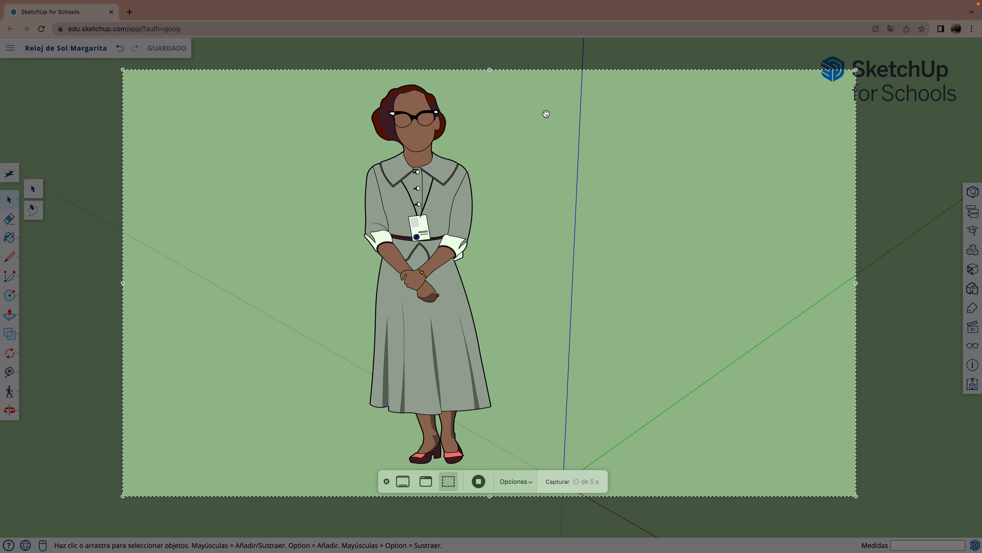
pyautogui.moveTo(579, 146)
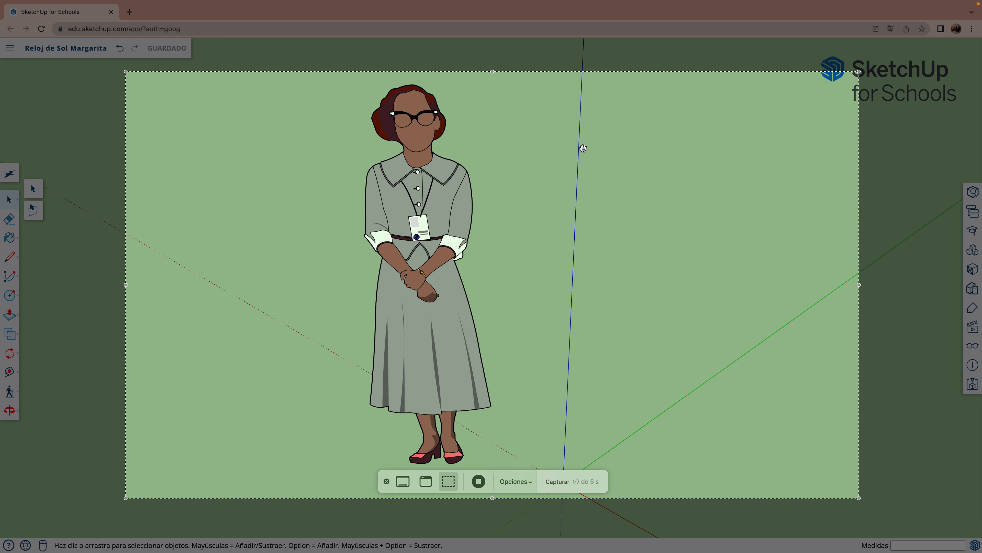
pyautogui.moveTo(606, 182)
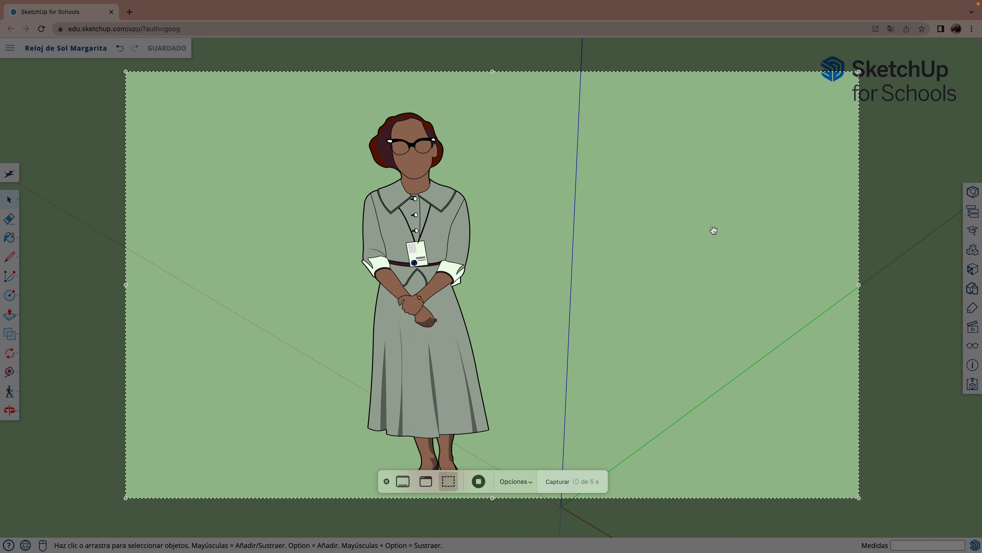
pyautogui.moveTo(904, 374)
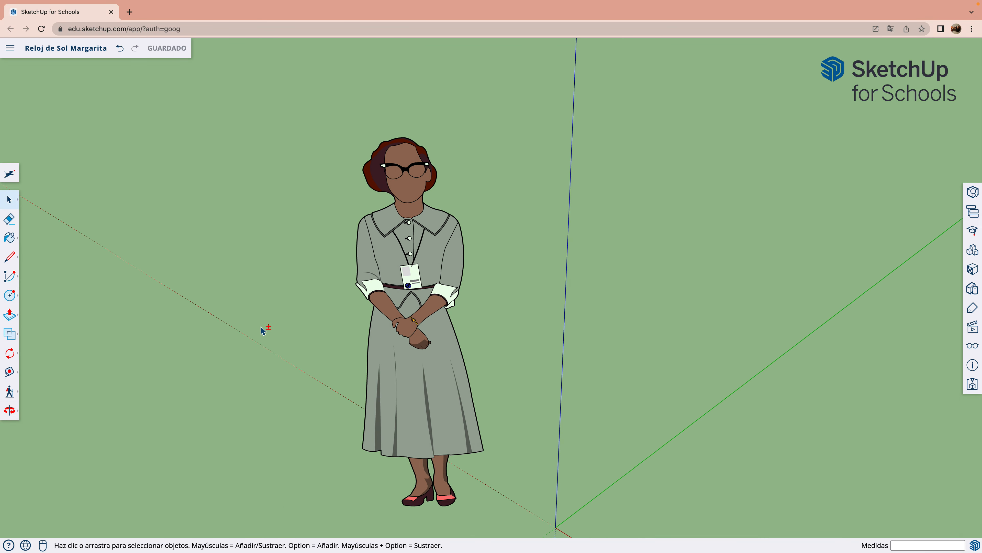
# Step: Zoom far out so the figure is small and the ground around the origin is open
pyautogui.click(516, 481)
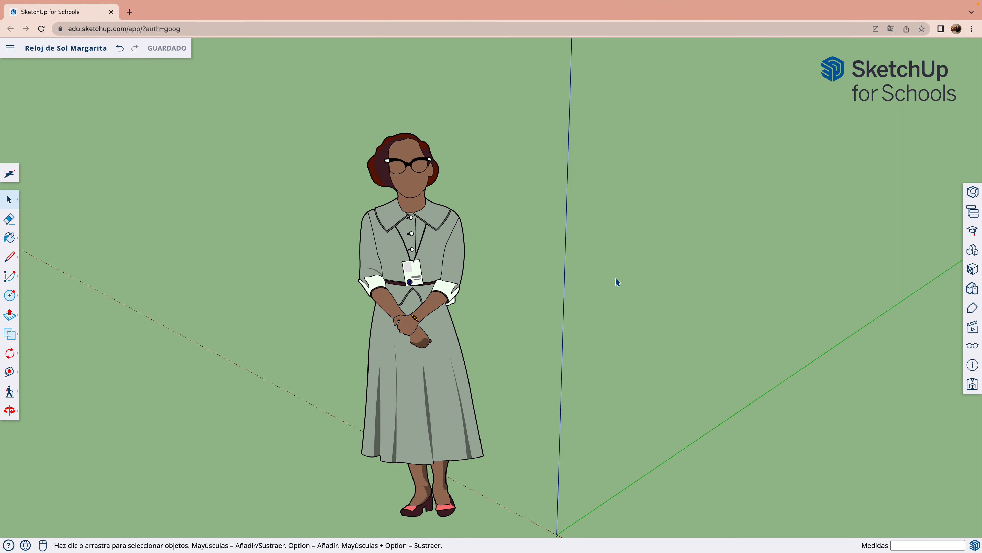
pyautogui.moveTo(391, 522)
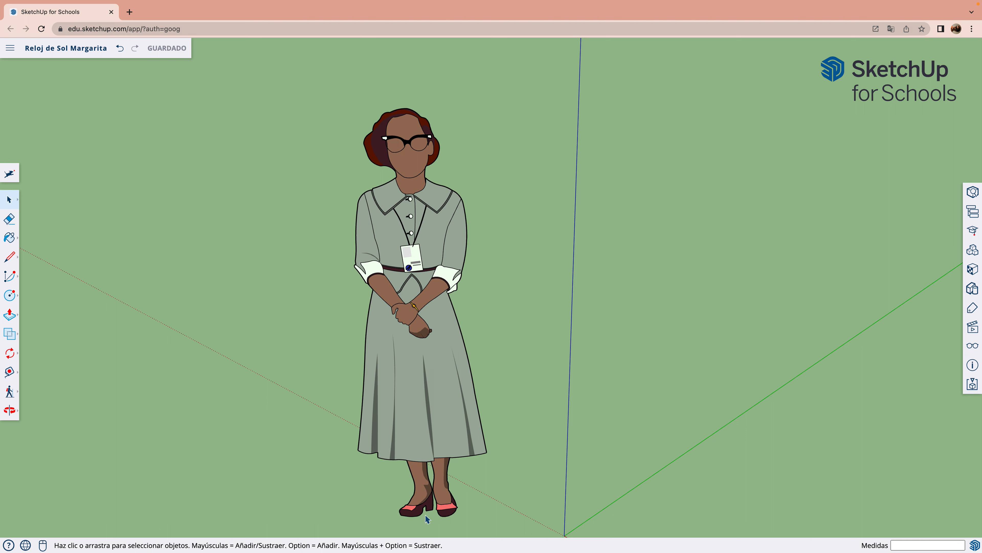
pyautogui.moveTo(768, 197)
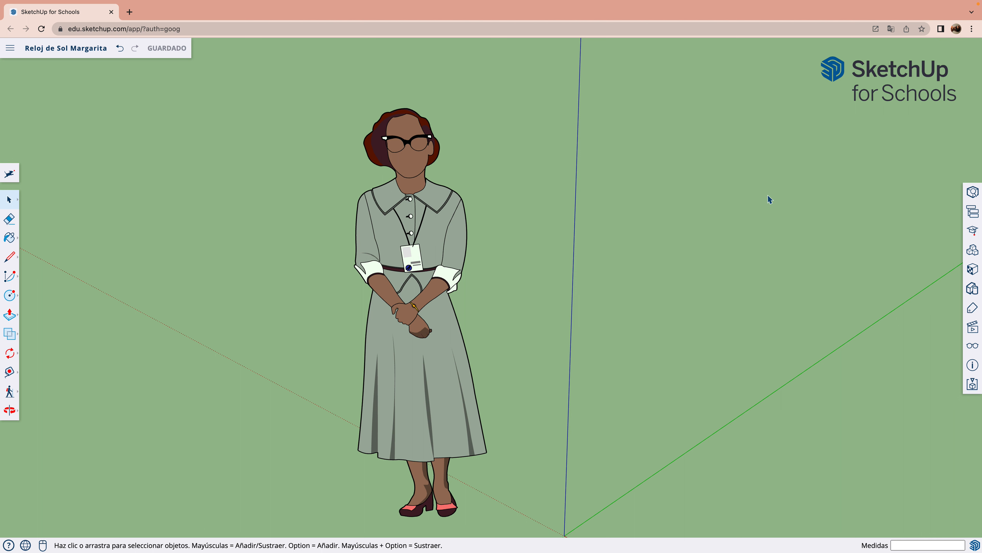
pyautogui.moveTo(760, 243)
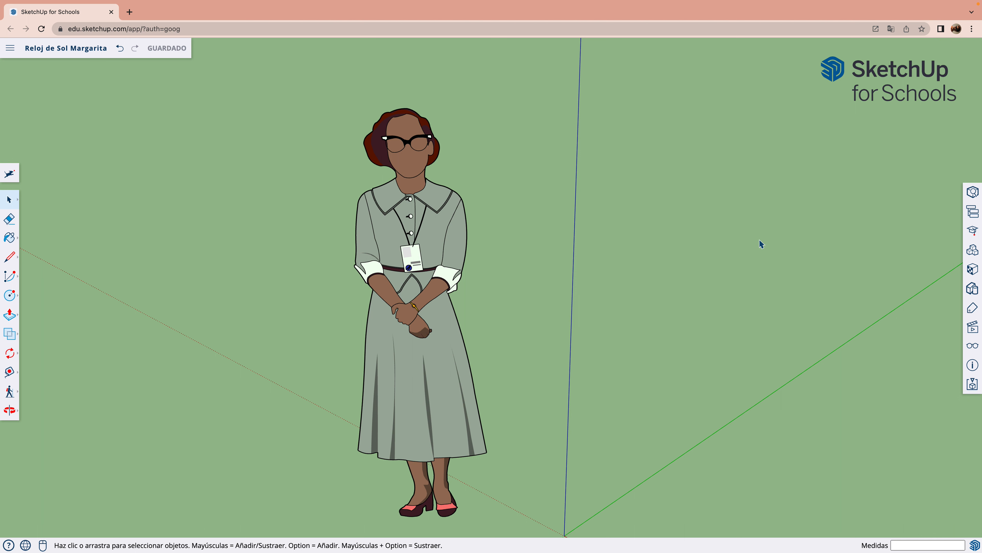
pyautogui.moveTo(819, 141)
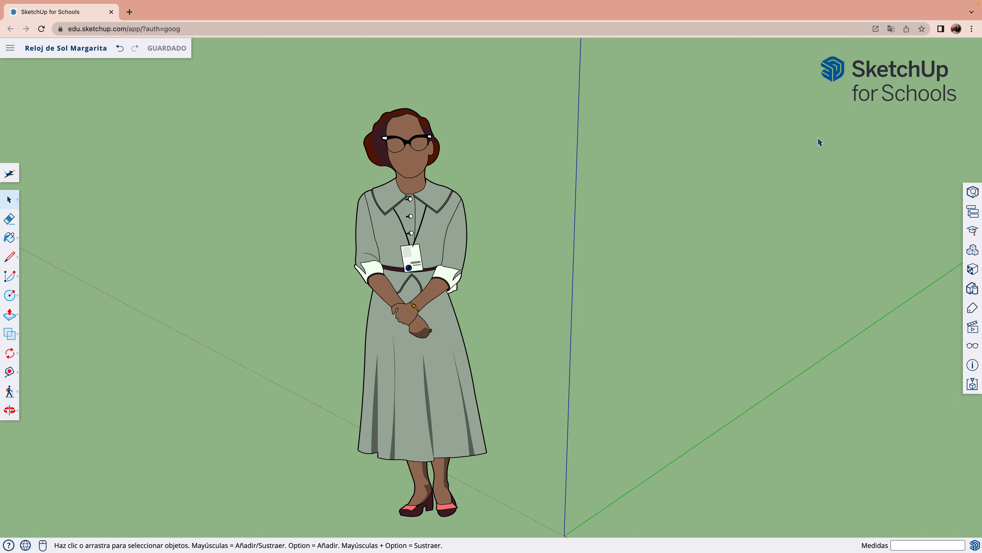
pyautogui.moveTo(731, 234)
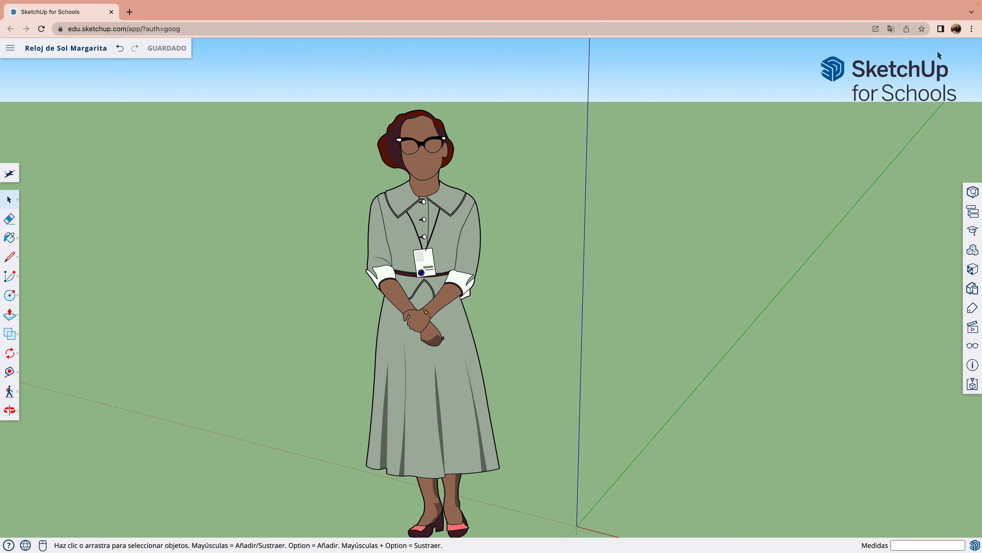
pyautogui.moveTo(824, 118)
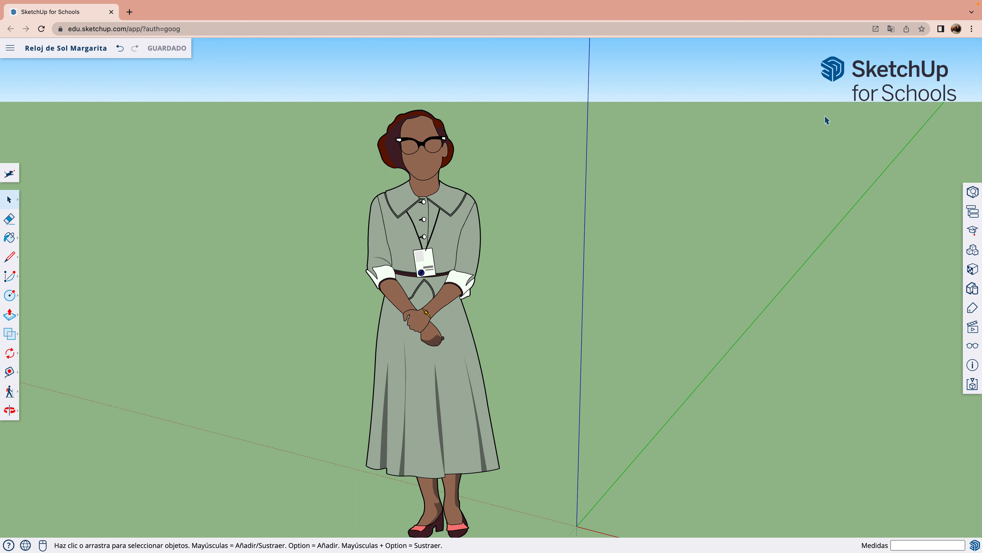
pyautogui.moveTo(755, 143)
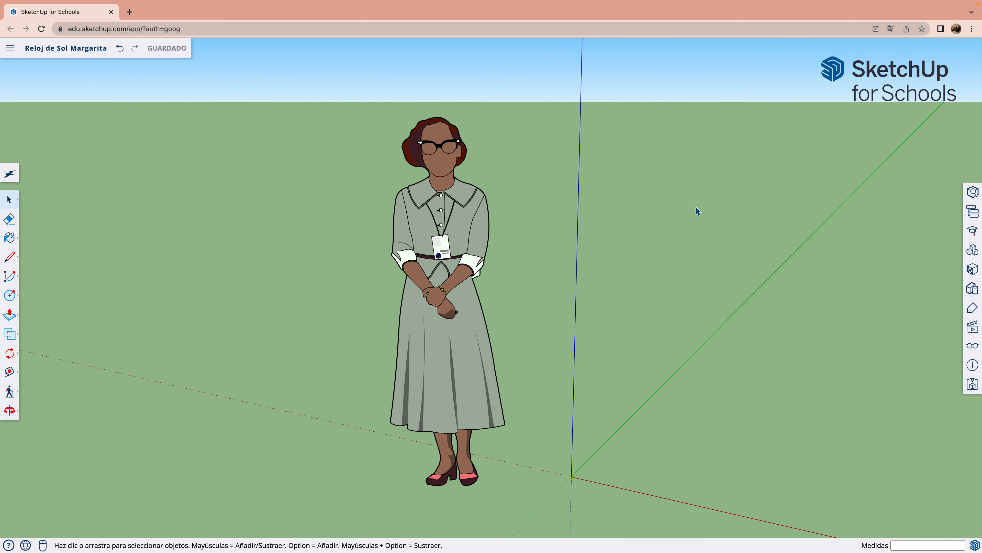
pyautogui.moveTo(46, 322)
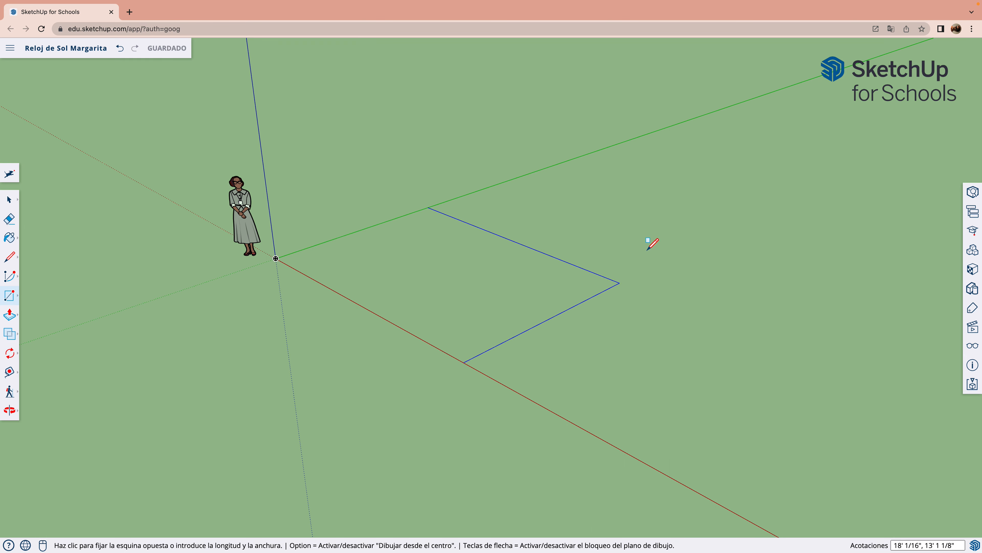
pyautogui.moveTo(690, 244)
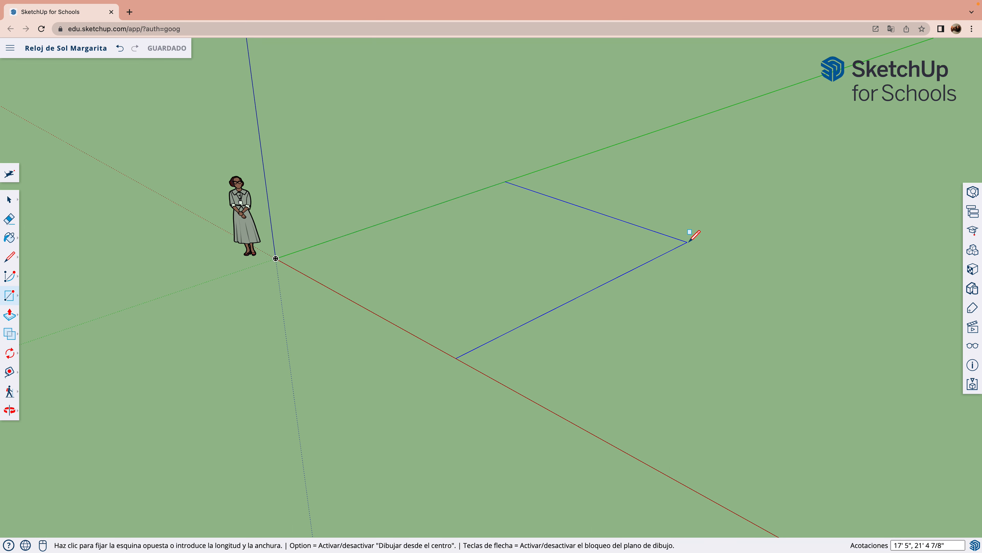
# Step: Draw a rectangle from the origin and pull it up into a thin slab
pyautogui.click(690, 243)
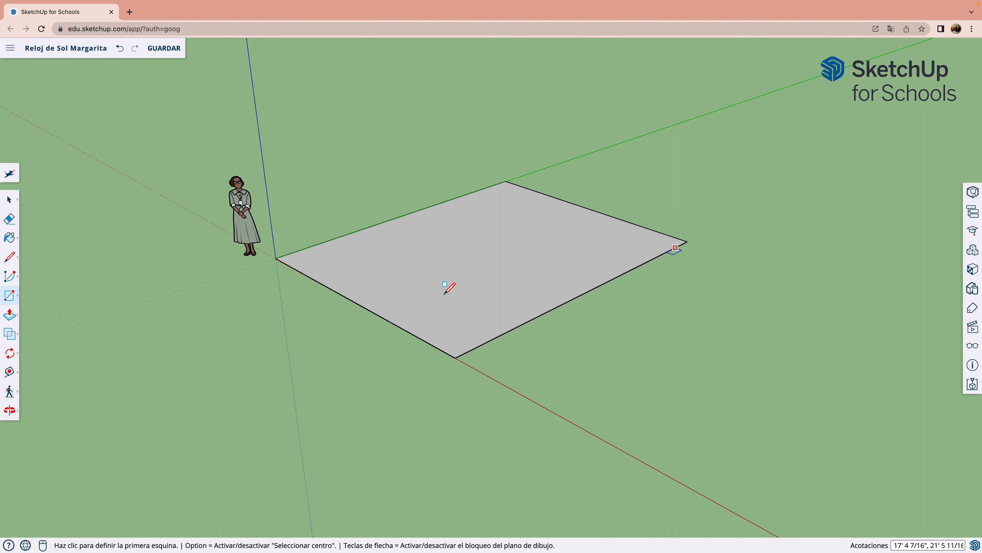
pyautogui.click(10, 314)
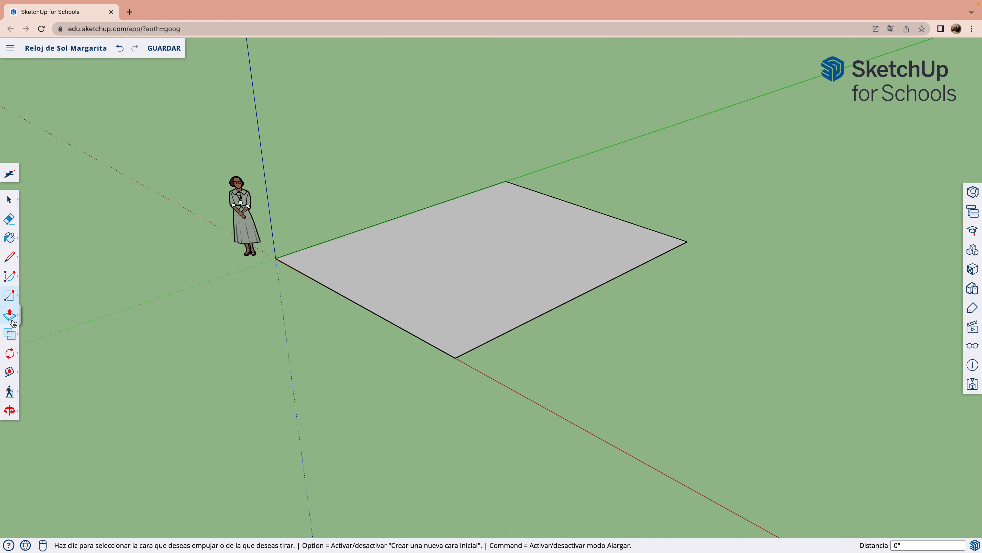
pyautogui.click(10, 314)
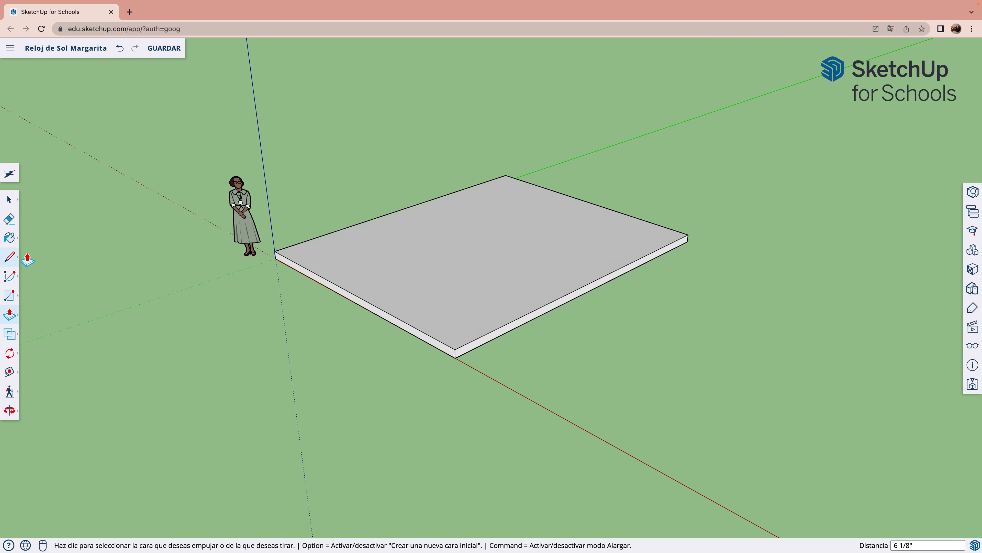
# Step: Draw a line between the midpoints of the slab's long edges, splitting the top face
pyautogui.click(8, 257)
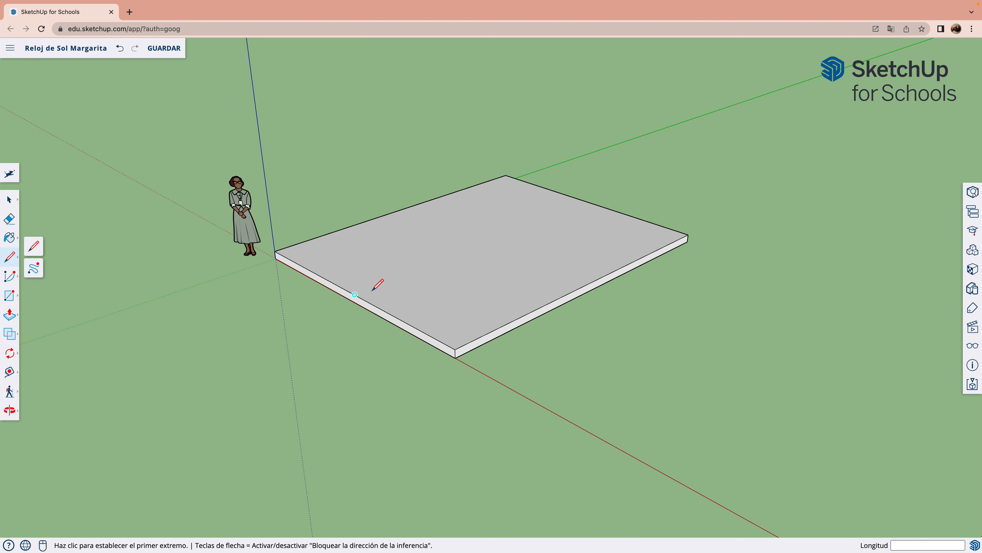
pyautogui.click(354, 295)
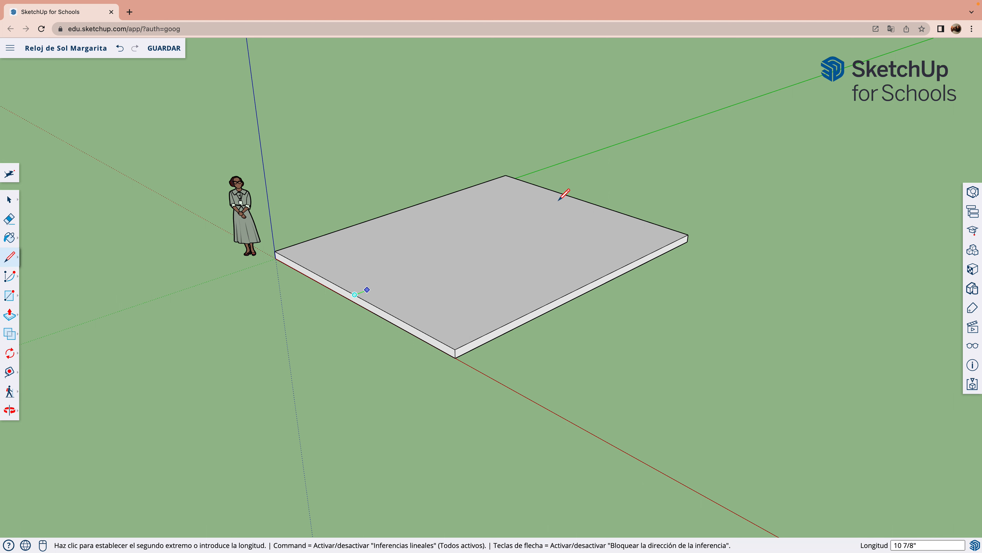
pyautogui.click(577, 199)
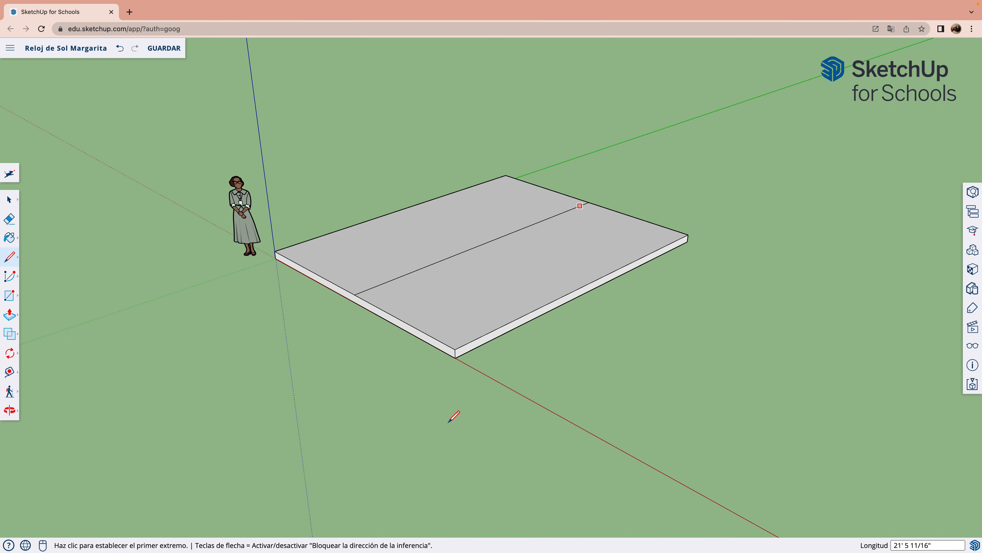
pyautogui.moveTo(133, 305)
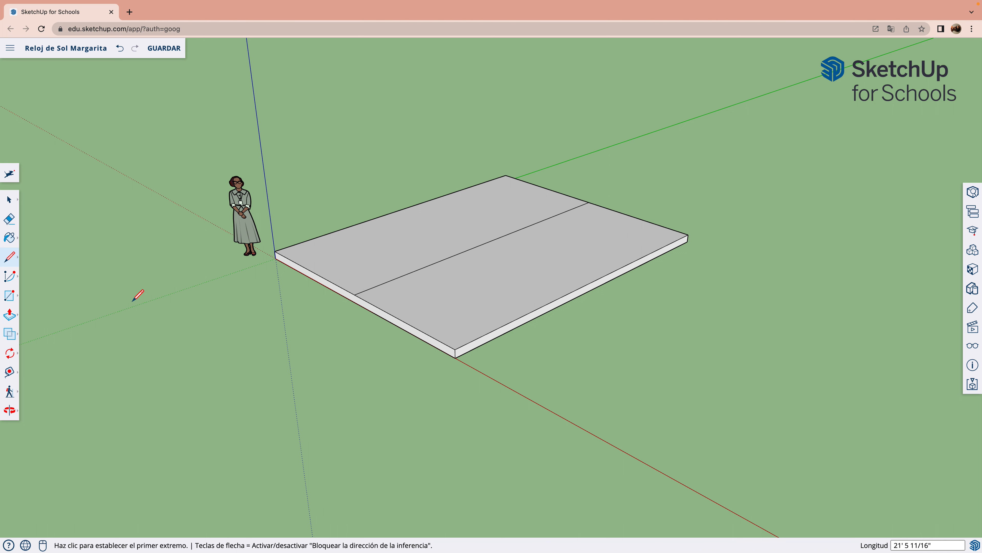
# Step: Draw a large circle centred on the middle line, reaching across the slab's top face
pyautogui.click(9, 294)
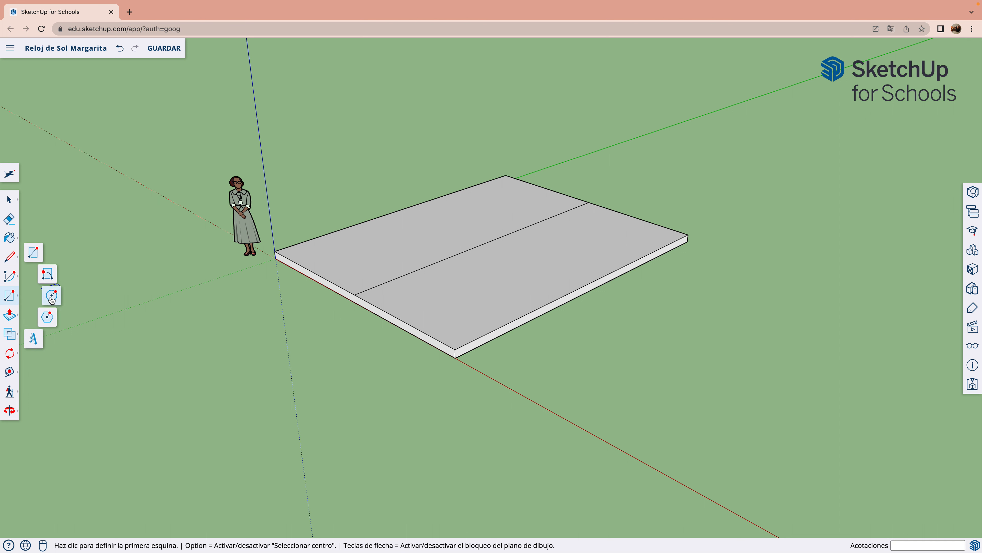
pyautogui.click(52, 295)
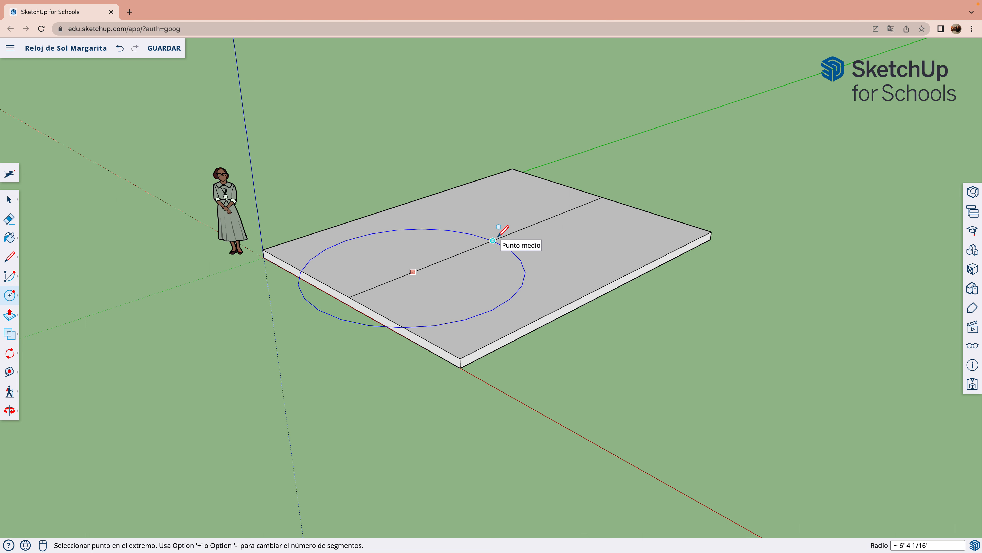
pyautogui.click(493, 242)
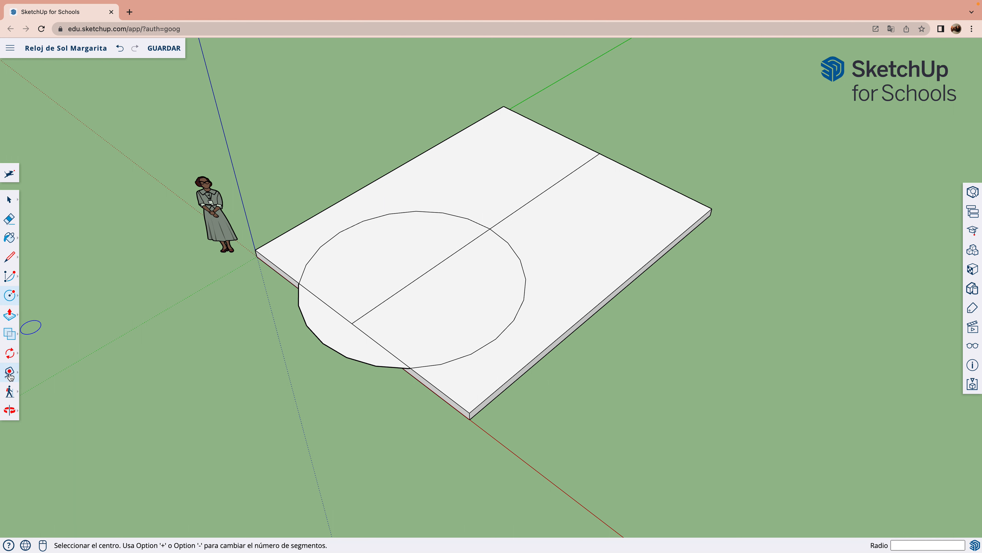
pyautogui.click(9, 219)
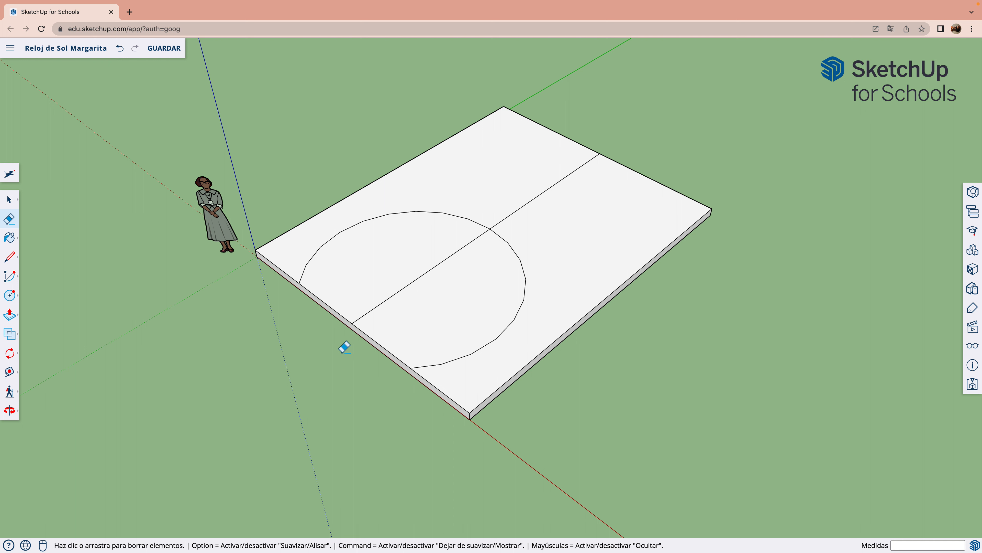
pyautogui.moveTo(111, 318)
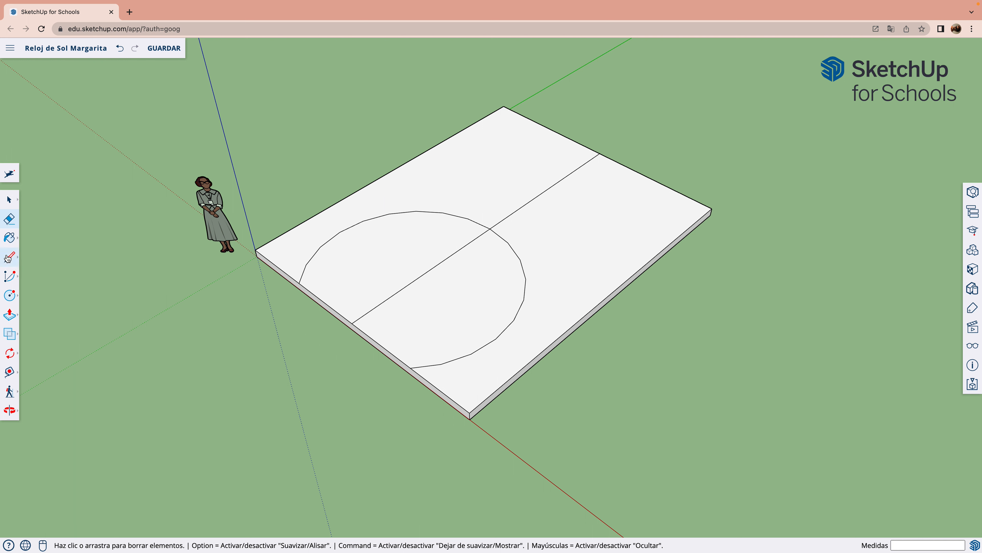
pyautogui.click(10, 256)
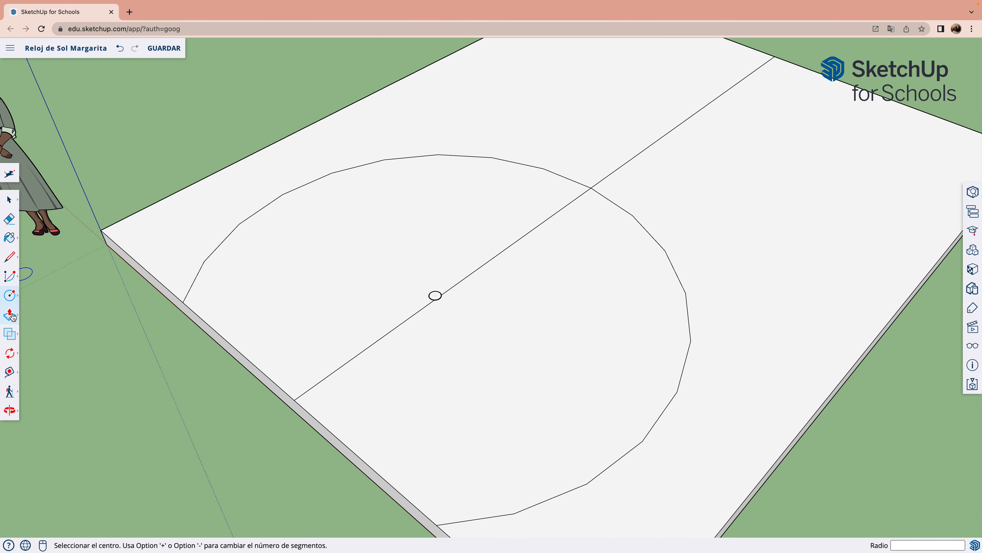
# Step: Draw a small circle at the dial centre and pull it up into a tall thin pole
pyautogui.click(10, 314)
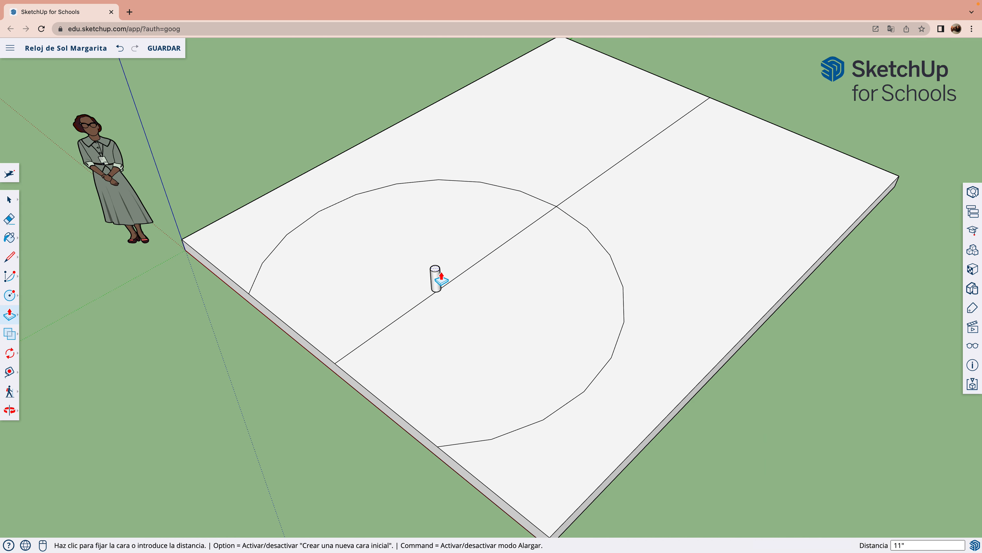
pyautogui.moveTo(440, 275); pyautogui.dragTo(432, 104)
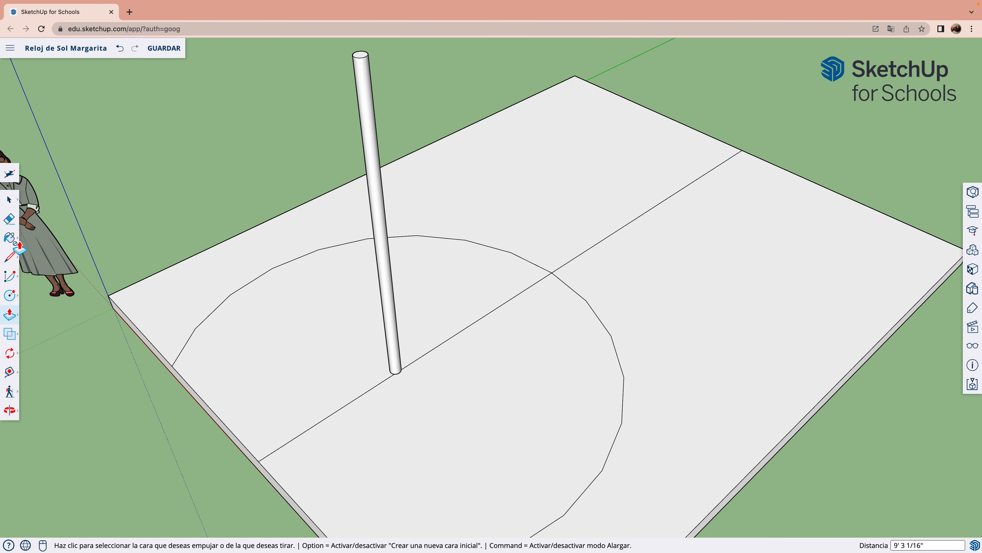
# Step: Paint the vertical gnomon rod with the yellow-orange material
pyautogui.click(8, 236)
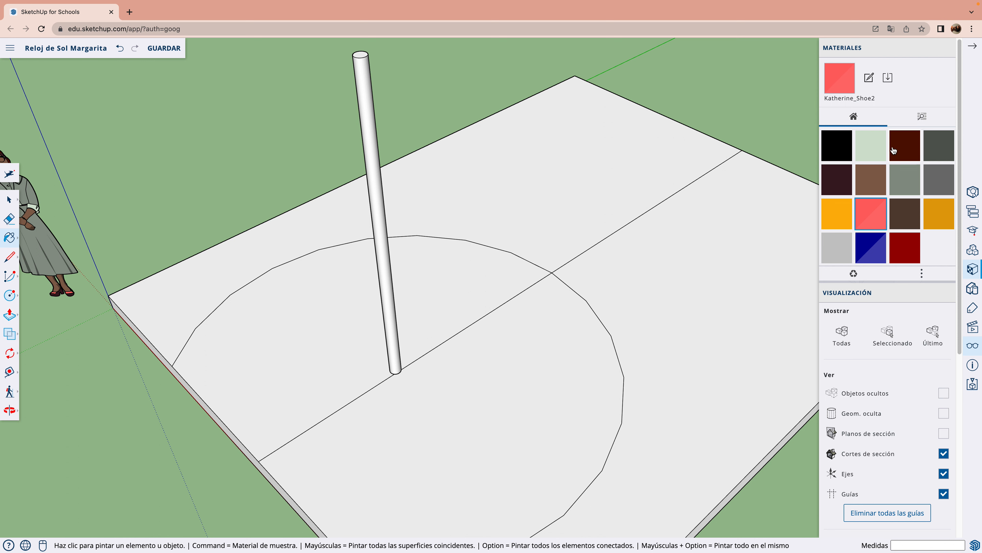
pyautogui.moveTo(833, 214)
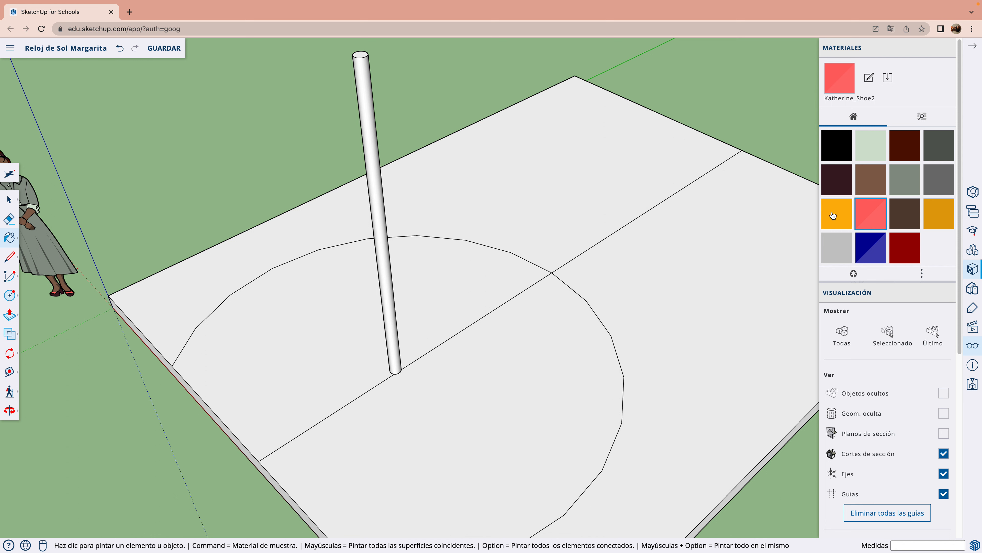
pyautogui.click(836, 214)
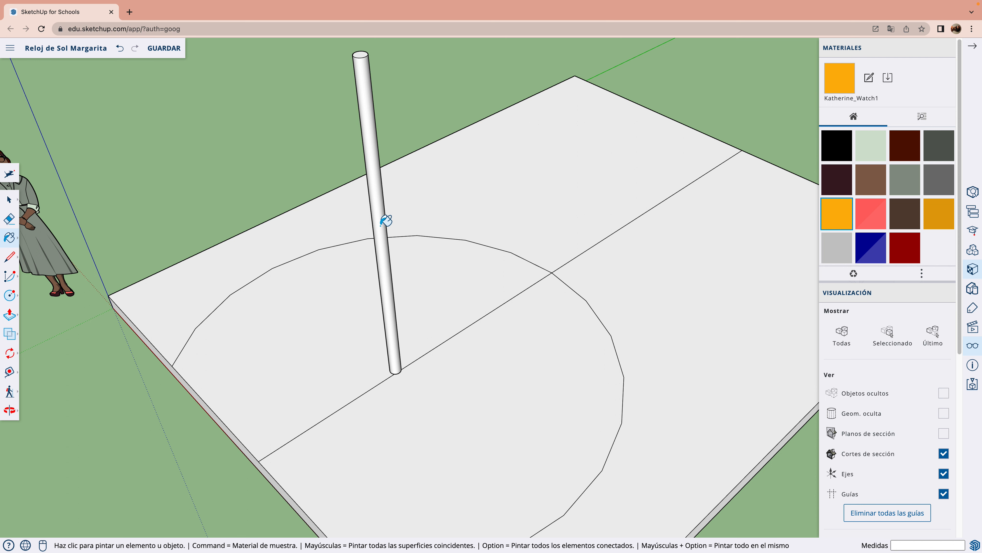
pyautogui.click(380, 227)
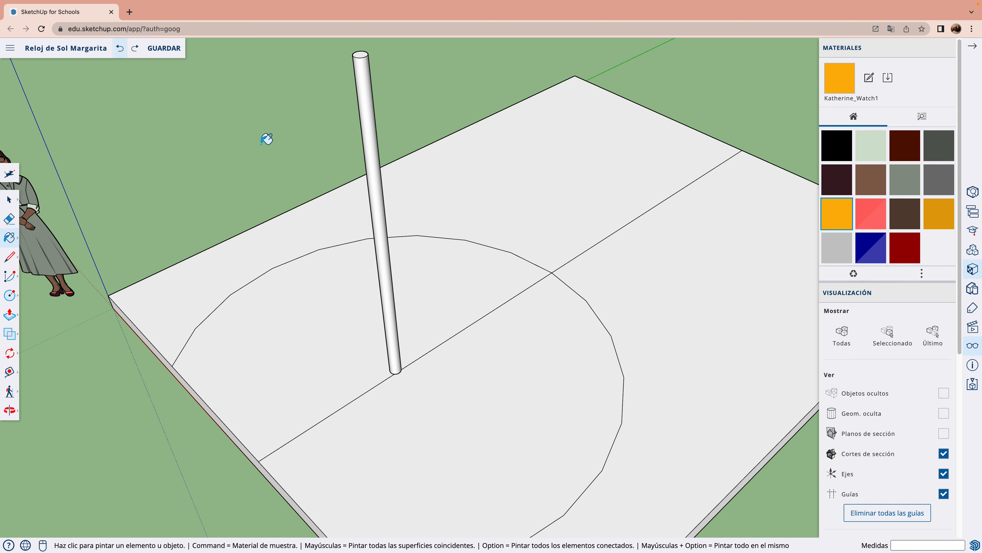
pyautogui.click(361, 57)
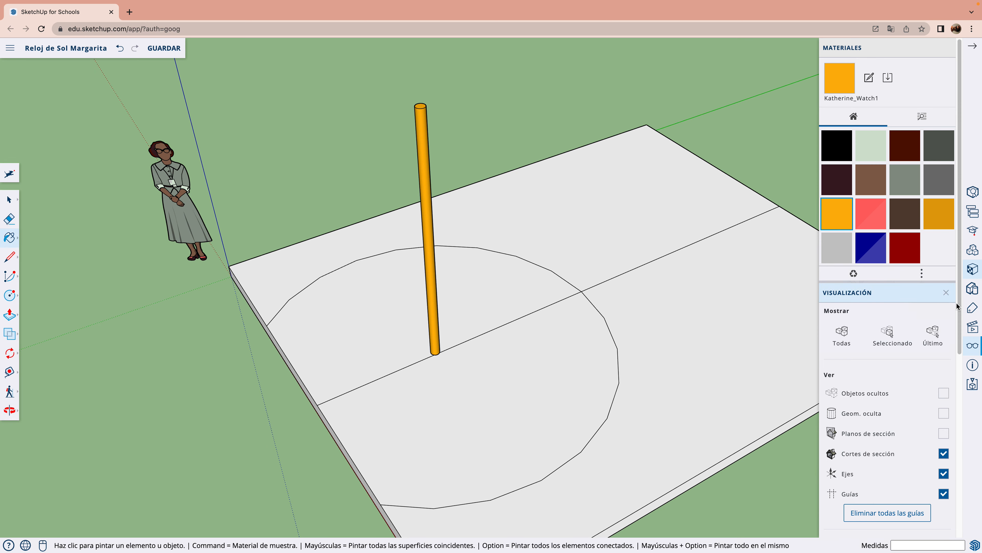
# Step: Turn on Shadows in the Display panel
pyautogui.scroll(-3)
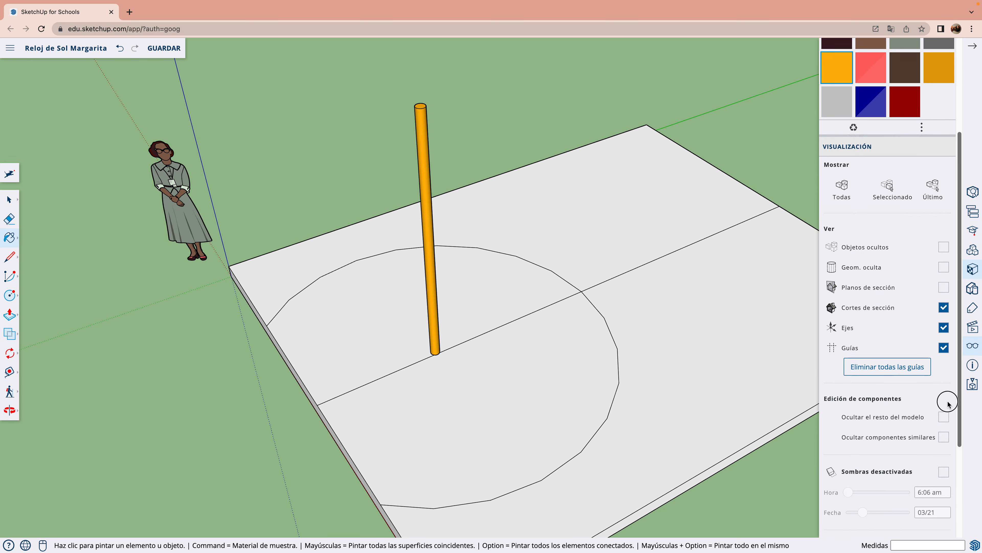
pyautogui.scroll(-3)
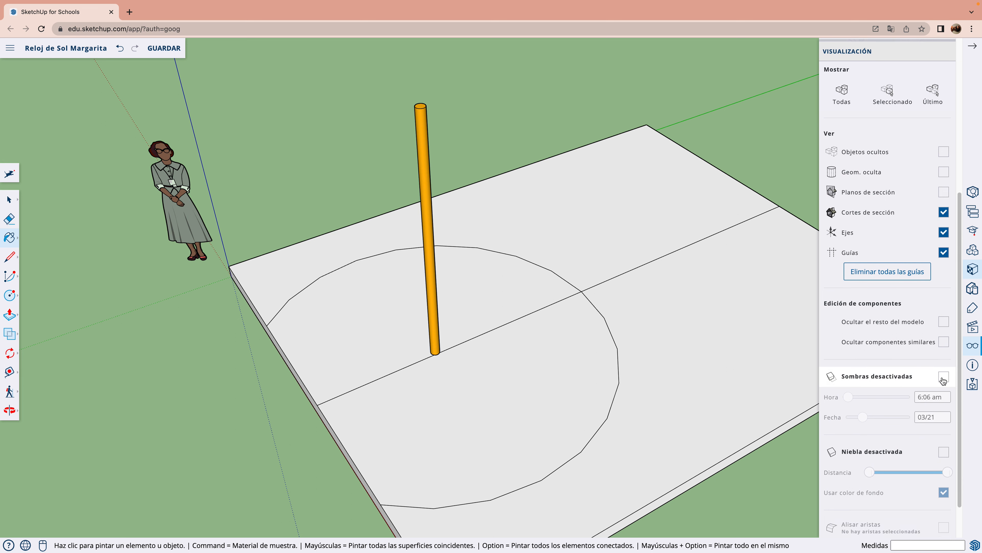
pyautogui.click(943, 376)
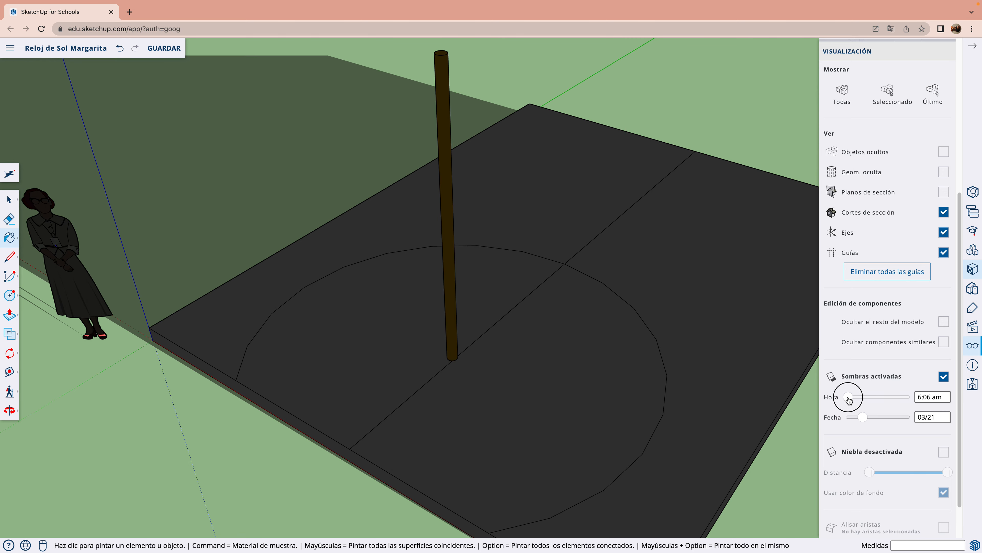
# Step: Sweep the sun time from dawn through the afternoon to the 6 pm sunset
pyautogui.moveTo(850, 397); pyautogui.dragTo(852, 397)
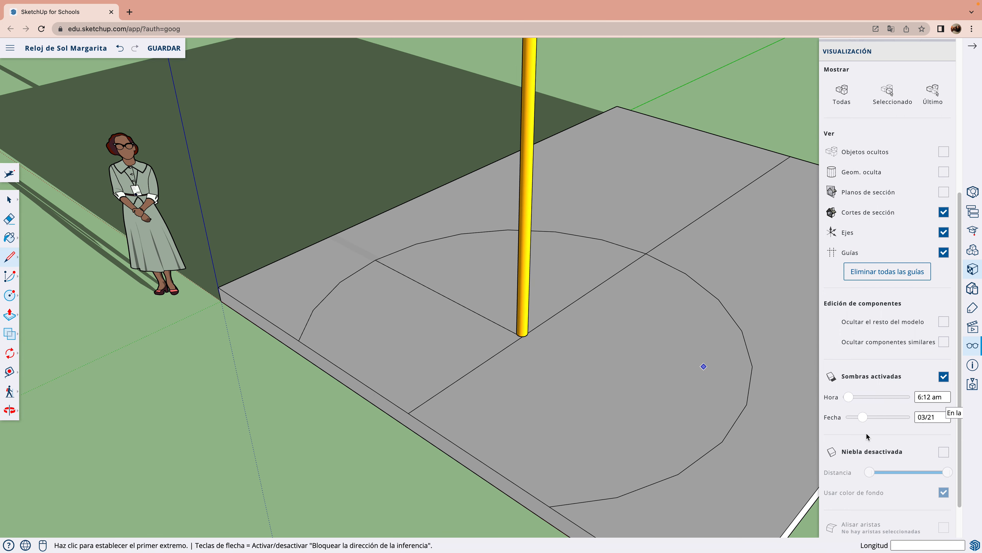
pyautogui.moveTo(847, 397); pyautogui.dragTo(852, 396)
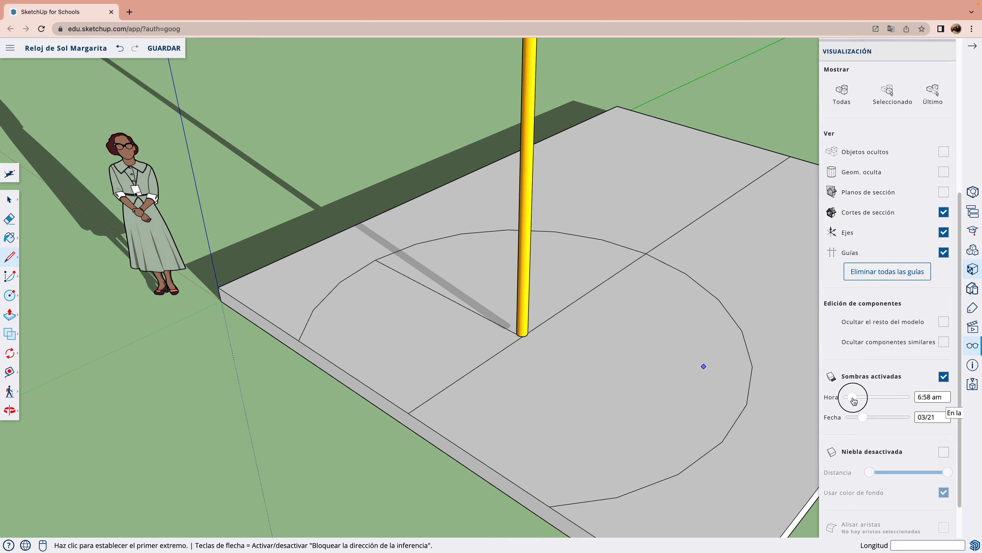
pyautogui.moveTo(852, 399); pyautogui.dragTo(876, 399)
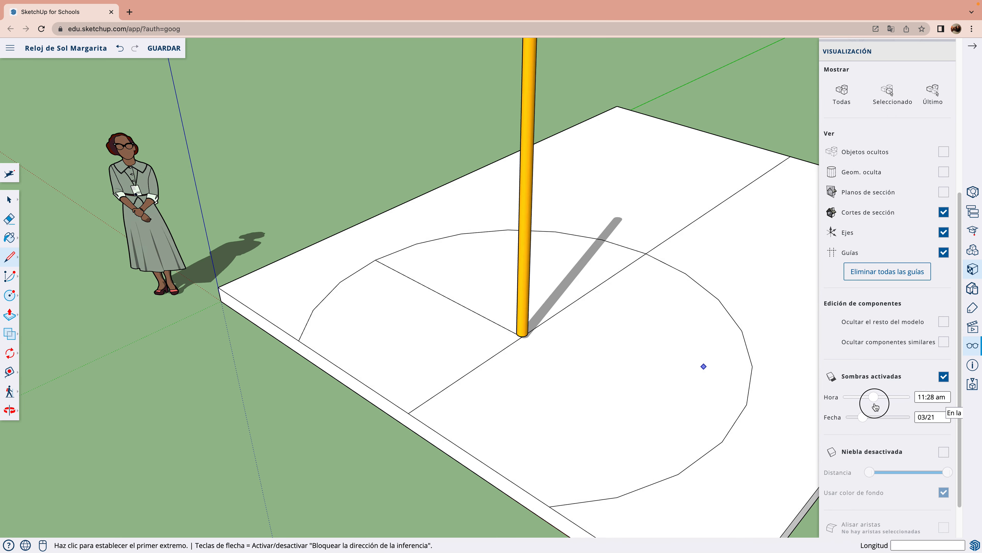
pyautogui.moveTo(875, 400); pyautogui.dragTo(890, 400)
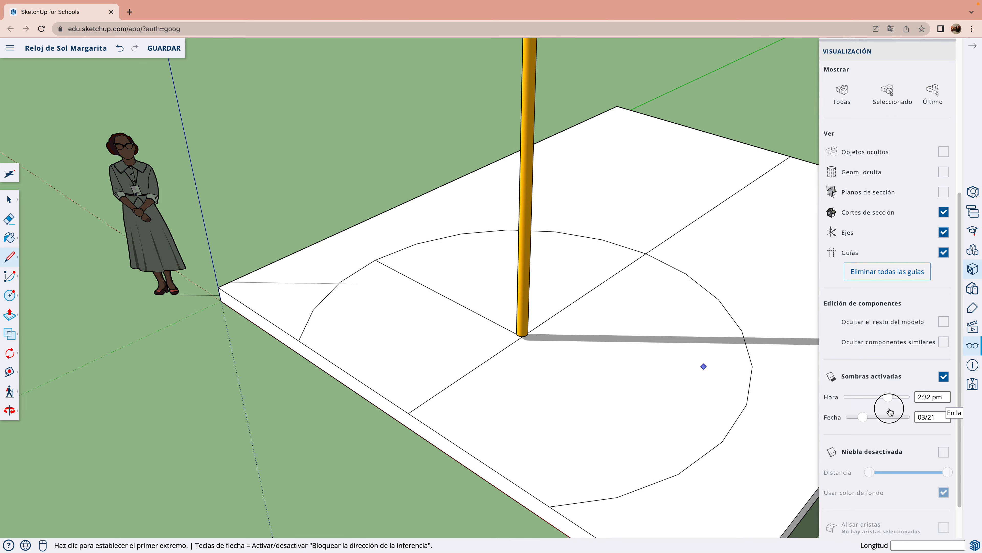
pyautogui.moveTo(890, 397); pyautogui.dragTo(899, 413)
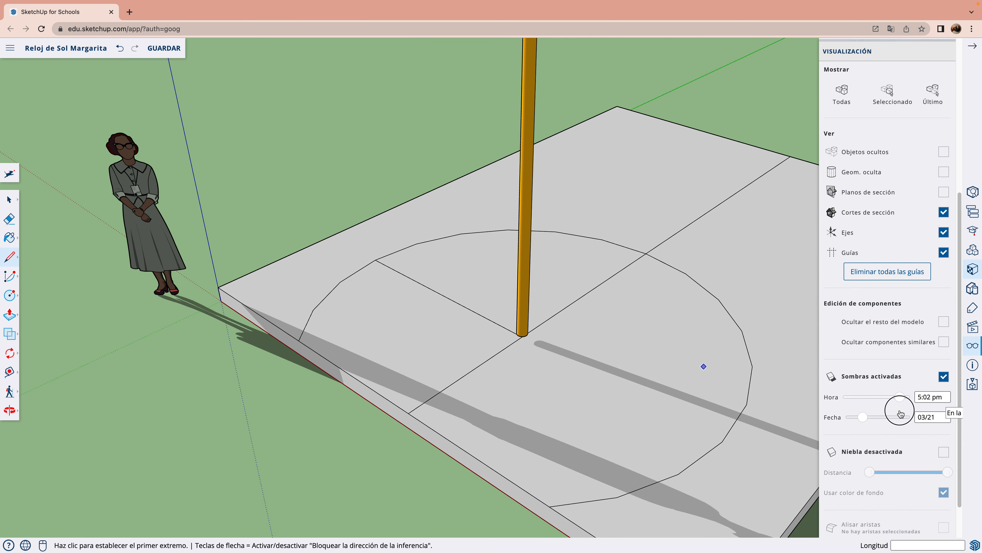
pyautogui.moveTo(897, 406); pyautogui.dragTo(905, 406)
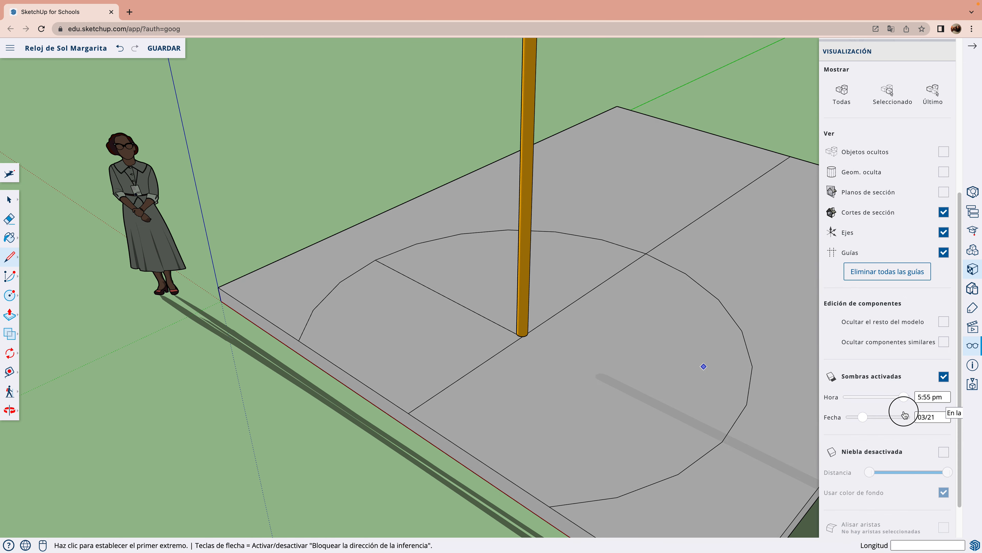
pyautogui.moveTo(902, 396); pyautogui.dragTo(909, 396)
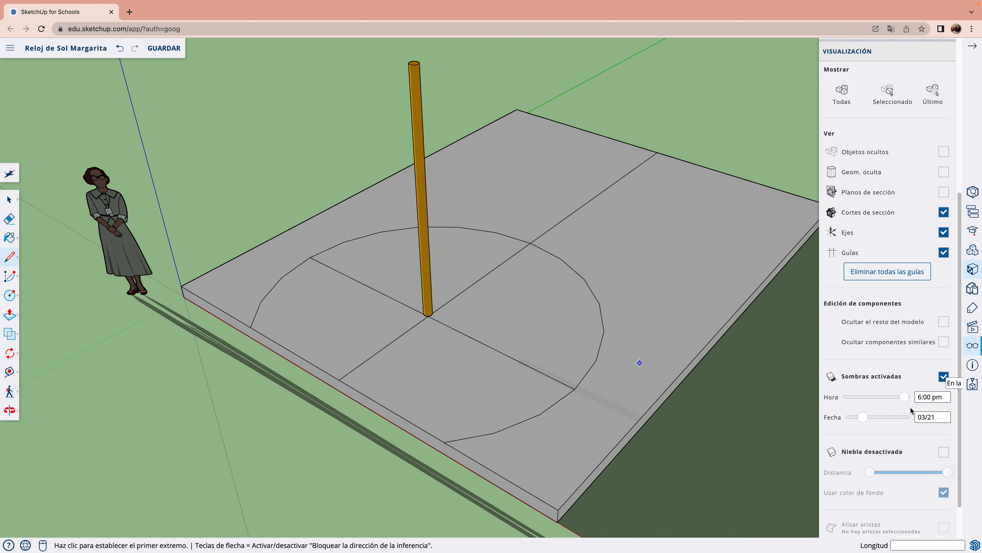
# Step: Bring the sun time back to midday, settling at about 12:08 pm
pyautogui.moveTo(904, 396); pyautogui.dragTo(877, 401)
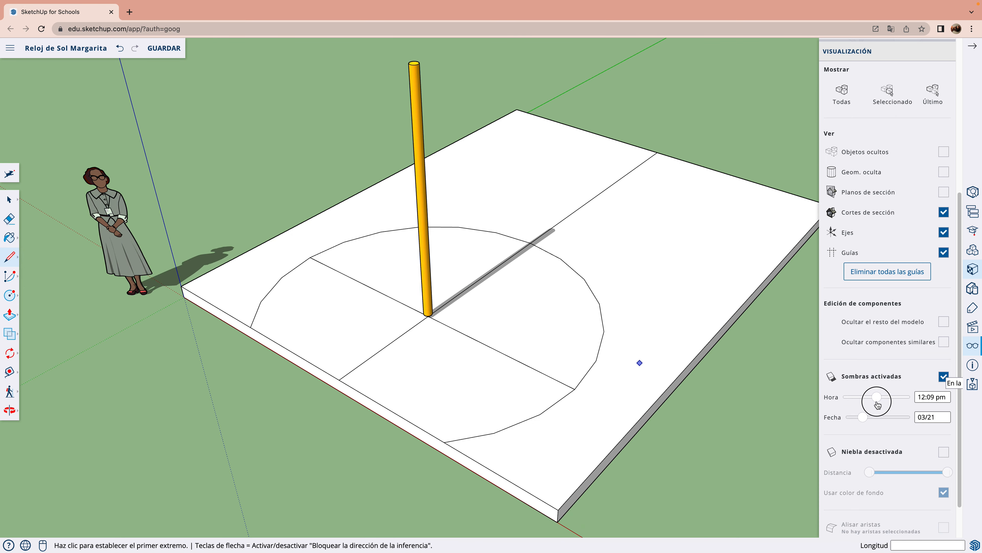
pyautogui.moveTo(875, 401); pyautogui.dragTo(878, 401)
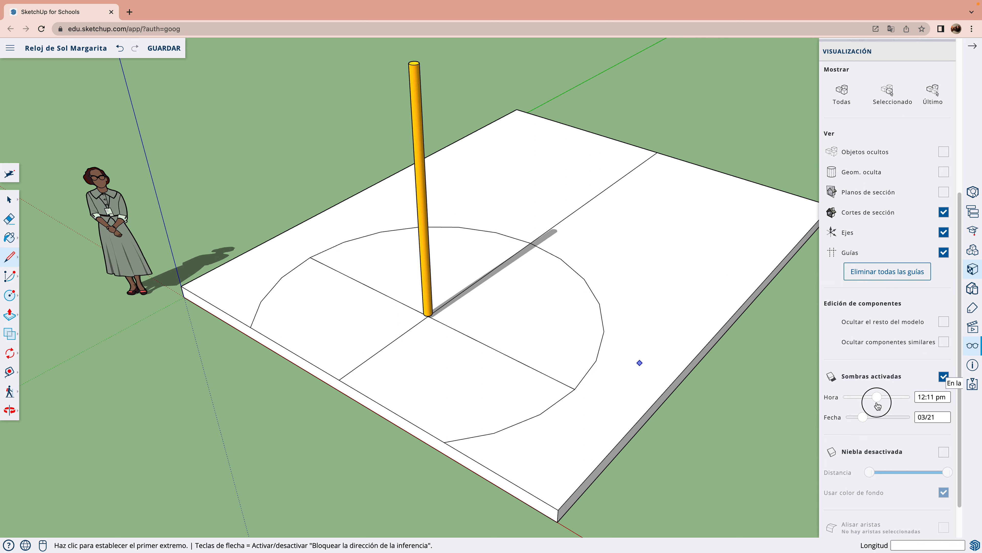
pyautogui.moveTo(877, 397); pyautogui.dragTo(876, 397)
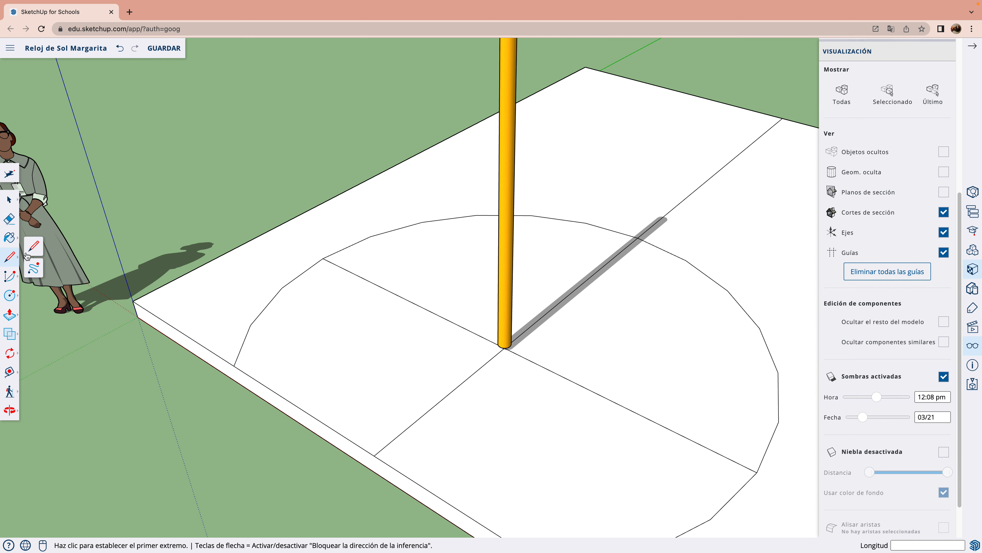
pyautogui.moveTo(633, 361)
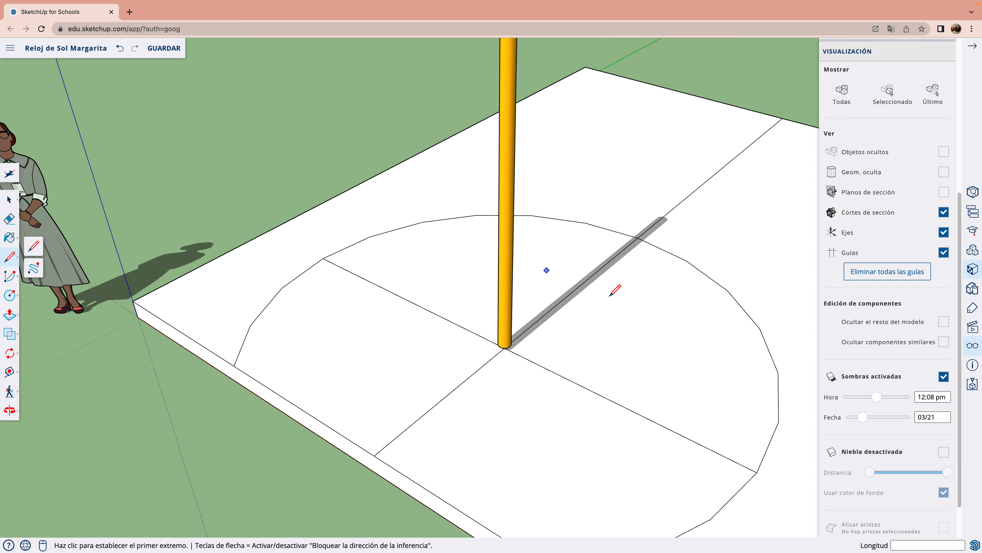
pyautogui.moveTo(500, 262)
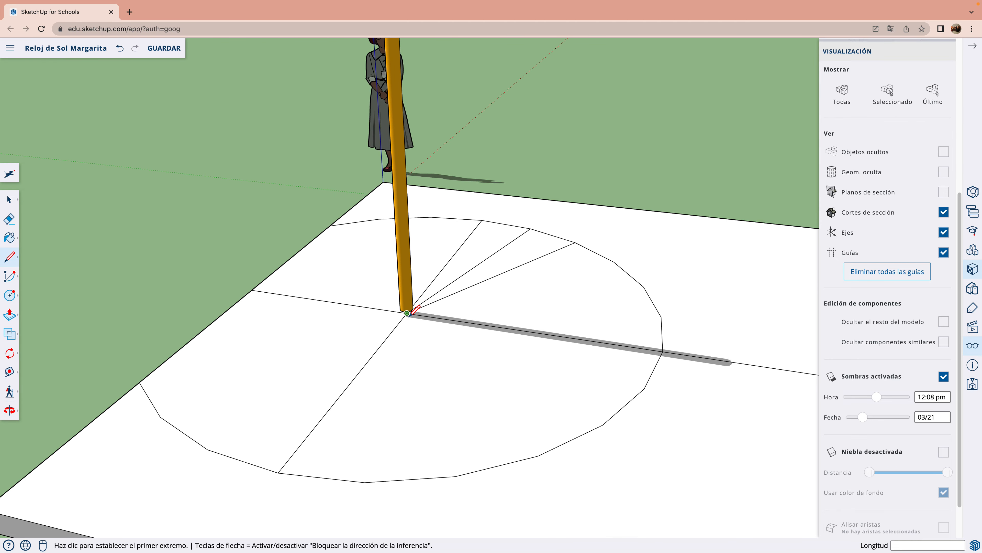
pyautogui.moveTo(616, 268)
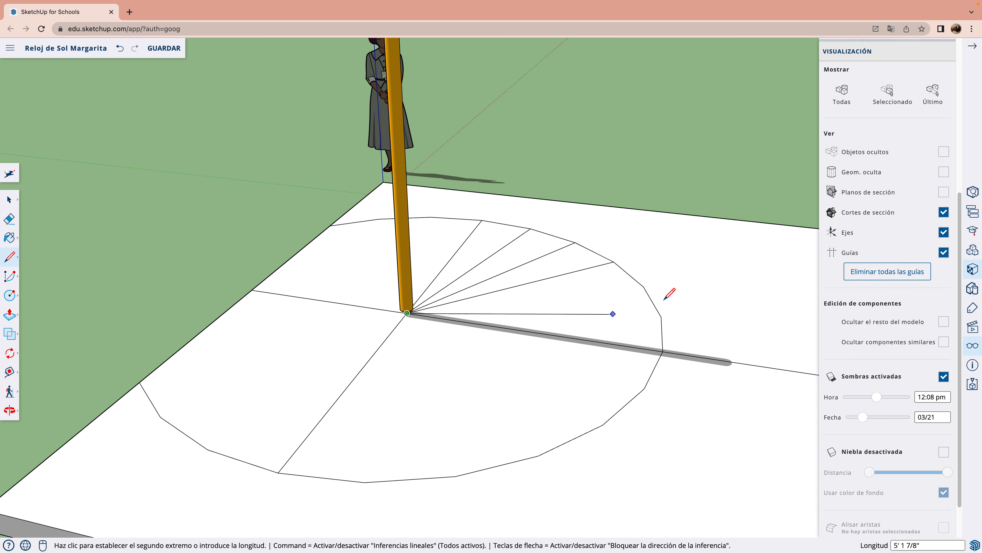
# Step: Draw hour lines from the gnomon base out to the arc edge of the semicircle
pyautogui.click(407, 313)
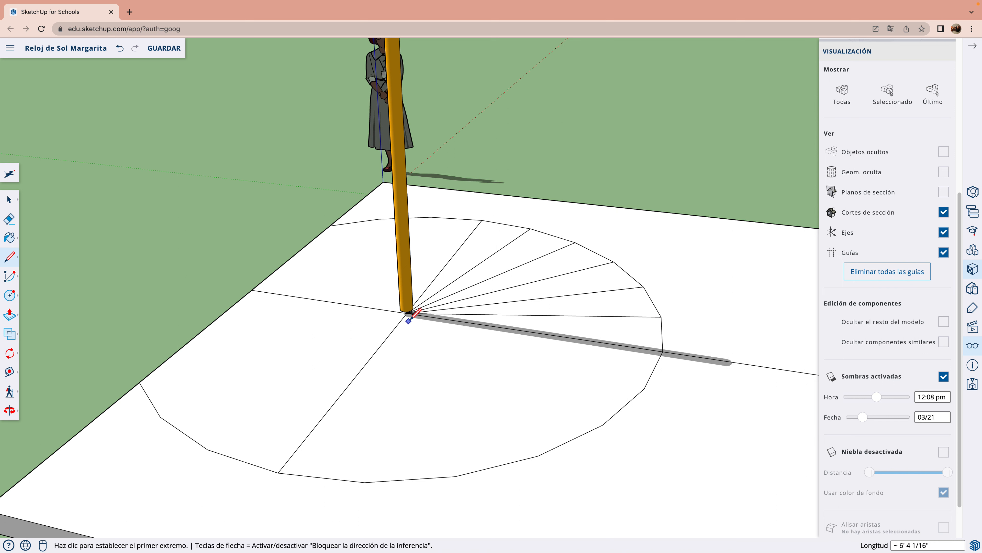
pyautogui.click(407, 313)
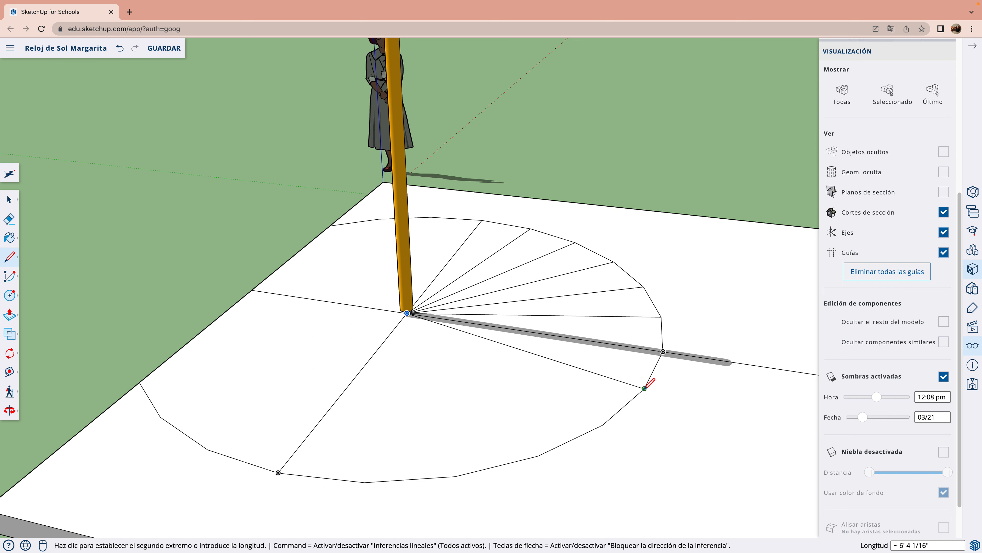
pyautogui.click(408, 313)
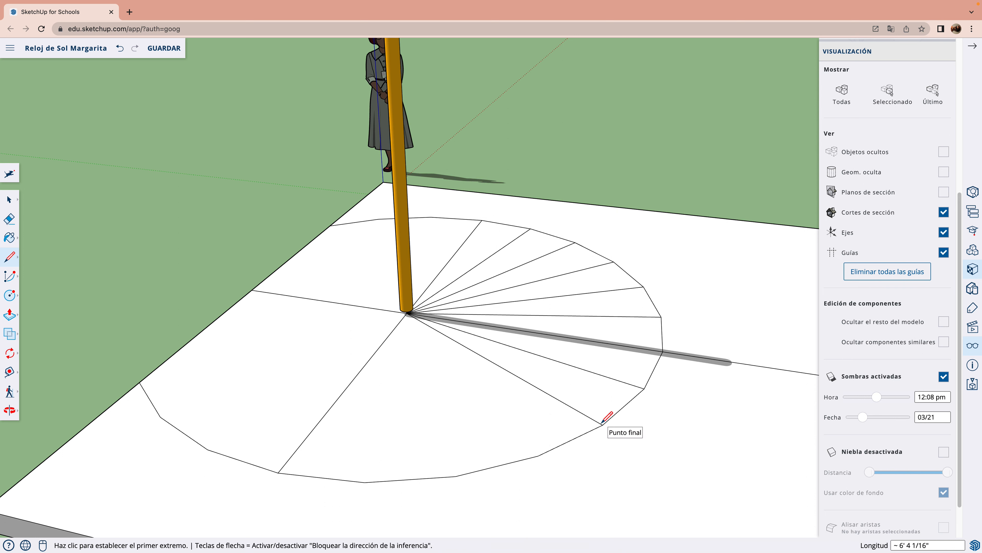
pyautogui.click(408, 313)
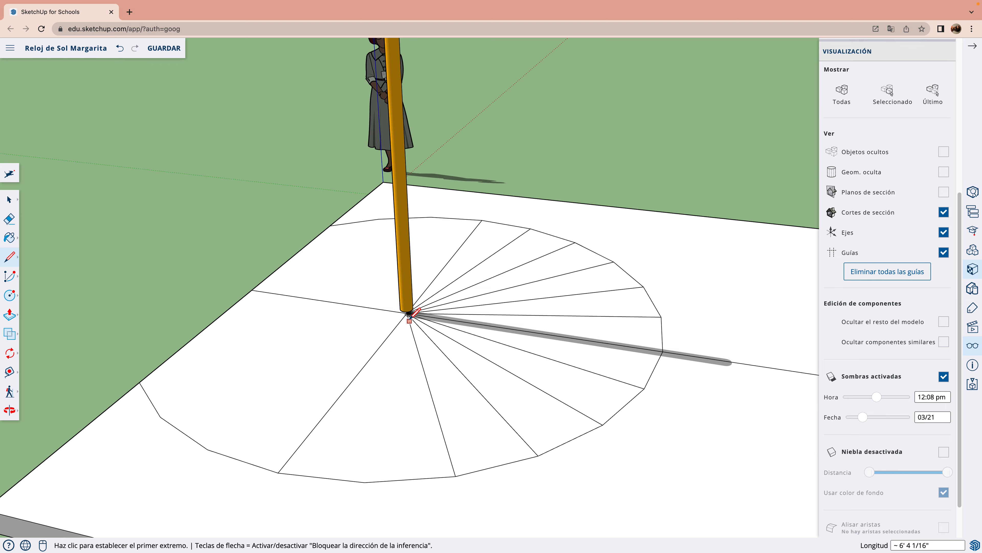
pyautogui.click(408, 313)
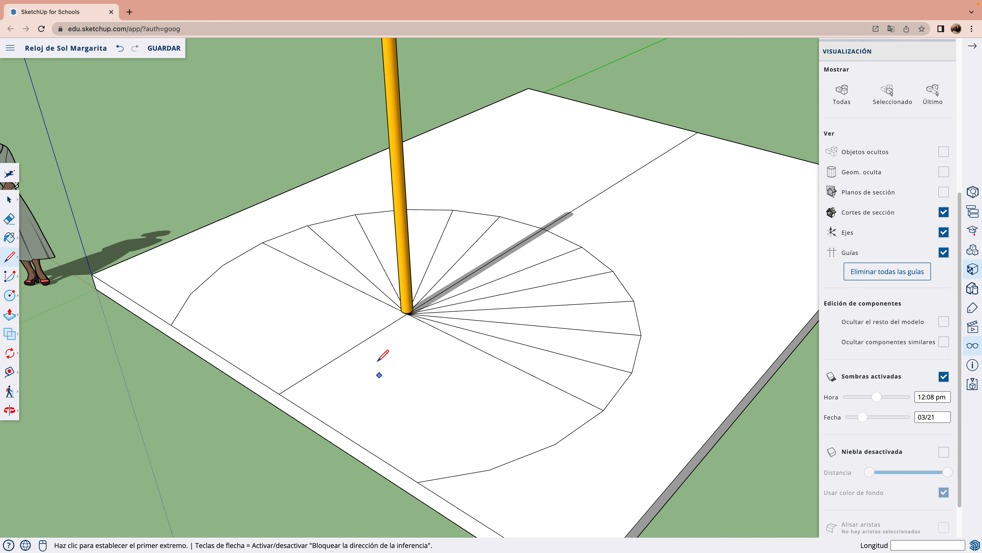
pyautogui.moveTo(580, 223)
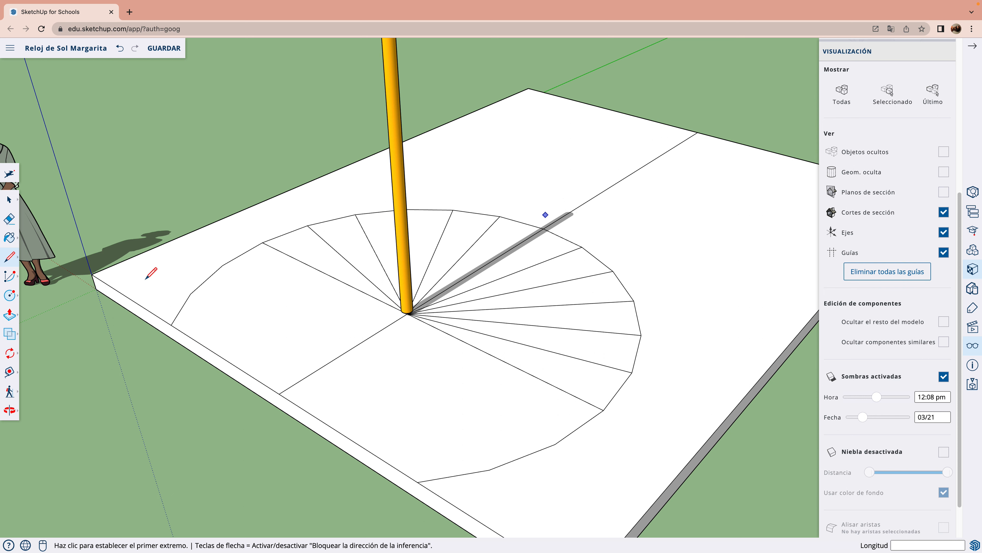
pyautogui.moveTo(32, 308)
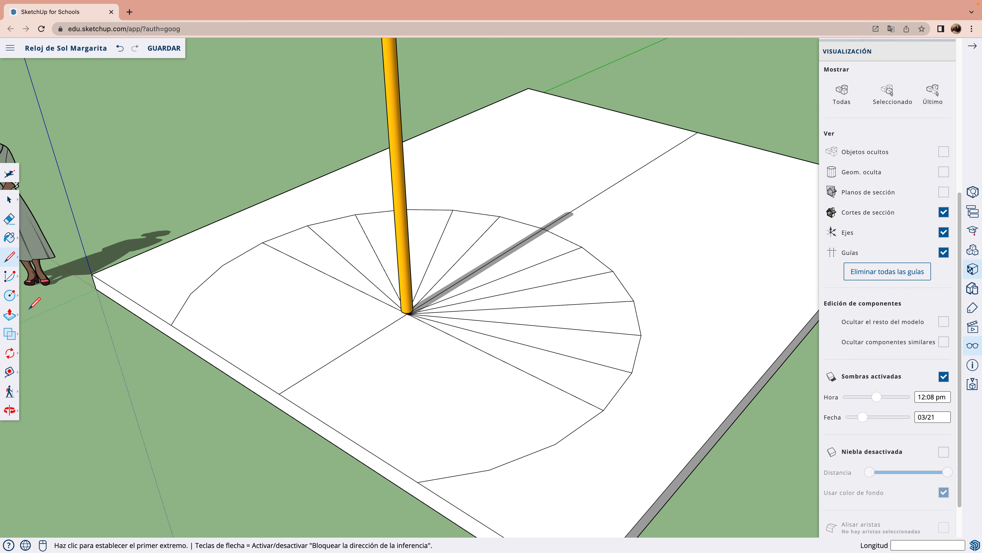
# Step: Create and place raised 3D numbers 6, 7 and 10 at their hour lines
pyautogui.click(9, 295)
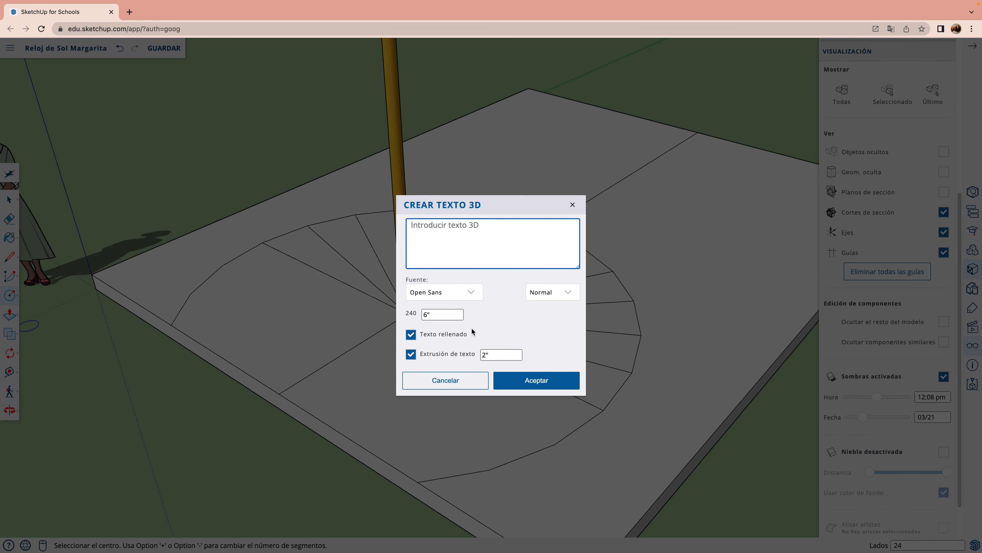
pyautogui.write('6')
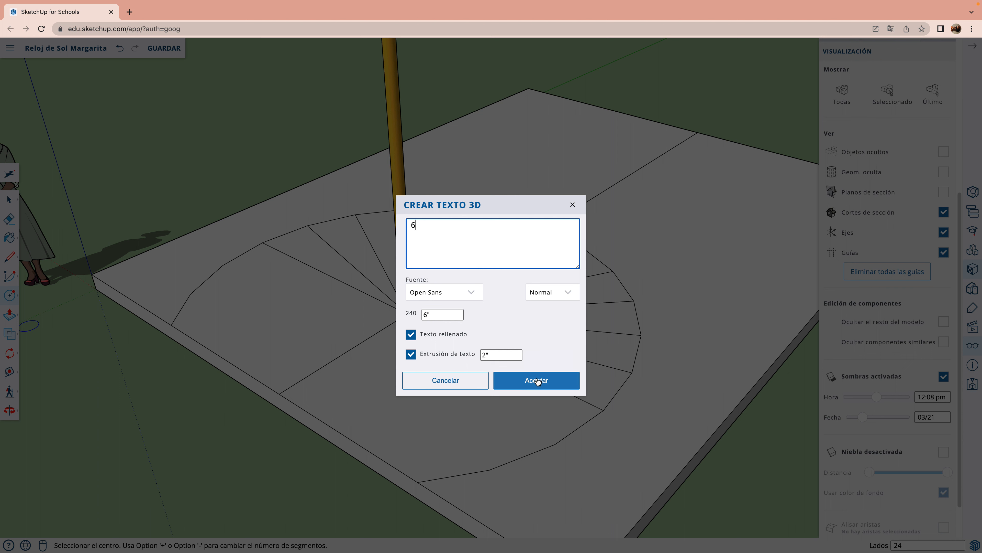
pyautogui.click(536, 380)
pyautogui.write('7')
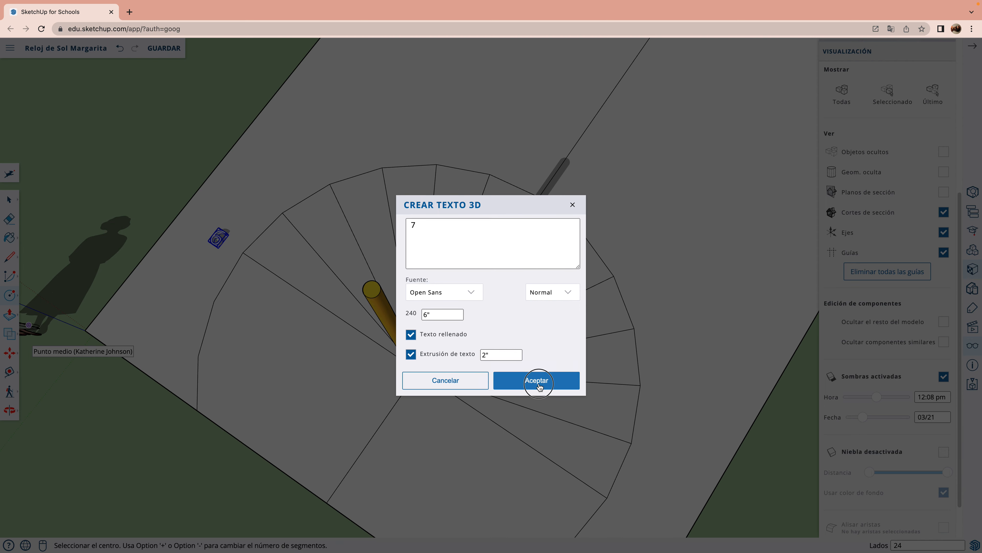
pyautogui.click(537, 380)
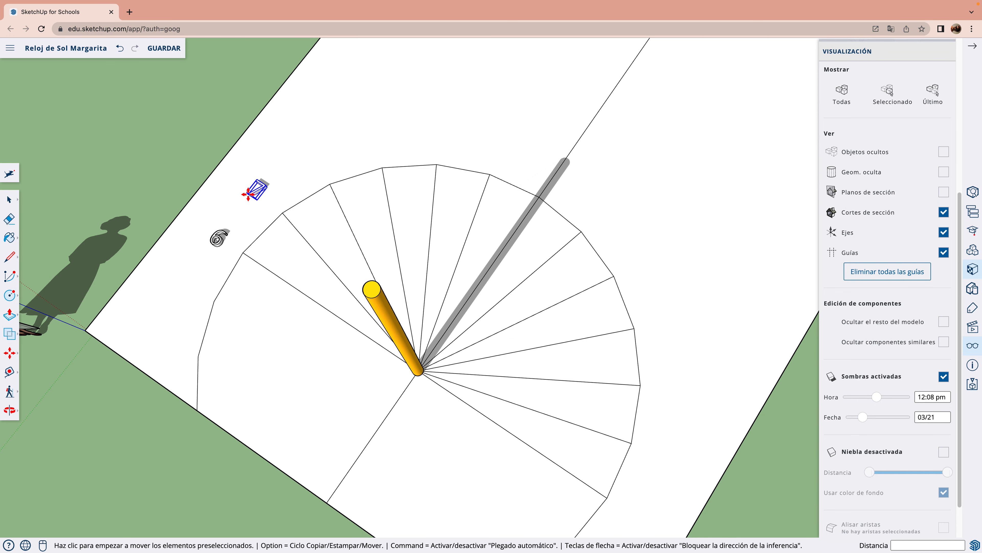
pyautogui.click(10, 294)
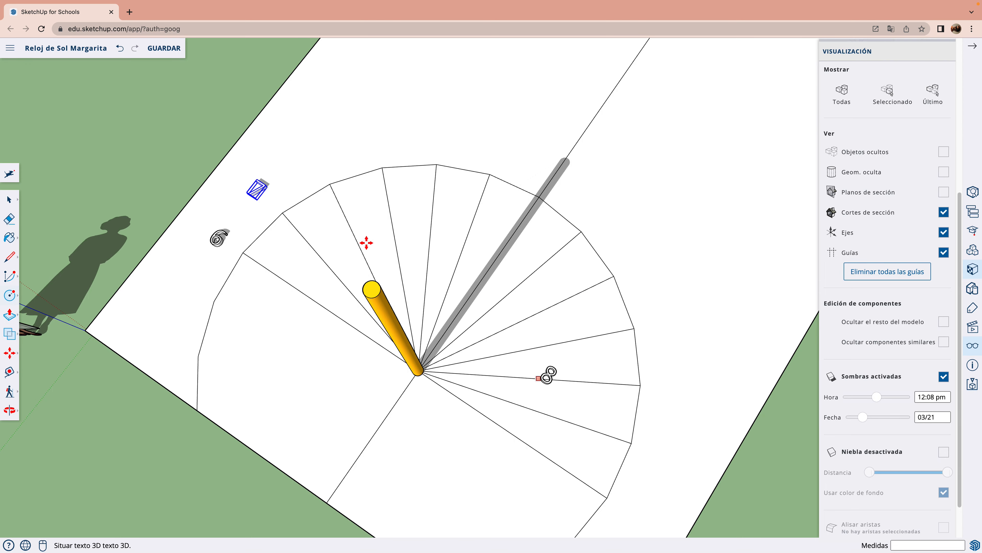
pyautogui.moveTo(308, 167)
pyautogui.write('10')
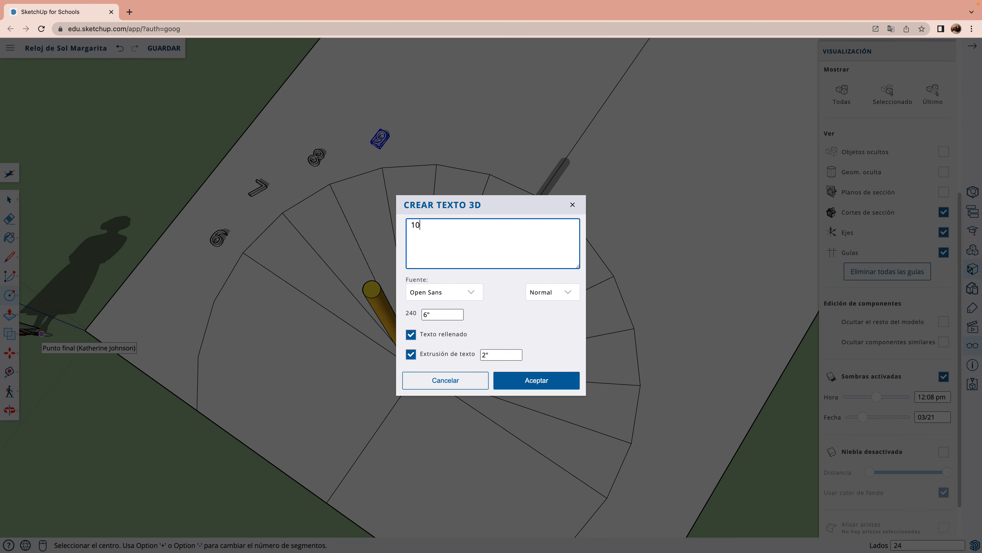
pyautogui.click(536, 380)
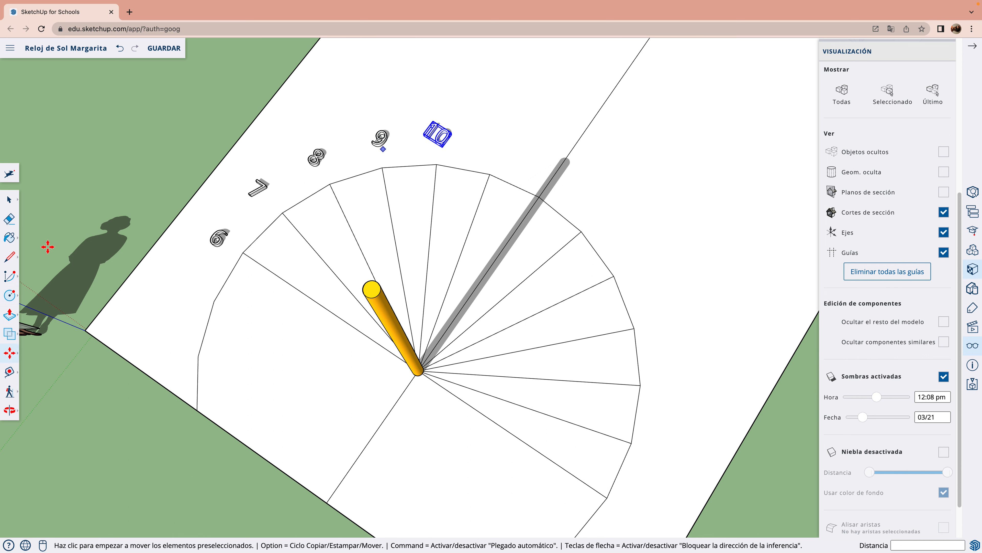
# Step: Create 3D numbers 11, 13, 14 and 15 with 6" height and 2" extrusion
pyautogui.click(11, 293)
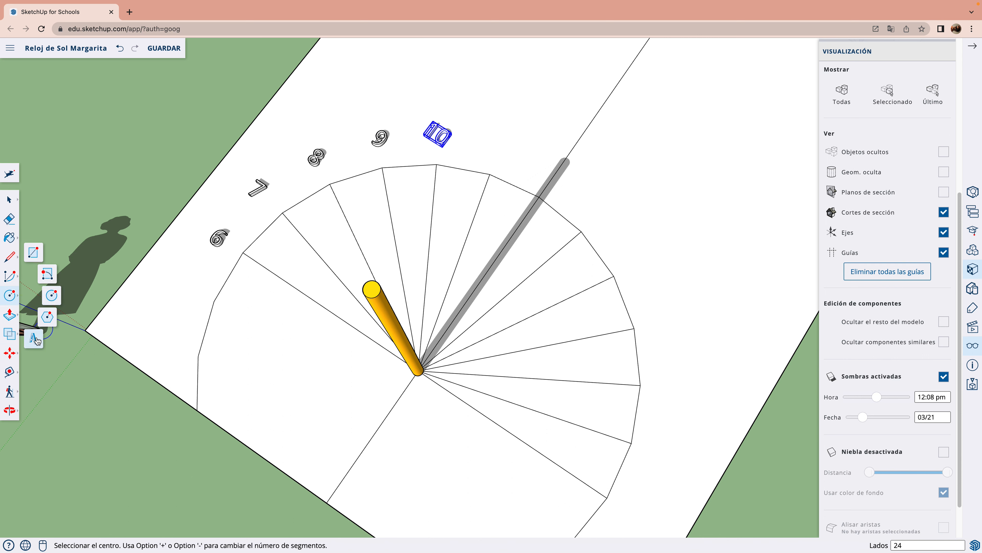
pyautogui.click(33, 338)
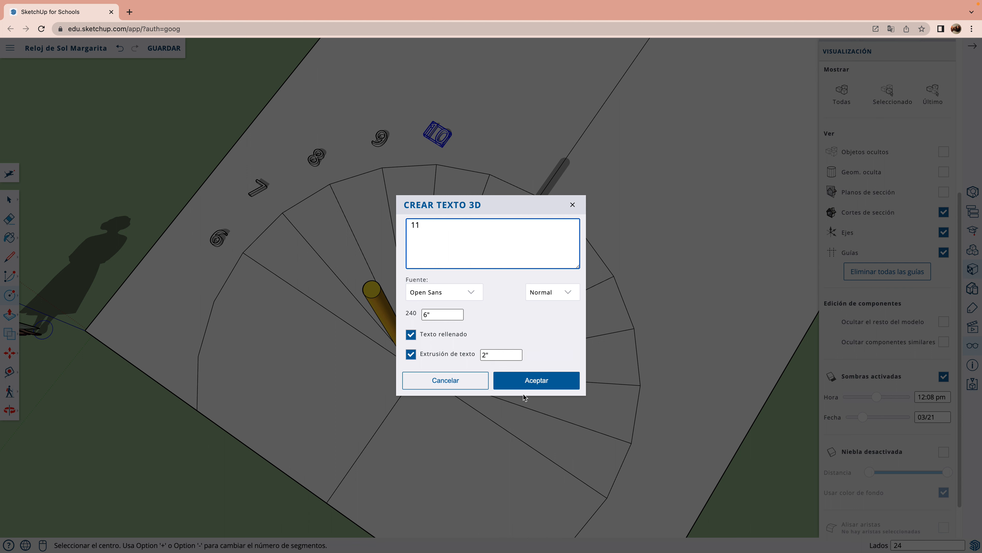
pyautogui.click(536, 380)
pyautogui.write('13')
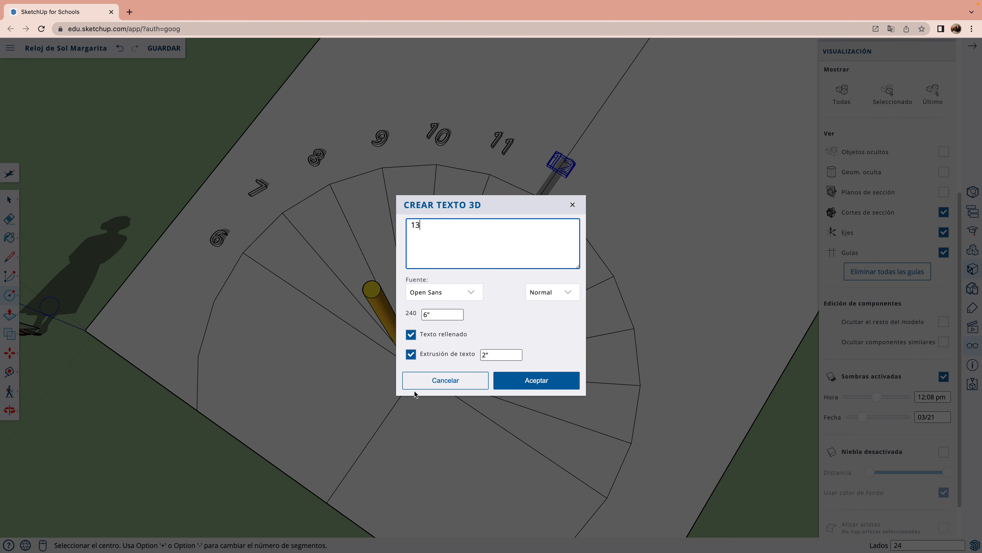
pyautogui.click(536, 380)
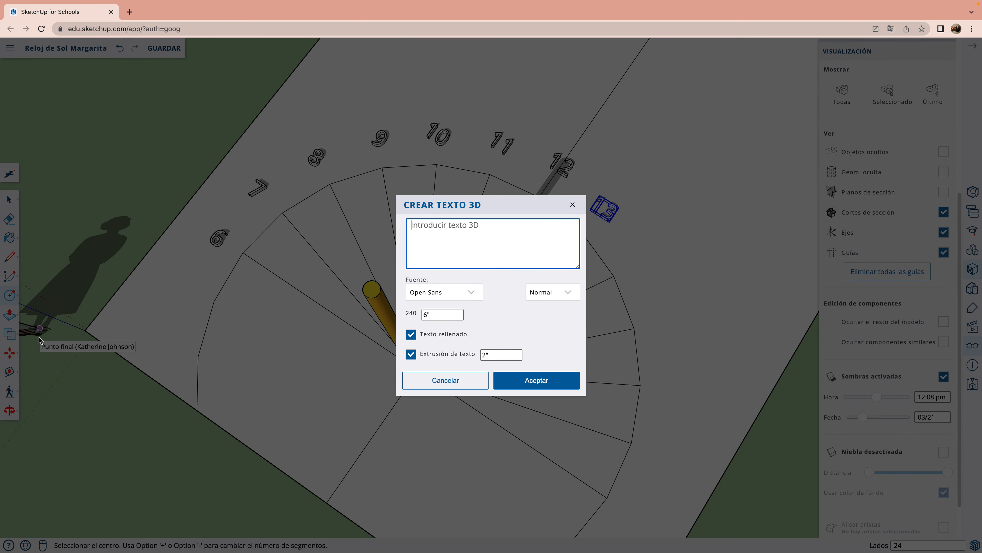
pyautogui.write('14')
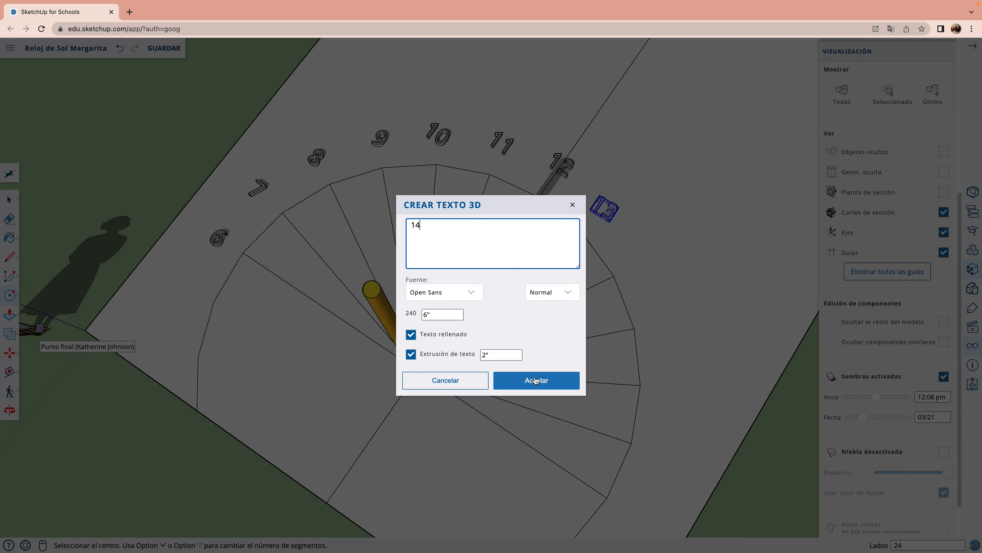
pyautogui.click(537, 380)
pyautogui.write('1')
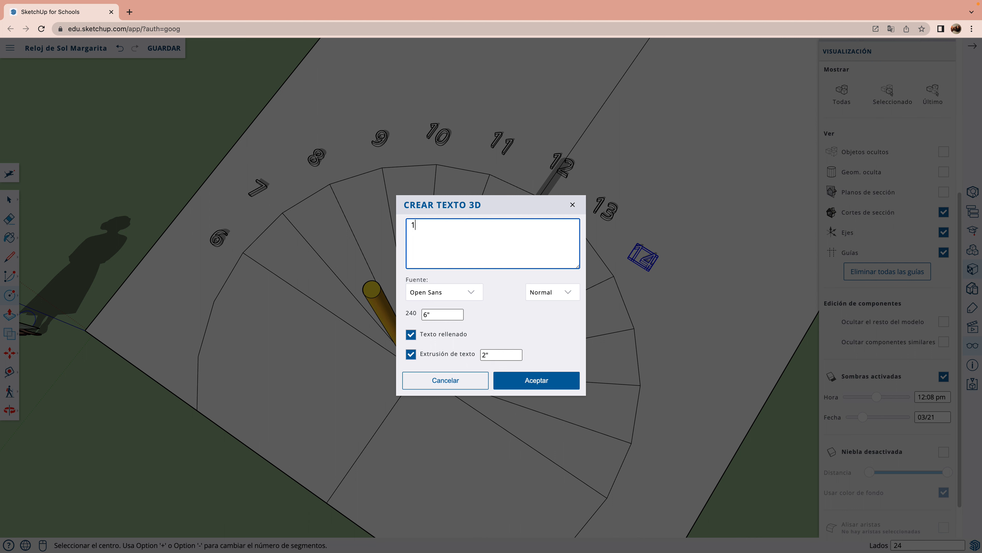
pyautogui.click(536, 380)
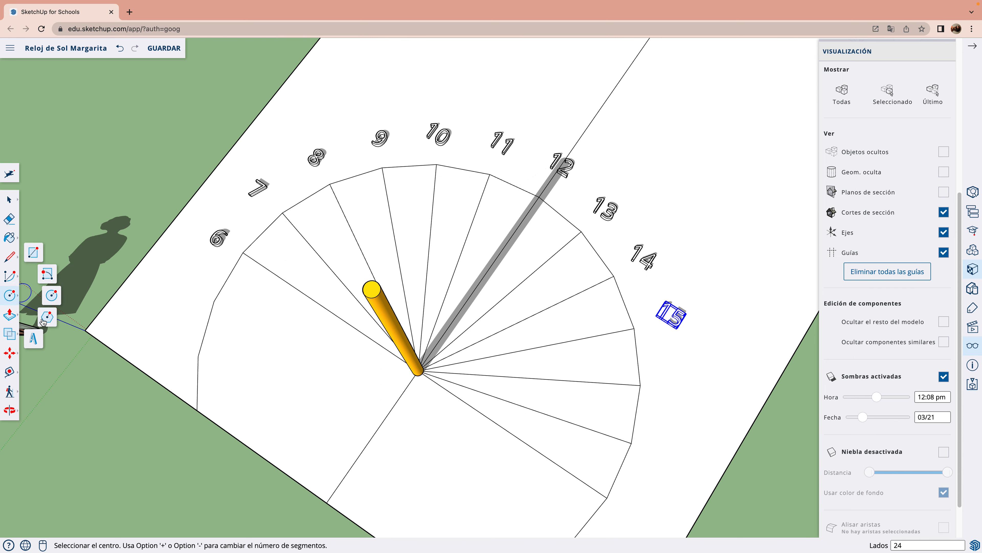
# Step: Create 3D numbers 16 and 18 to finish labelling the dial
pyautogui.click(34, 338)
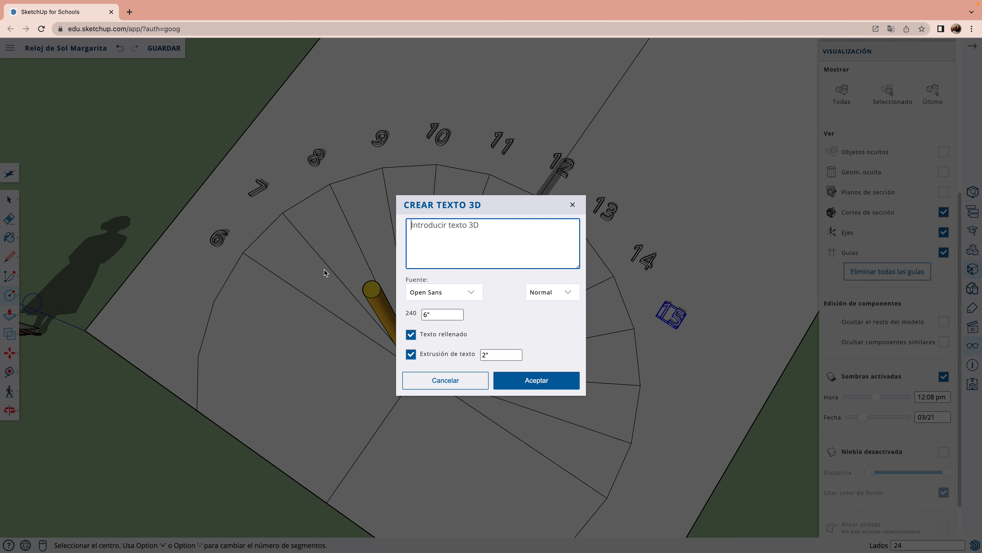
pyautogui.write('16')
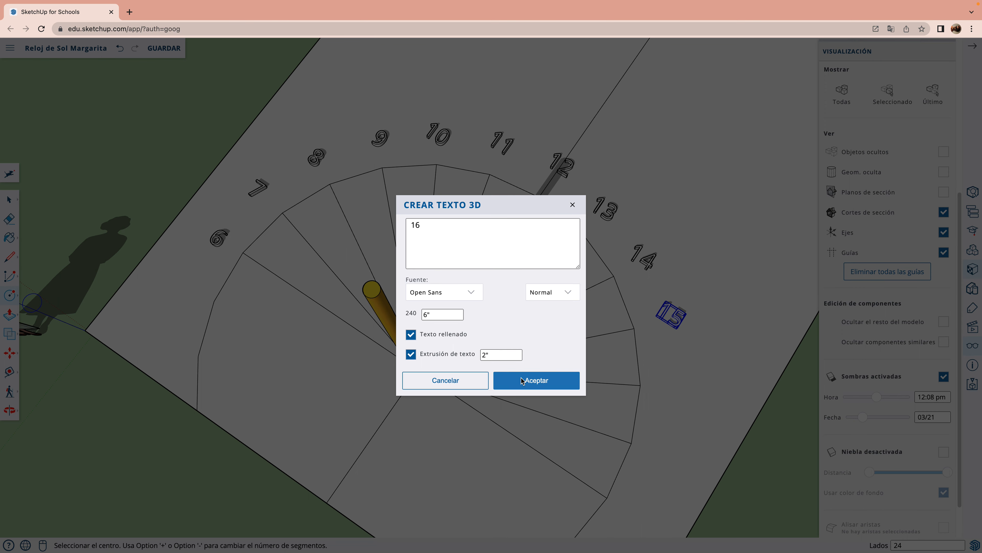
pyautogui.click(537, 380)
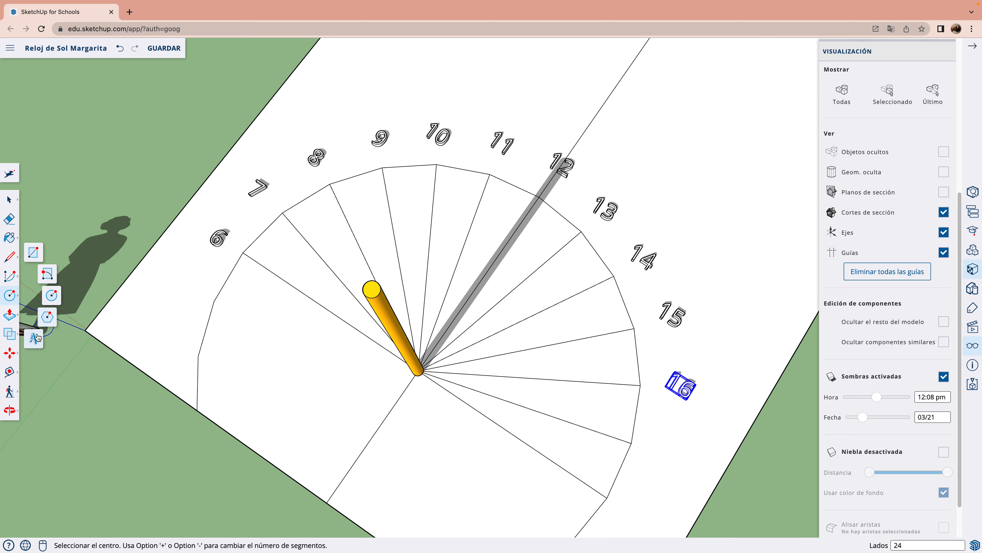
pyautogui.click(33, 338)
pyautogui.write('1')
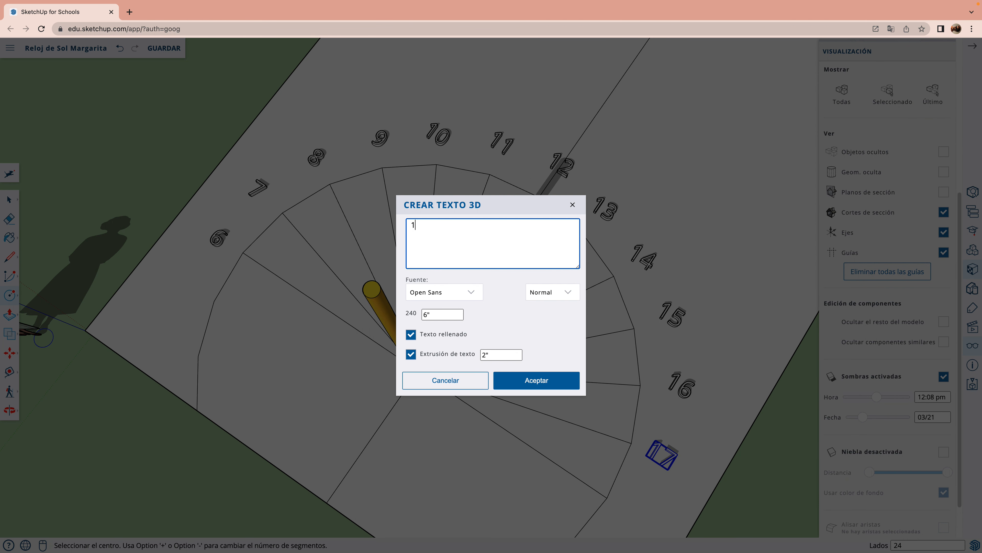
pyautogui.write('8')
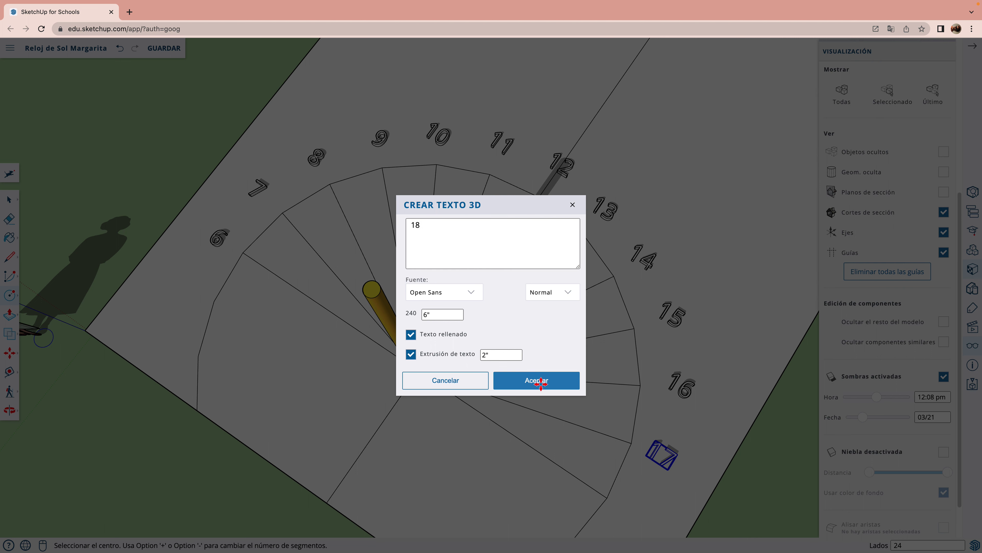
pyautogui.click(536, 380)
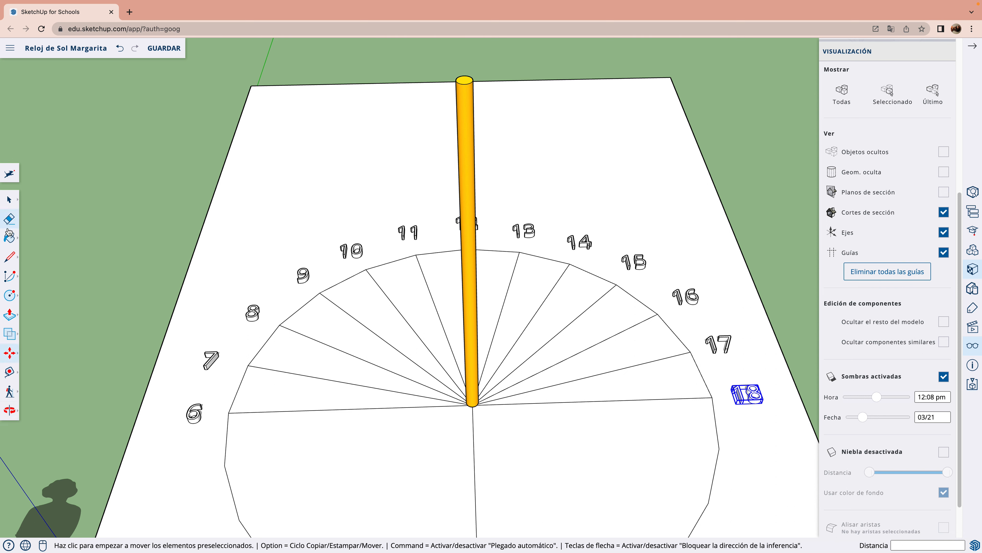
# Step: Paint the hour numbers with the light red material using the Paint Bucket
pyautogui.click(9, 236)
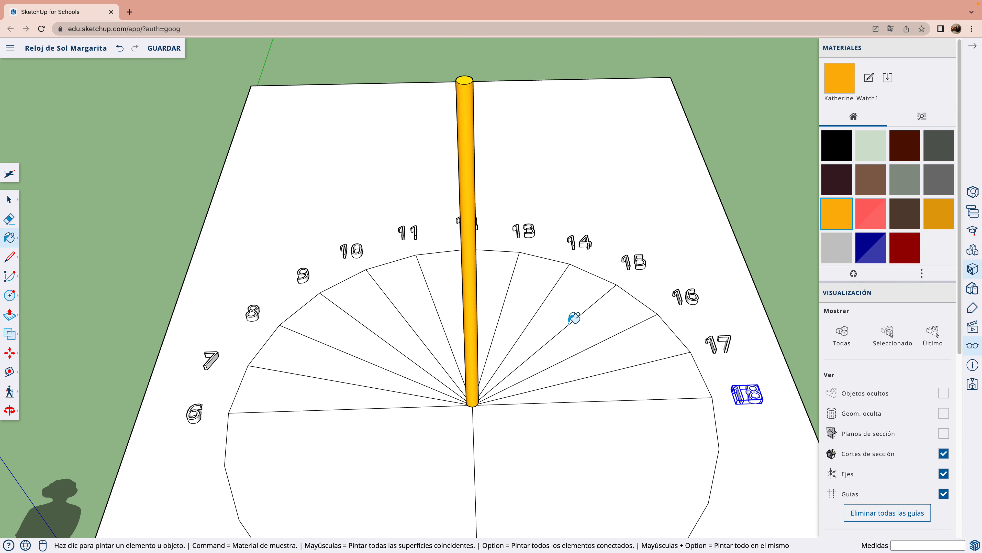
pyautogui.moveTo(876, 221)
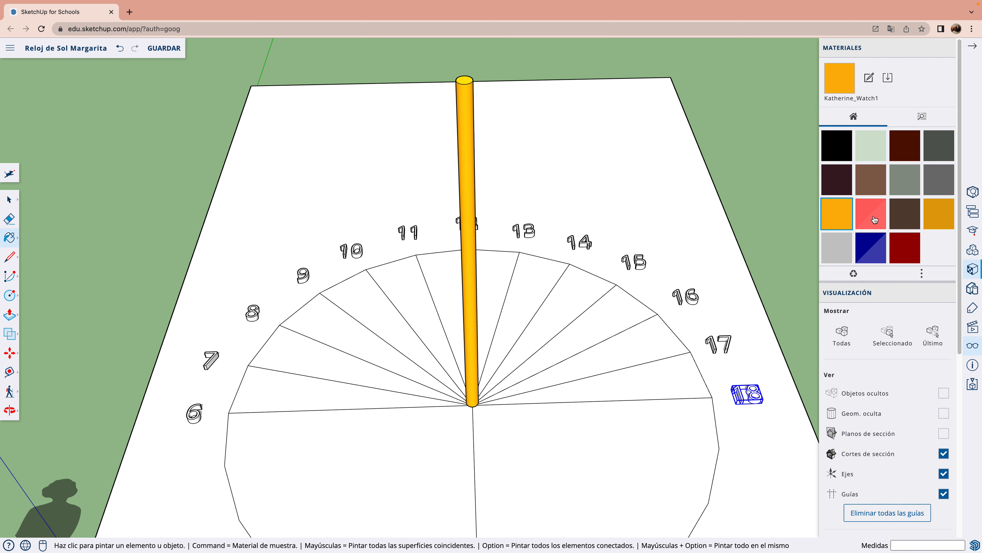
pyautogui.click(871, 213)
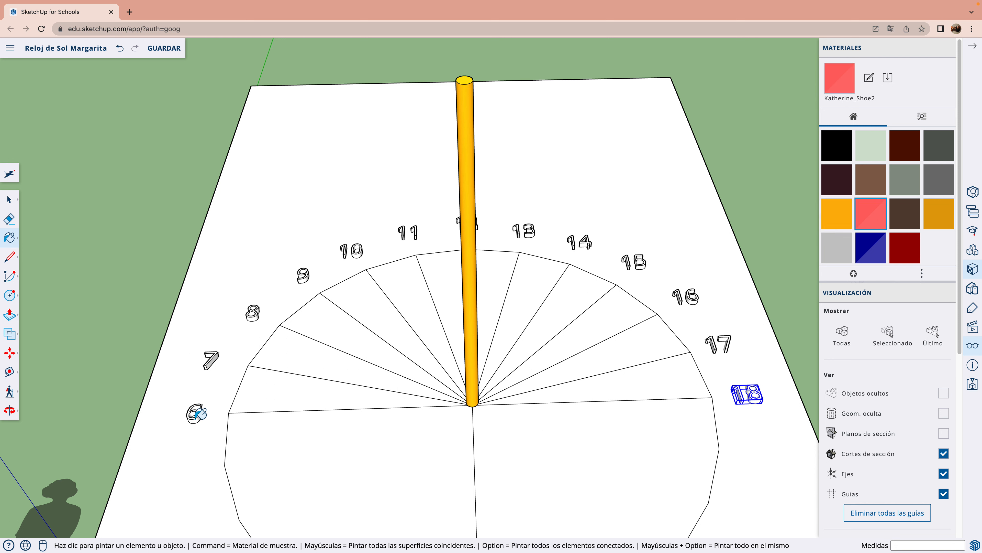
pyautogui.click(193, 414)
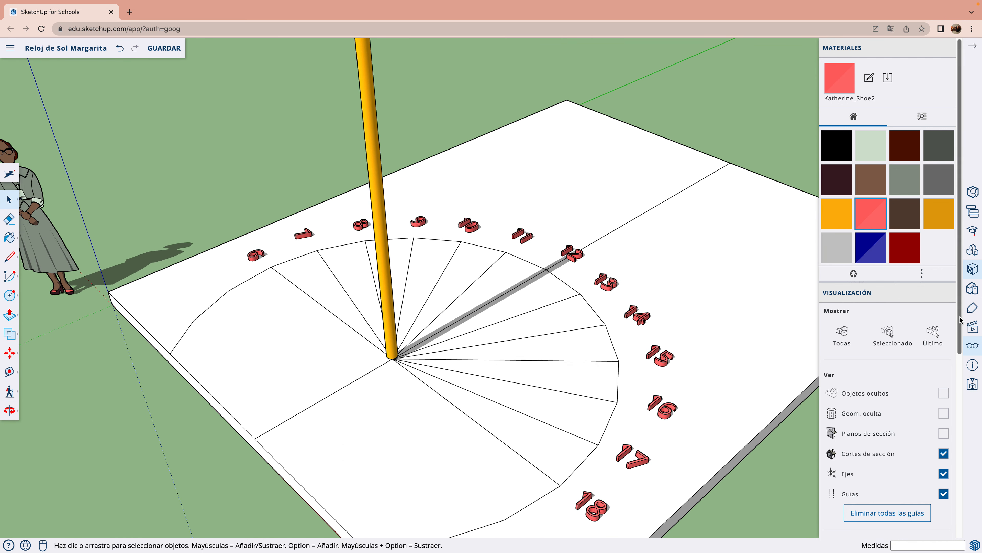
# Step: Set the shadow date through 08/05 and 07/17 down to 06/21
pyautogui.scroll(-3)
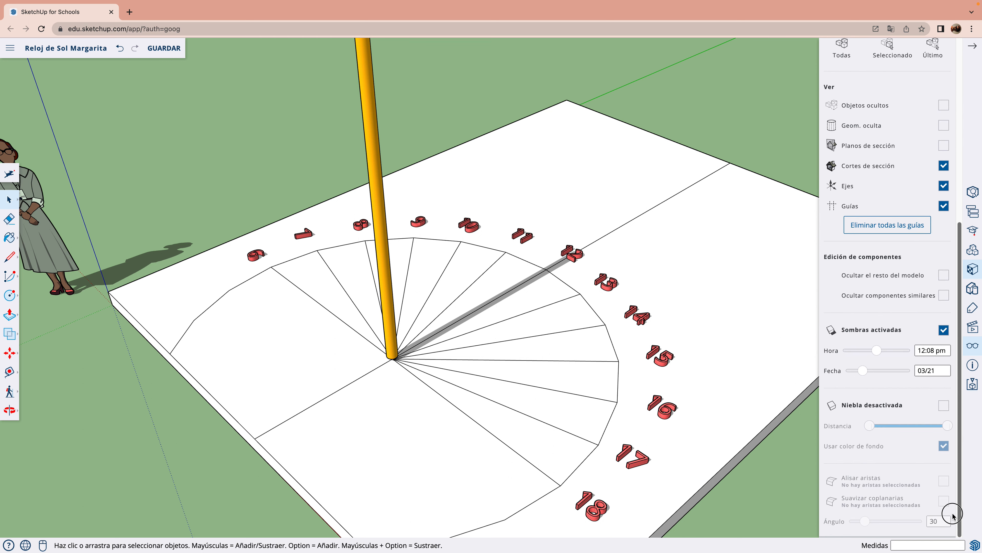
pyautogui.moveTo(876, 350)
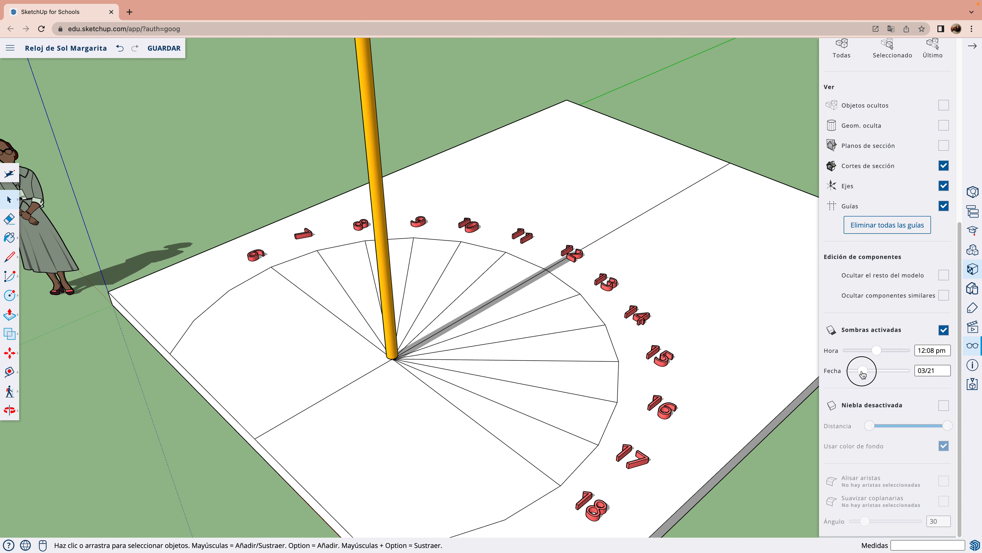
pyautogui.moveTo(862, 370); pyautogui.dragTo(885, 374)
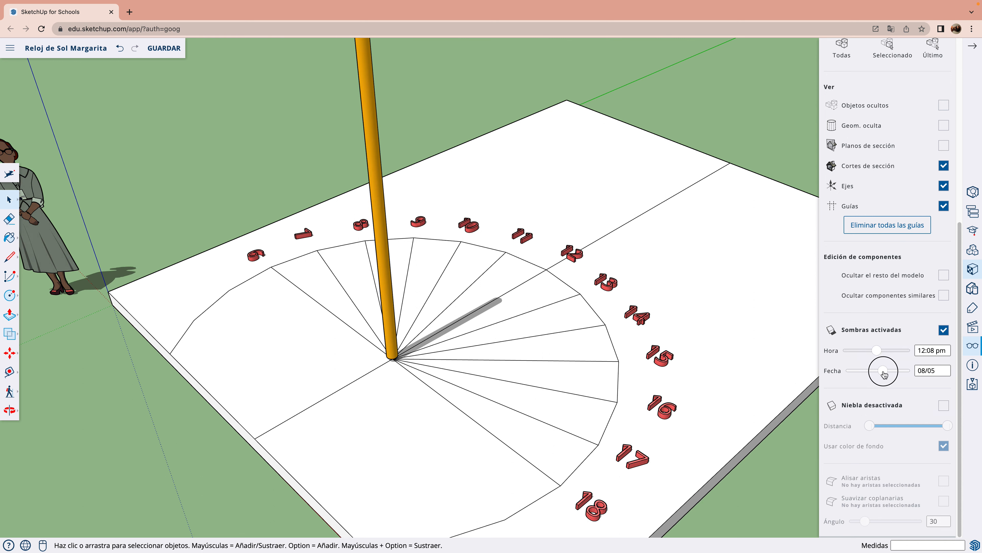
pyautogui.moveTo(888, 371); pyautogui.dragTo(880, 371)
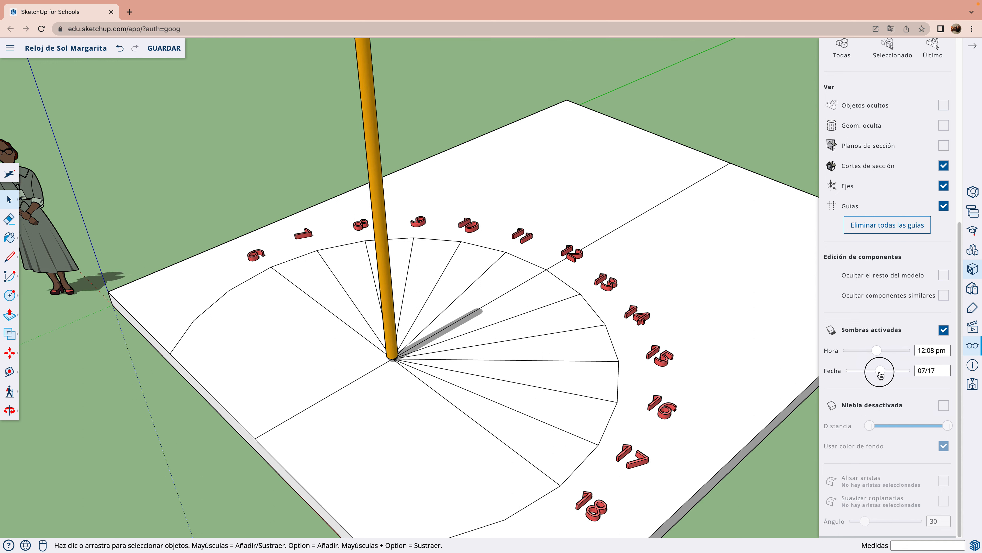
pyautogui.moveTo(882, 371); pyautogui.dragTo(877, 371)
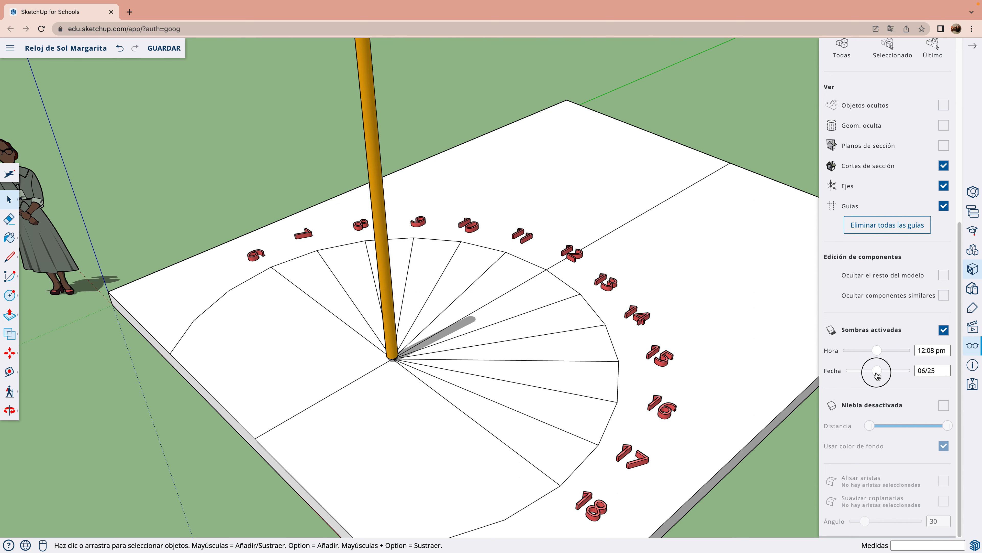
pyautogui.moveTo(877, 370); pyautogui.dragTo(875, 371)
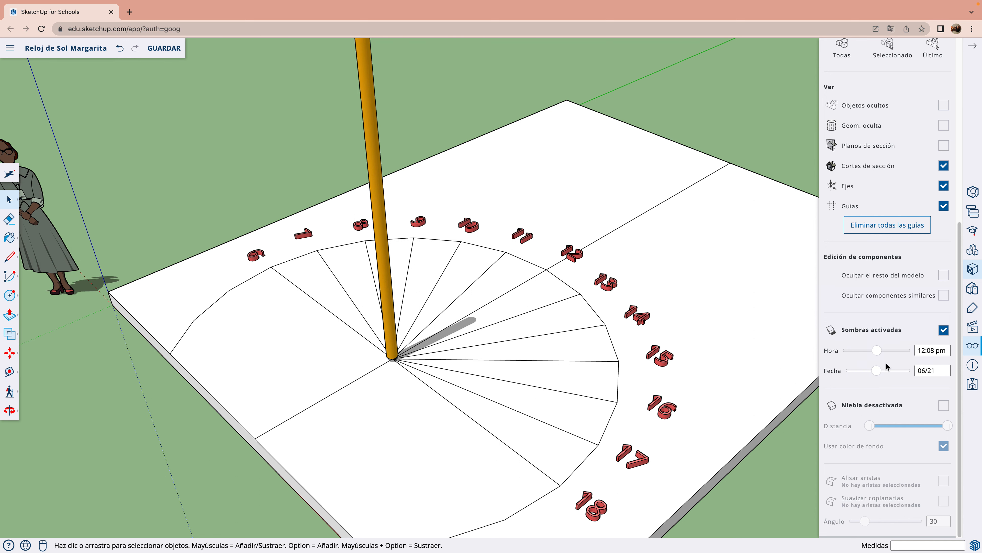
# Step: Sweep the shadow time from 4:37 am before sunrise up to 12:27 pm
pyautogui.moveTo(877, 349); pyautogui.dragTo(848, 349)
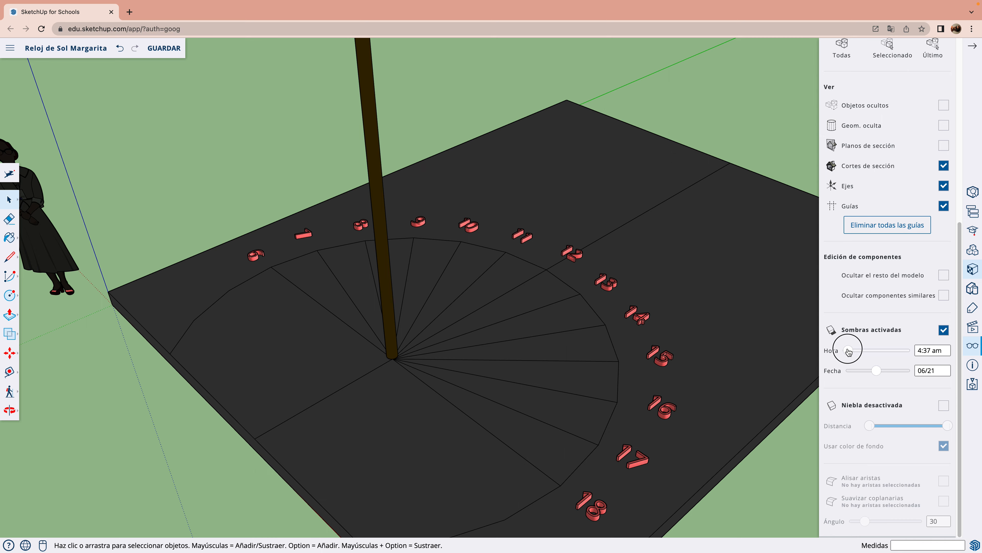
pyautogui.moveTo(847, 349); pyautogui.dragTo(855, 350)
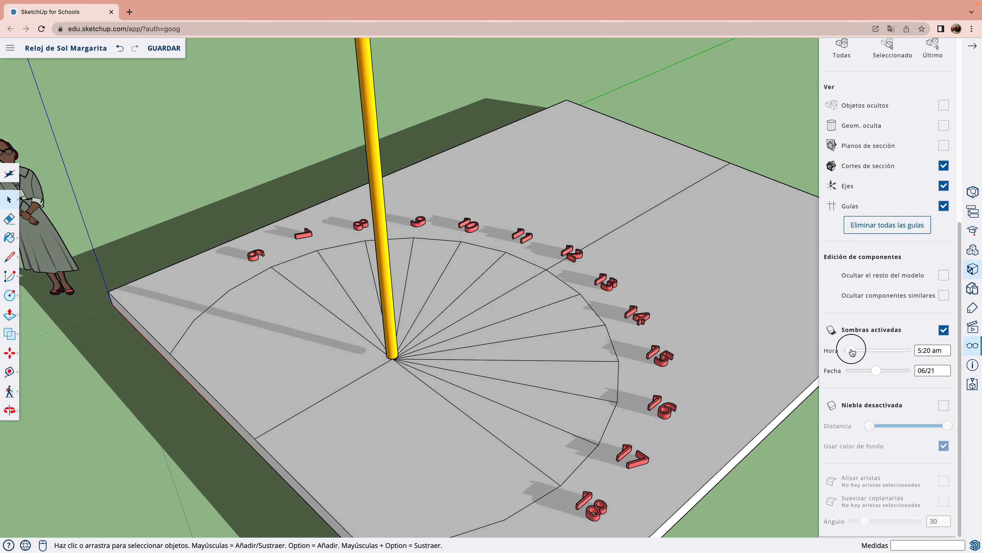
pyautogui.moveTo(846, 349); pyautogui.dragTo(857, 349)
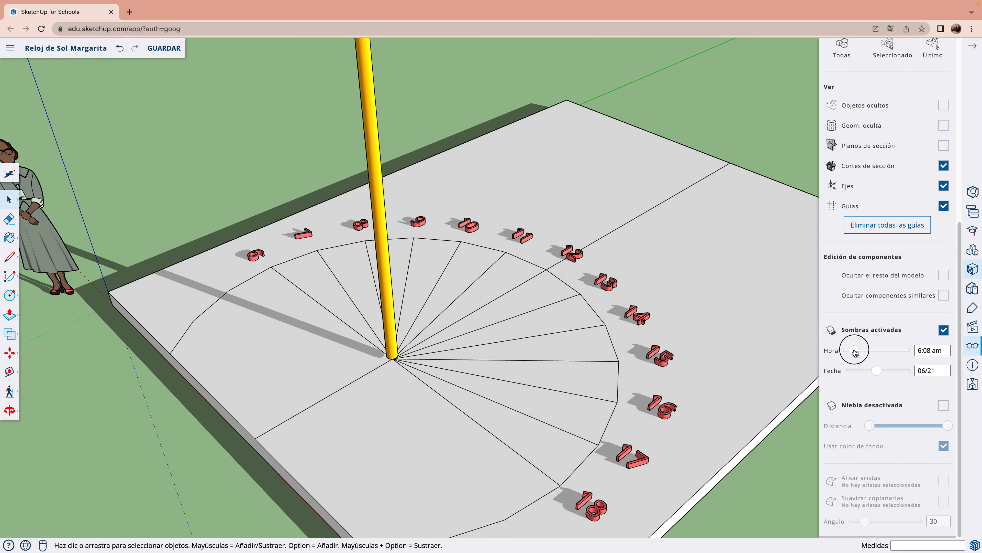
pyautogui.moveTo(855, 349); pyautogui.dragTo(863, 349)
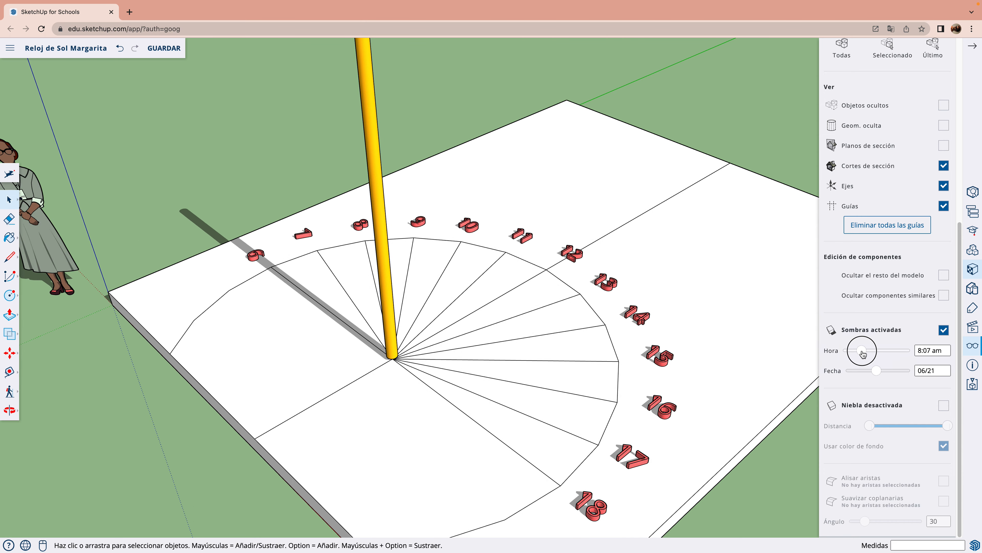
pyautogui.moveTo(862, 350); pyautogui.dragTo(874, 350)
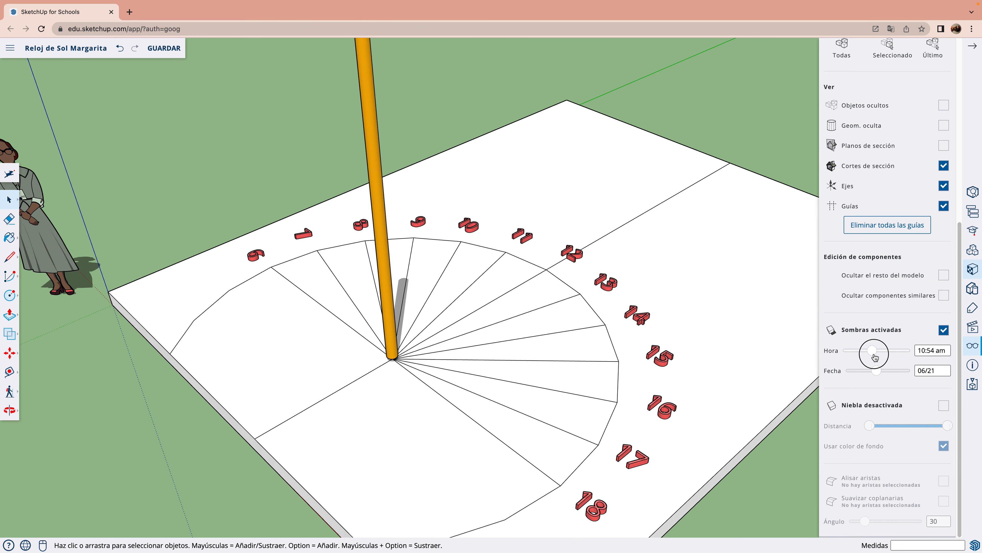
pyautogui.moveTo(874, 350); pyautogui.dragTo(879, 350)
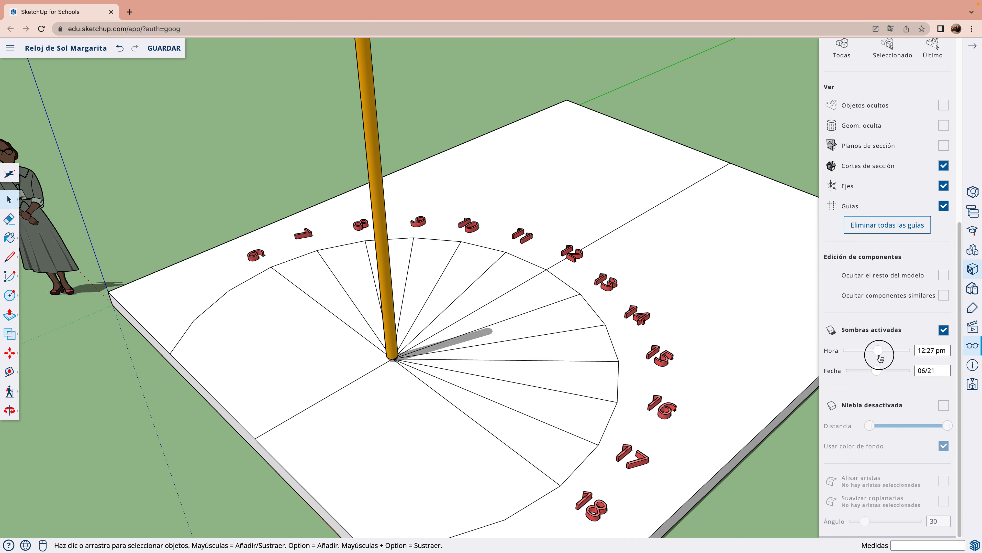
# Step: Advance the time through the afternoon past the 6:27 pm sunset until the scene darkens
pyautogui.moveTo(877, 350); pyautogui.dragTo(884, 349)
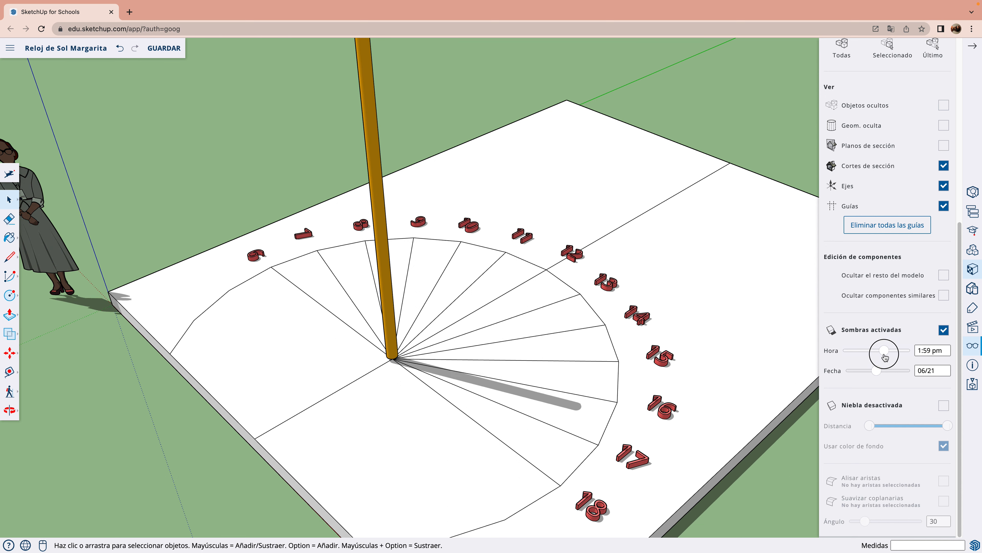
pyautogui.moveTo(884, 353); pyautogui.dragTo(891, 352)
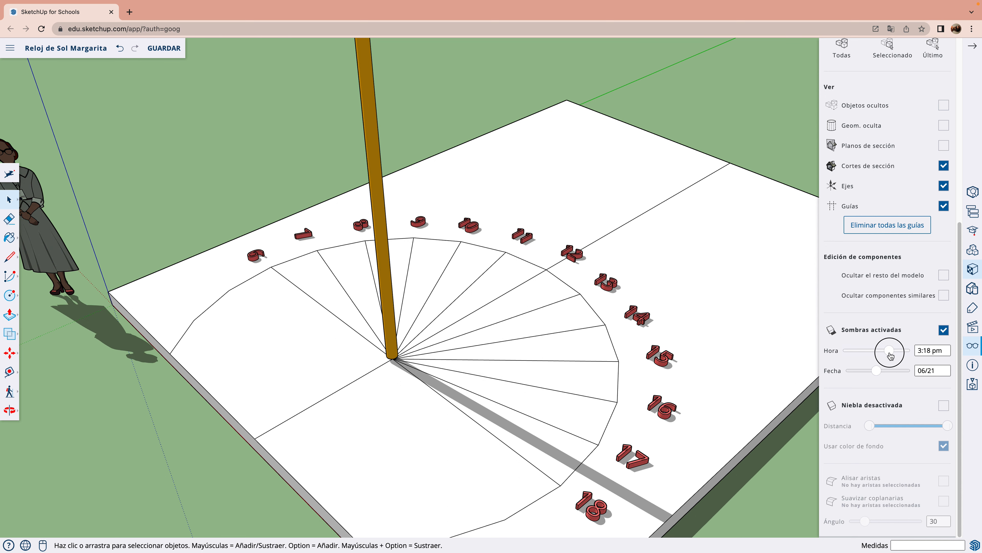
pyautogui.moveTo(889, 350); pyautogui.dragTo(896, 350)
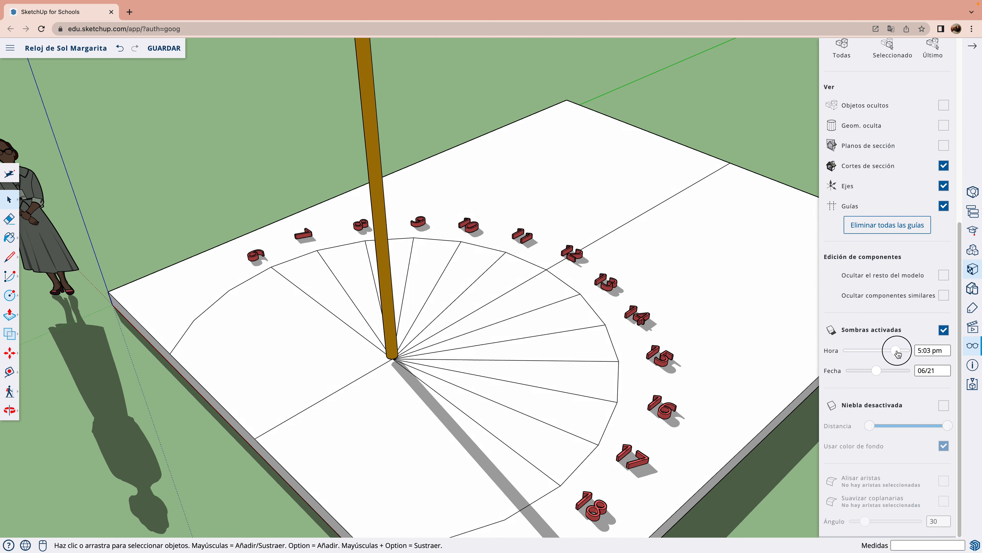
pyautogui.moveTo(896, 350); pyautogui.dragTo(904, 352)
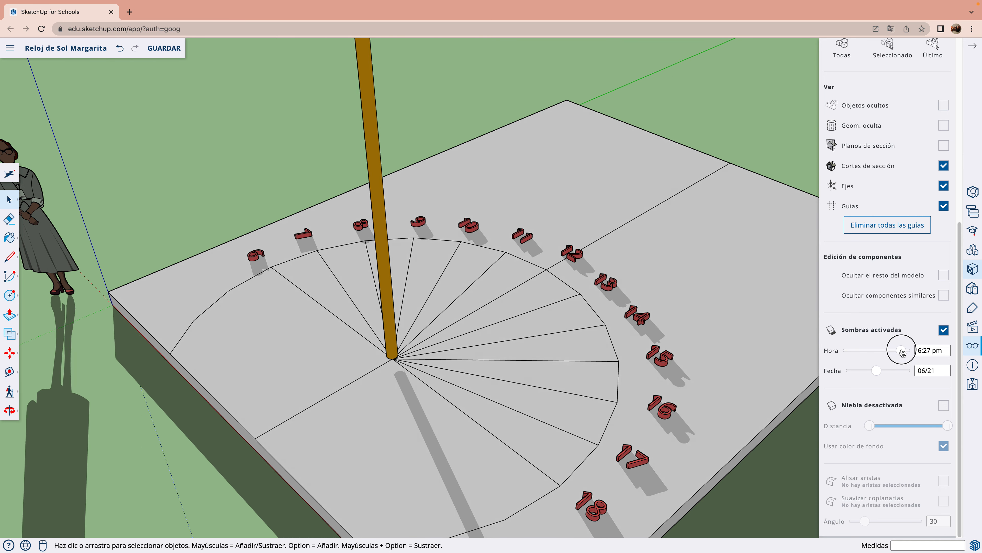
pyautogui.moveTo(901, 350); pyautogui.dragTo(911, 350)
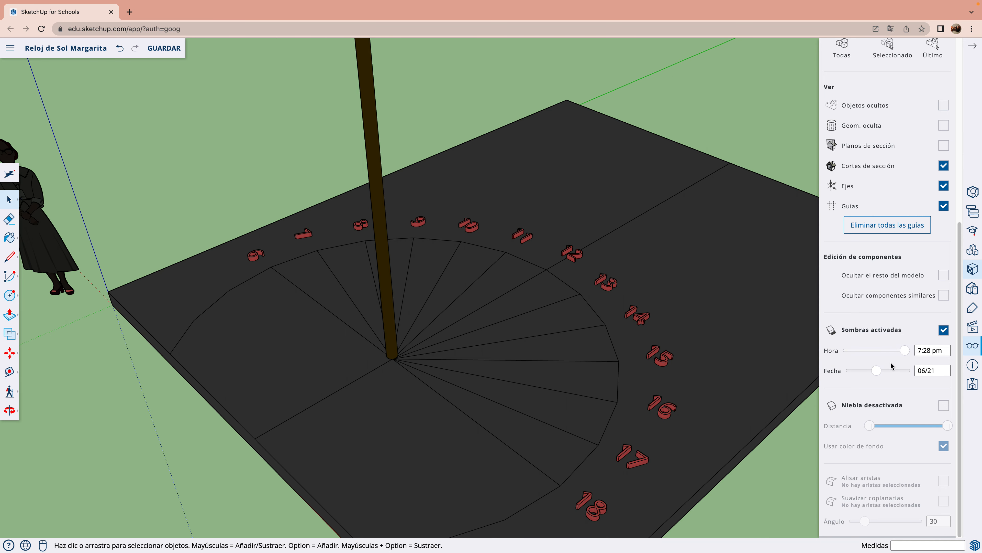
# Step: Move the shadow date through late October and December to land on 12/21
pyautogui.moveTo(876, 370); pyautogui.dragTo(896, 370)
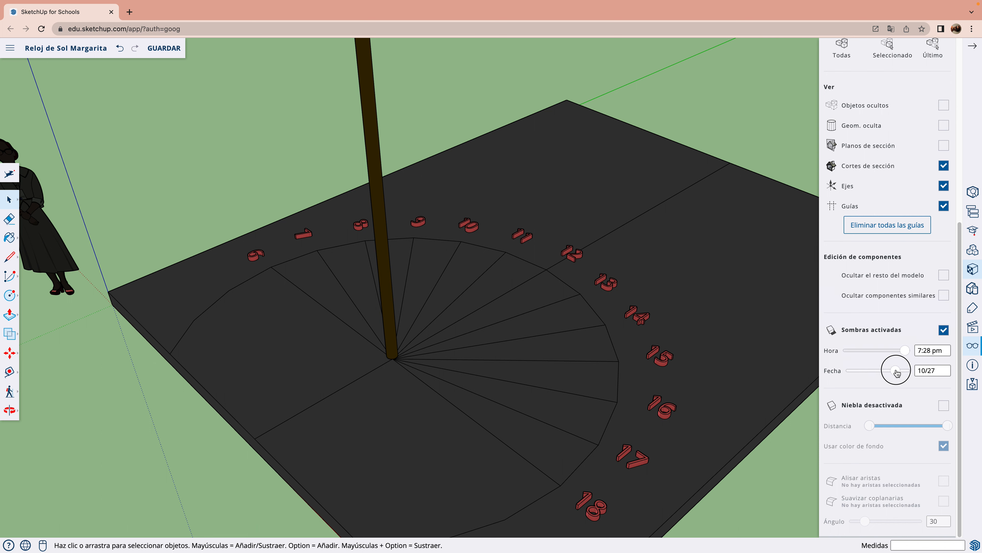
pyautogui.moveTo(894, 370); pyautogui.dragTo(907, 371)
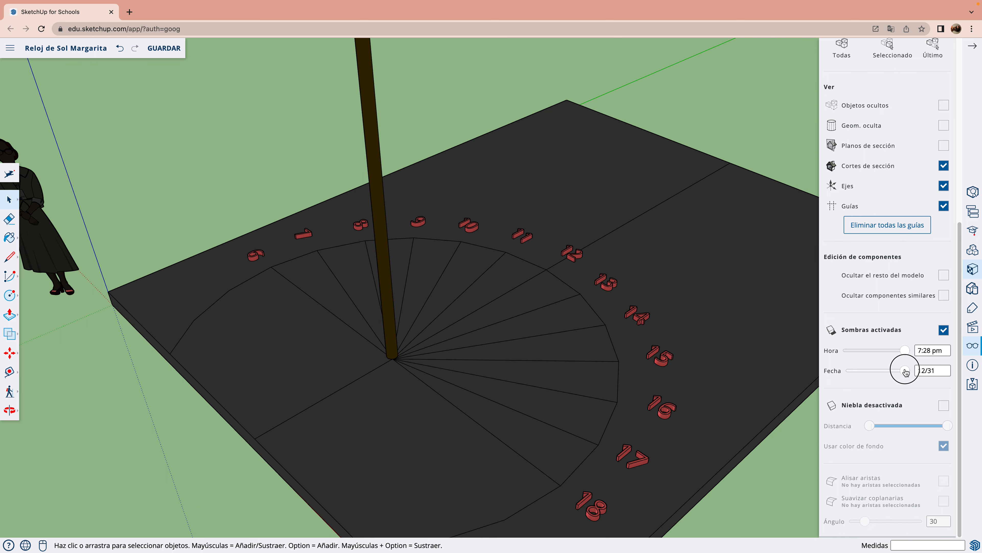
pyautogui.moveTo(905, 370); pyautogui.dragTo(901, 370)
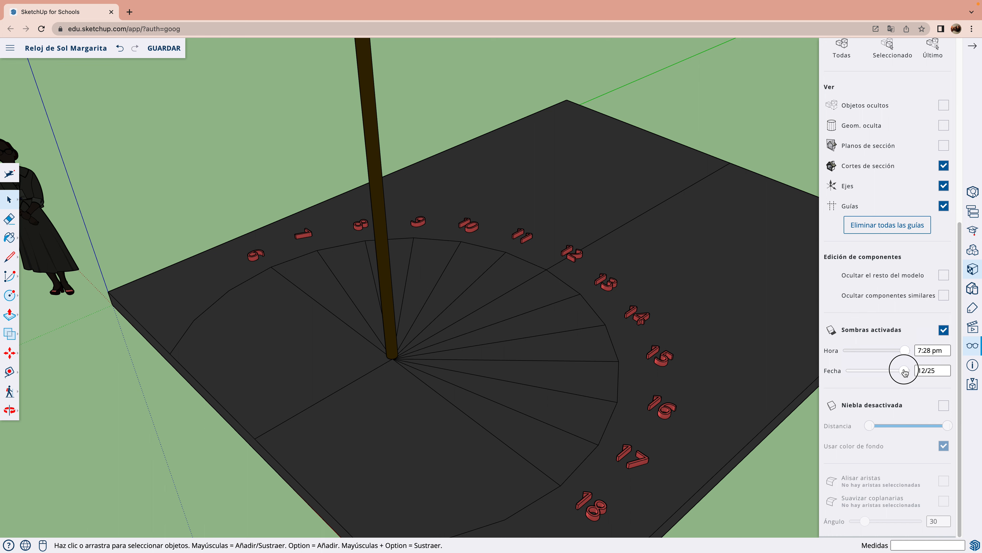
pyautogui.moveTo(905, 371); pyautogui.dragTo(915, 370)
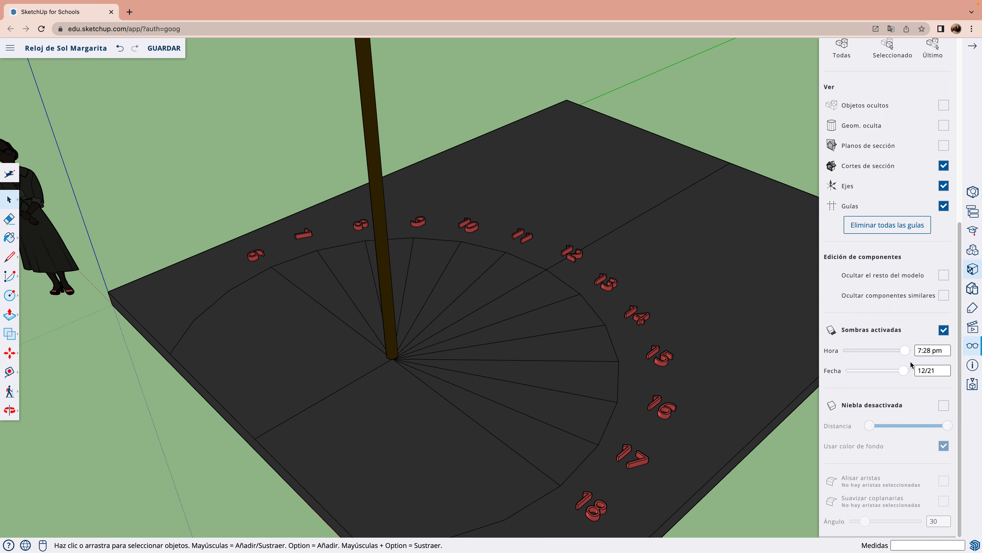
# Step: Sweep the shadow time from 7:25 am through noon and 4:21 pm to sunset
pyautogui.moveTo(890, 350); pyautogui.dragTo(848, 350)
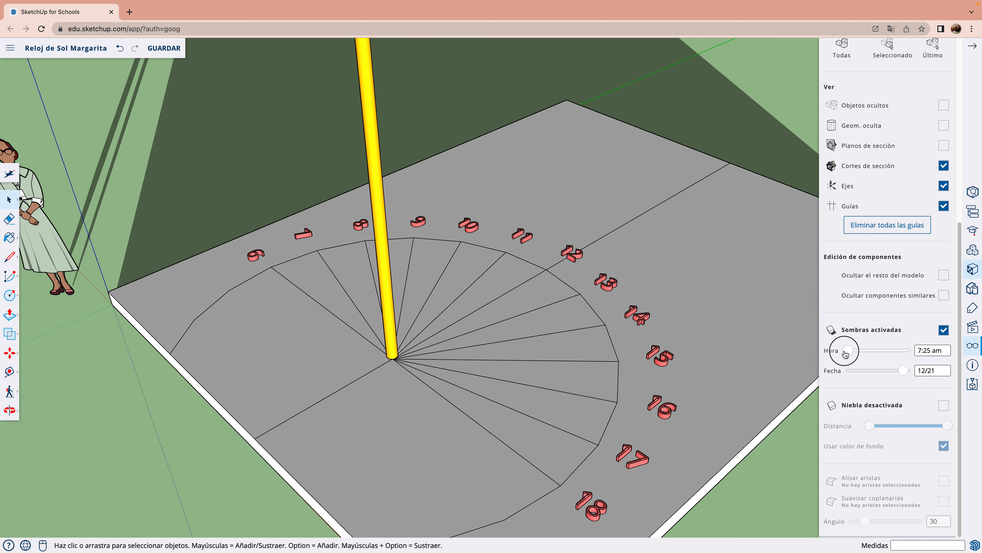
pyautogui.moveTo(846, 349); pyautogui.dragTo(852, 349)
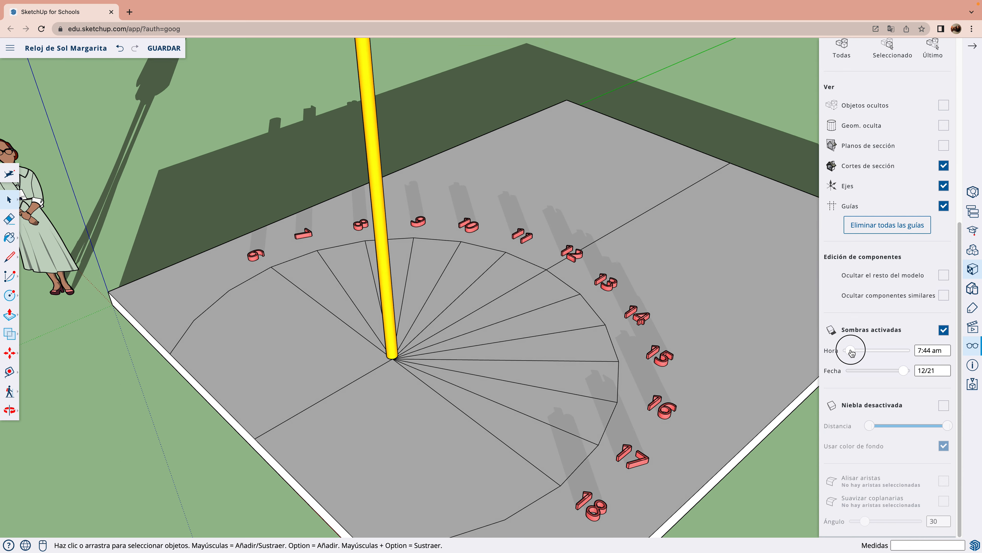
pyautogui.moveTo(849, 350); pyautogui.dragTo(857, 349)
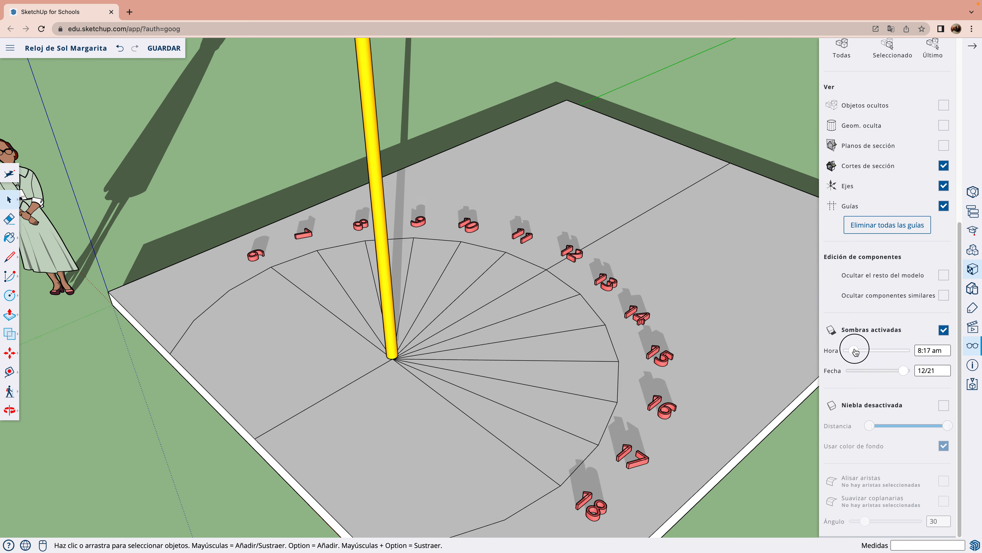
pyautogui.moveTo(852, 349); pyautogui.dragTo(863, 350)
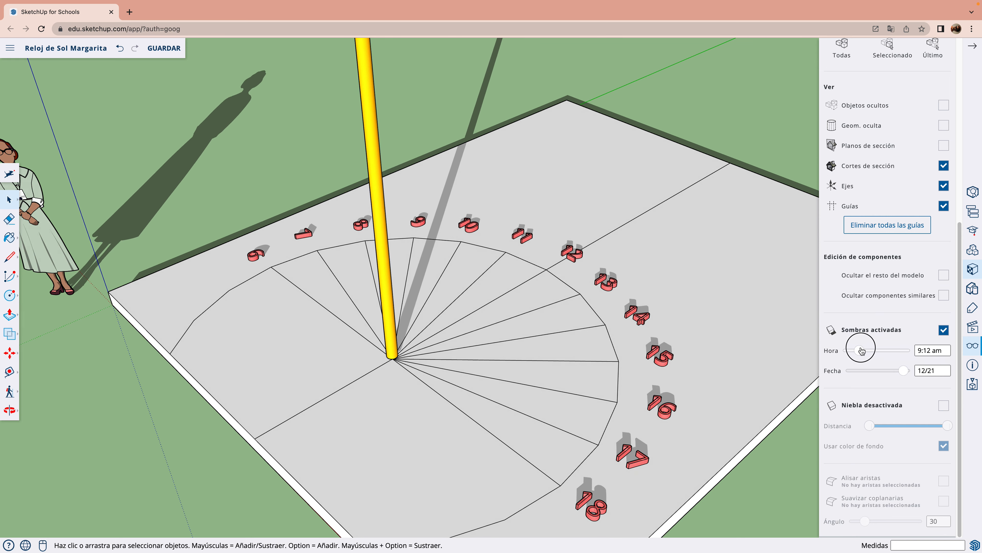
pyautogui.moveTo(860, 350); pyautogui.dragTo(870, 350)
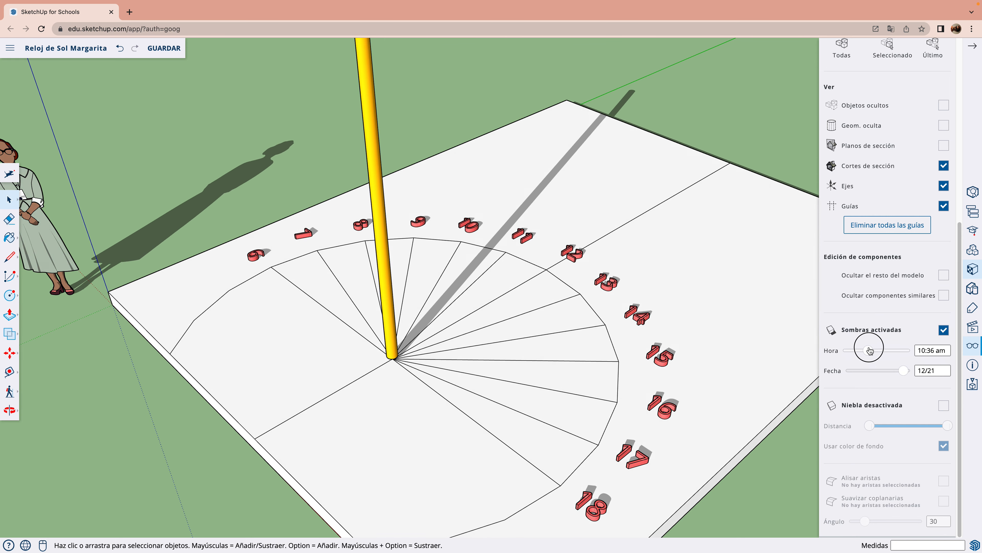
pyautogui.moveTo(868, 350); pyautogui.dragTo(880, 350)
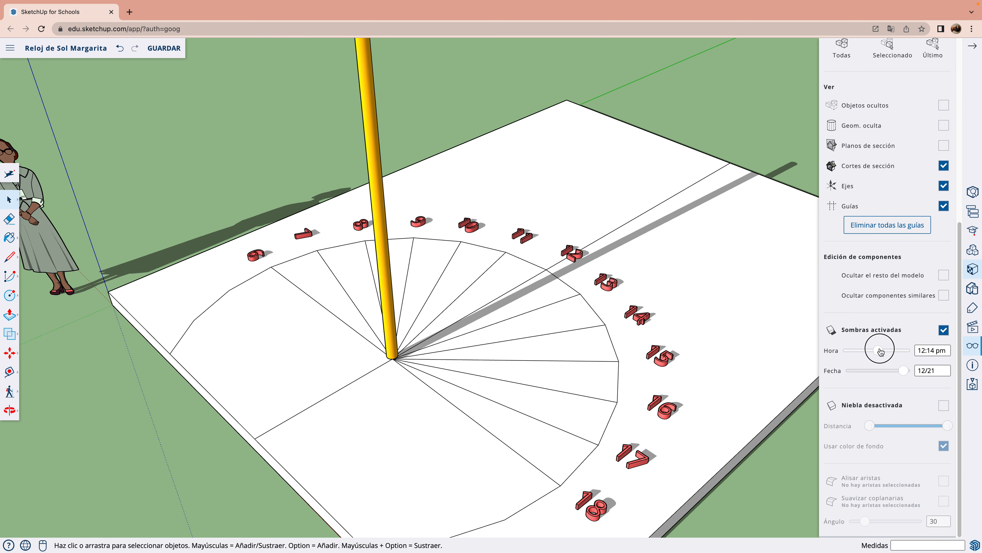
pyautogui.moveTo(880, 349); pyautogui.dragTo(887, 350)
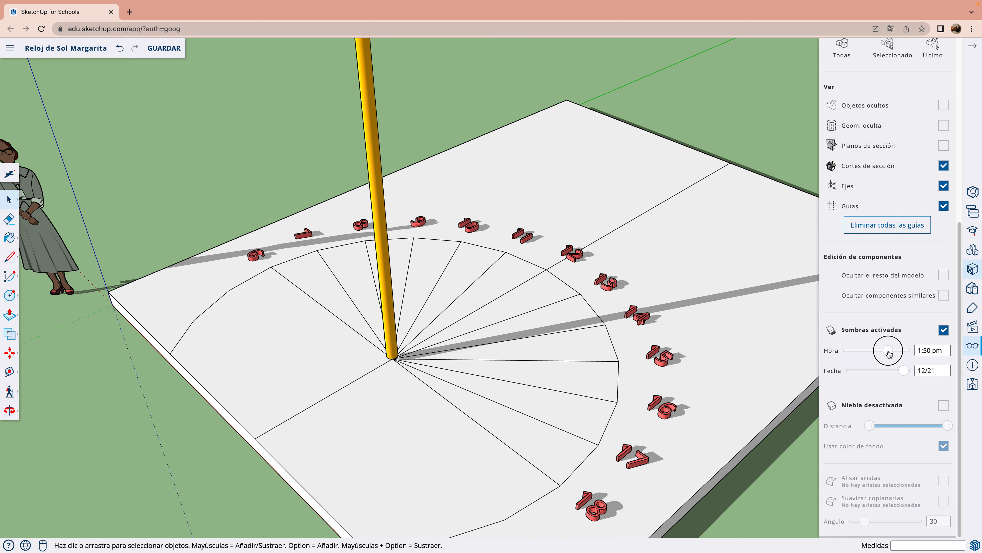
pyautogui.moveTo(888, 350); pyautogui.dragTo(897, 350)
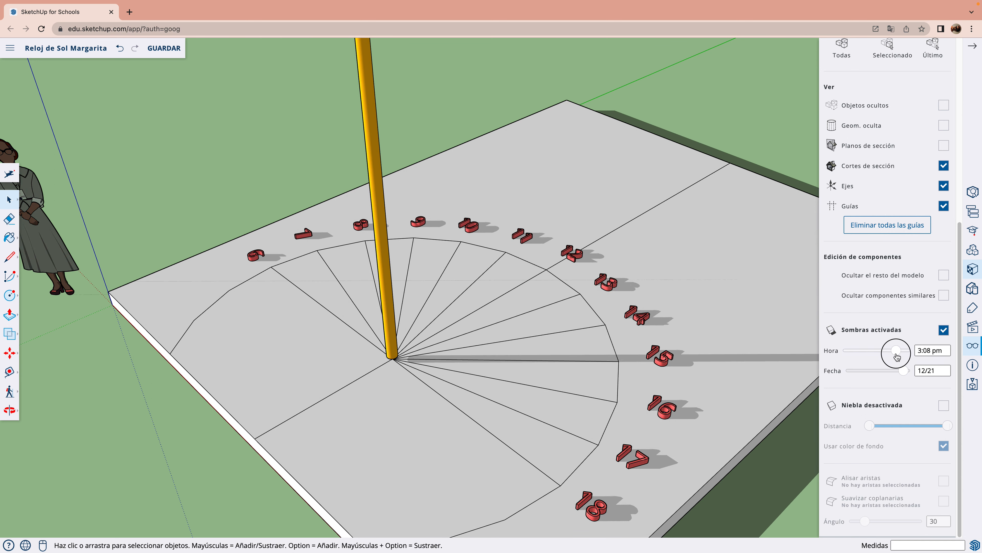
pyautogui.moveTo(896, 351); pyautogui.dragTo(908, 351)
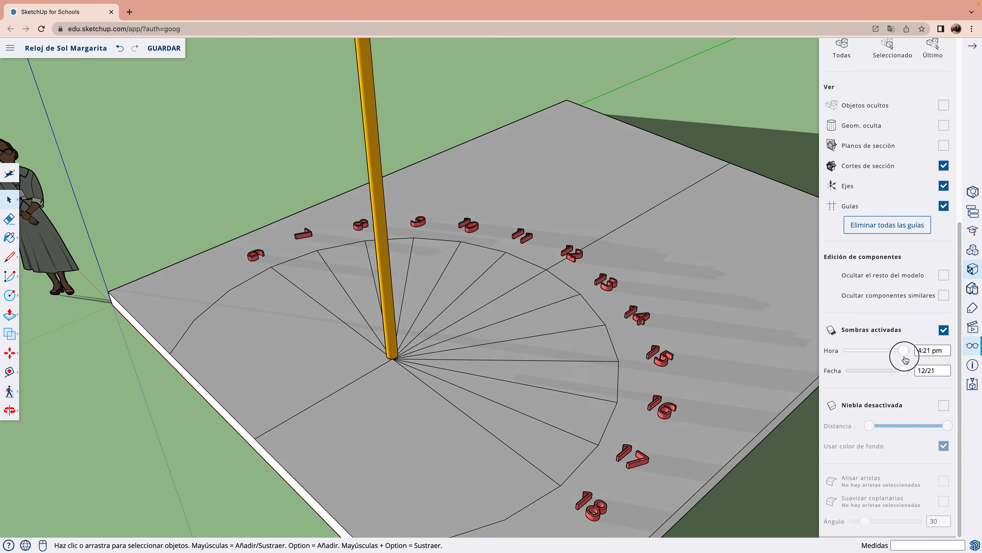
pyautogui.moveTo(904, 349); pyautogui.dragTo(910, 349)
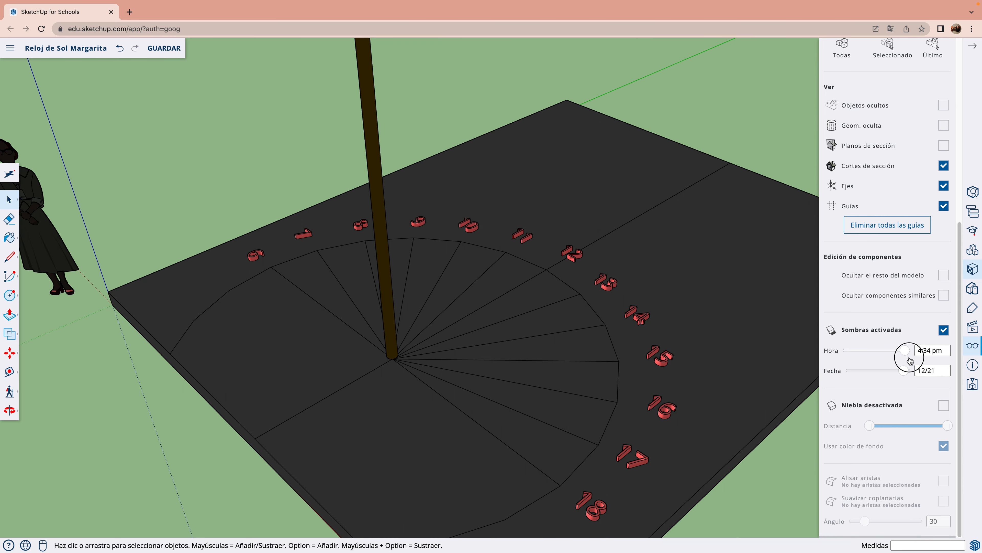
pyautogui.moveTo(566, 292)
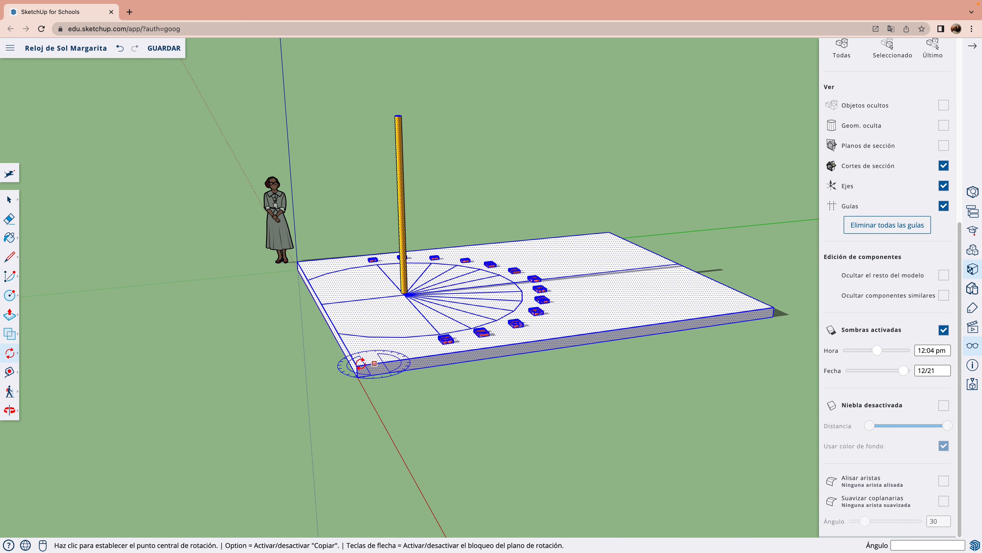
# Step: Rotate the whole sundial 90 degrees about its front corner so it stands vertical
pyautogui.click(357, 372)
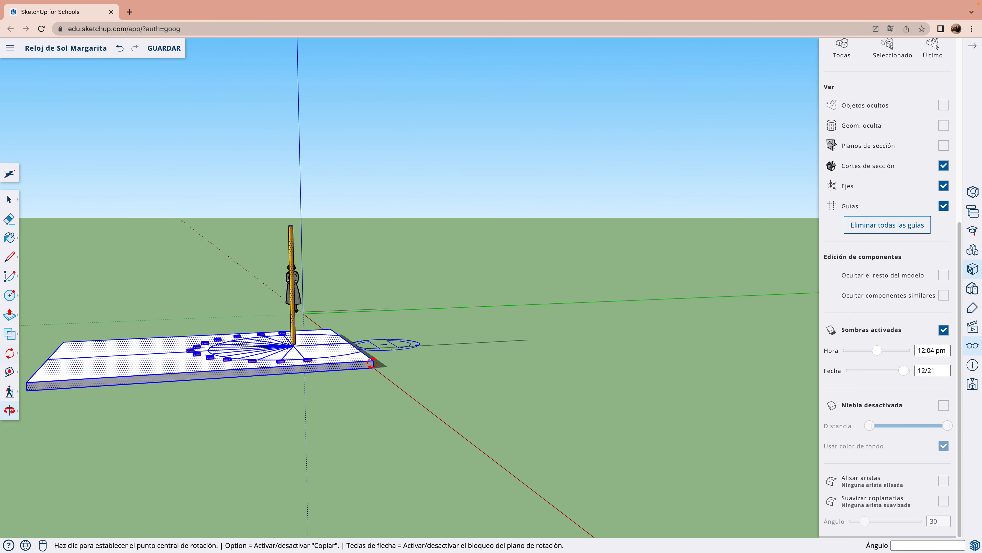
pyautogui.click(373, 366)
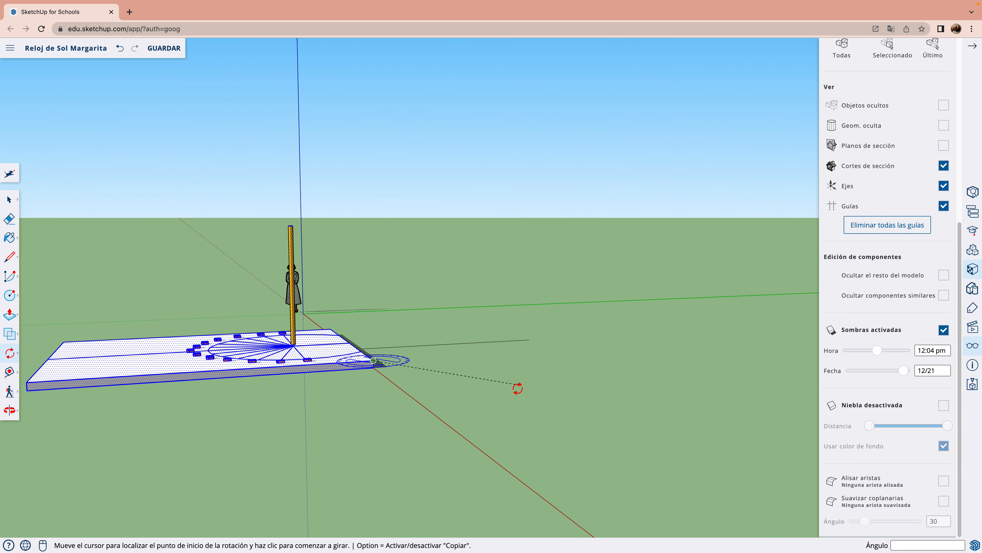
pyautogui.click(373, 360)
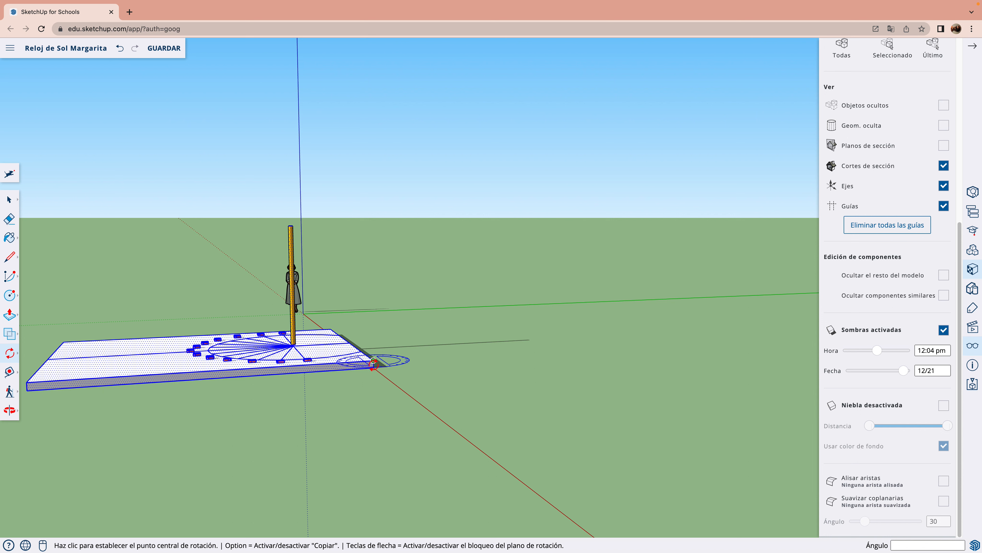
pyautogui.click(374, 368)
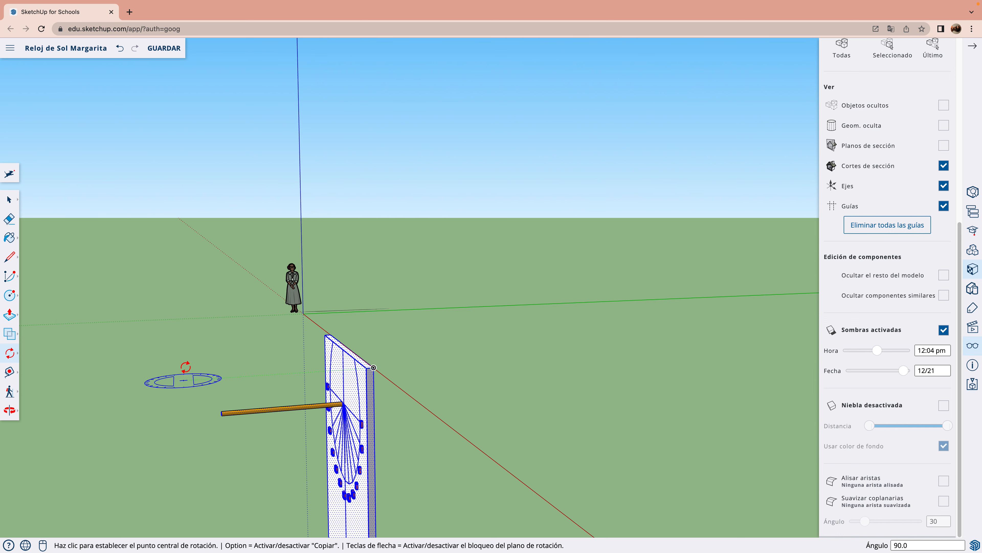
pyautogui.moveTo(177, 321)
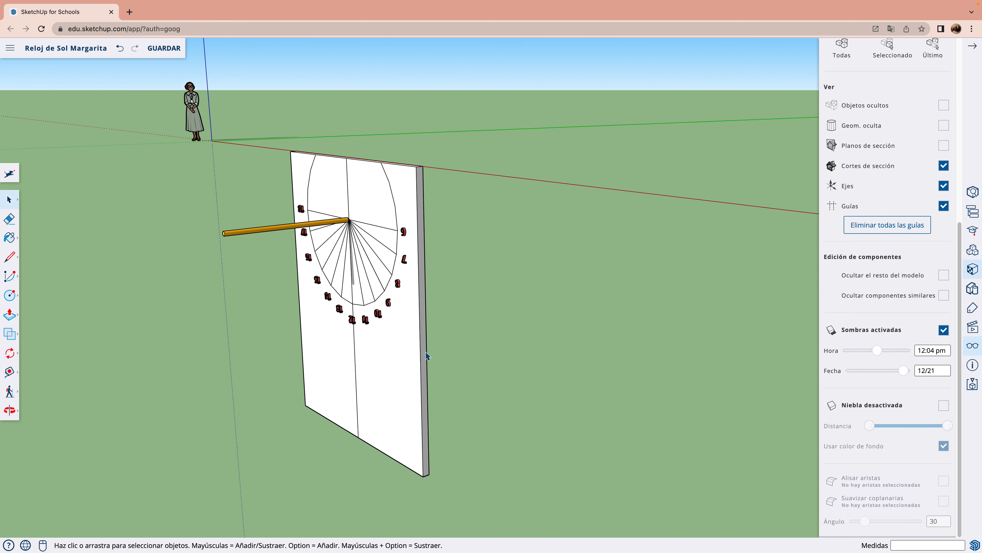
pyautogui.moveTo(449, 362)
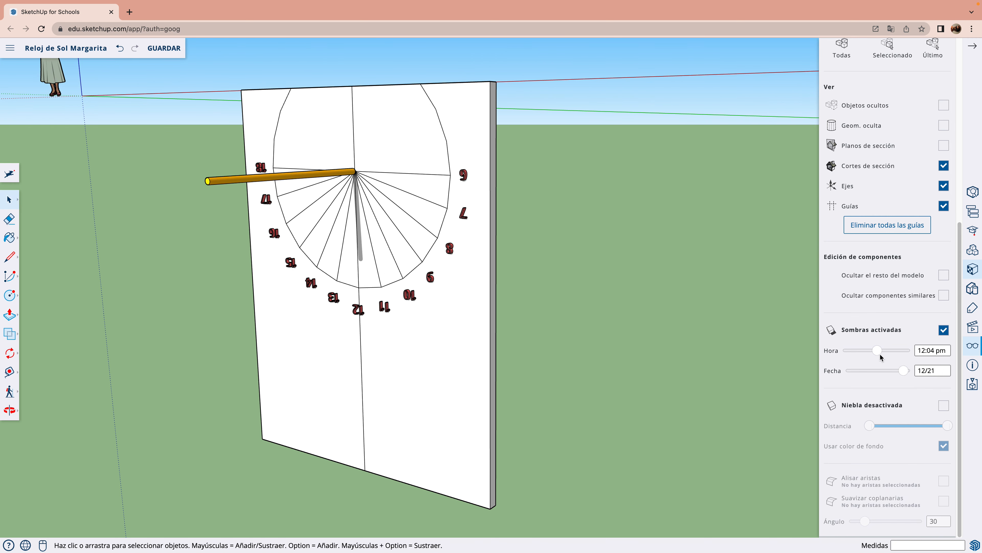
# Step: Sweep the time from 7:25 am to sunset on the wall sundial, then back to 10:56 am
pyautogui.moveTo(876, 350); pyautogui.dragTo(849, 350)
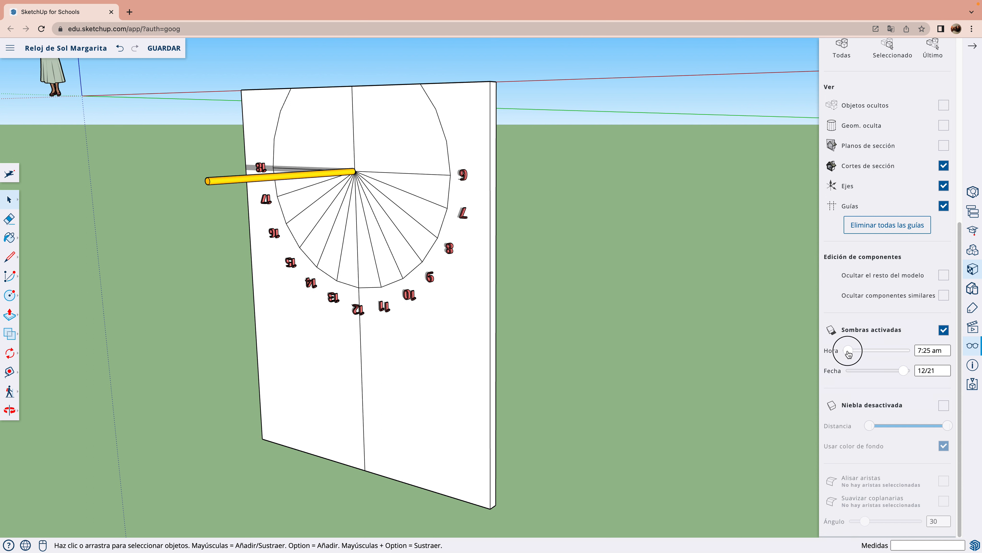
pyautogui.moveTo(846, 349); pyautogui.dragTo(852, 350)
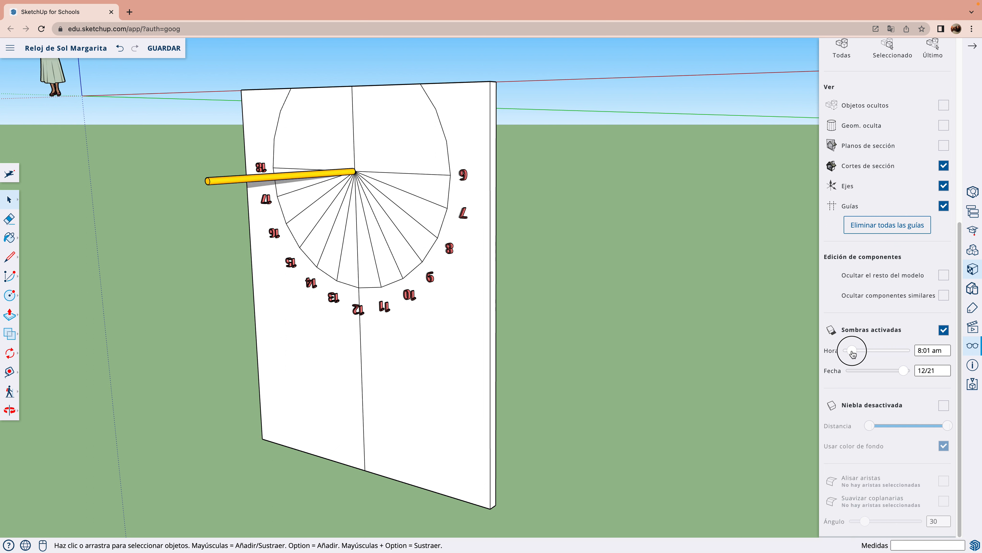
pyautogui.moveTo(851, 350); pyautogui.dragTo(856, 350)
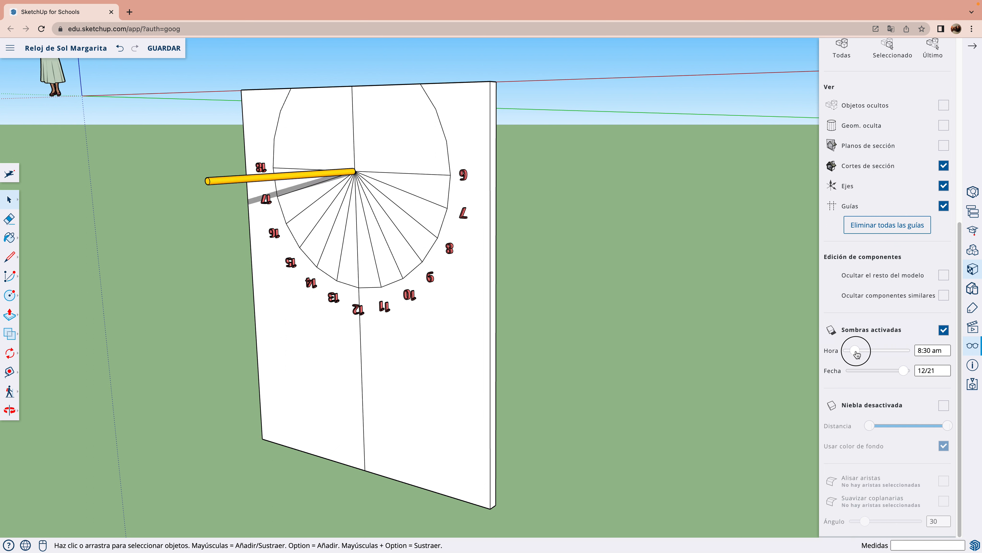
pyautogui.moveTo(856, 350); pyautogui.dragTo(868, 350)
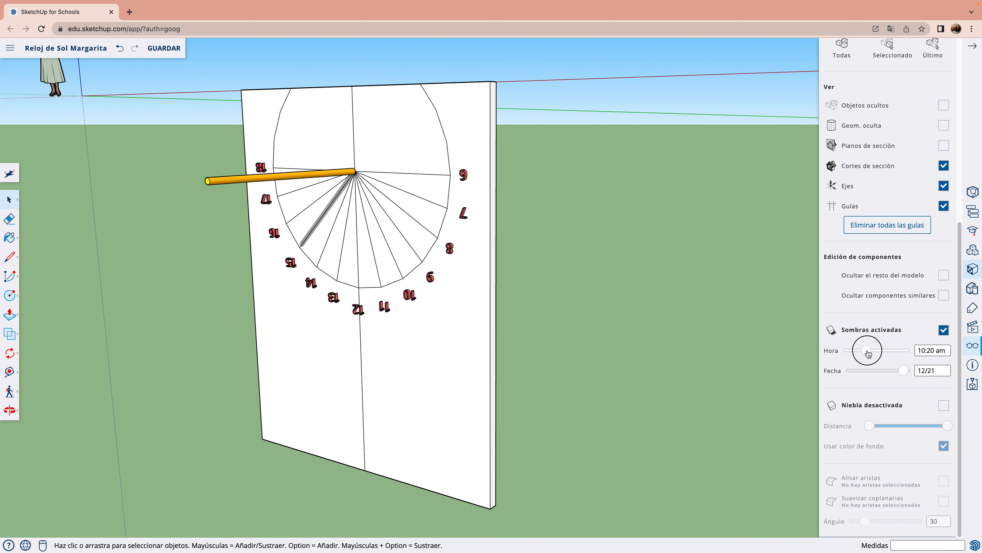
pyautogui.moveTo(868, 349); pyautogui.dragTo(877, 349)
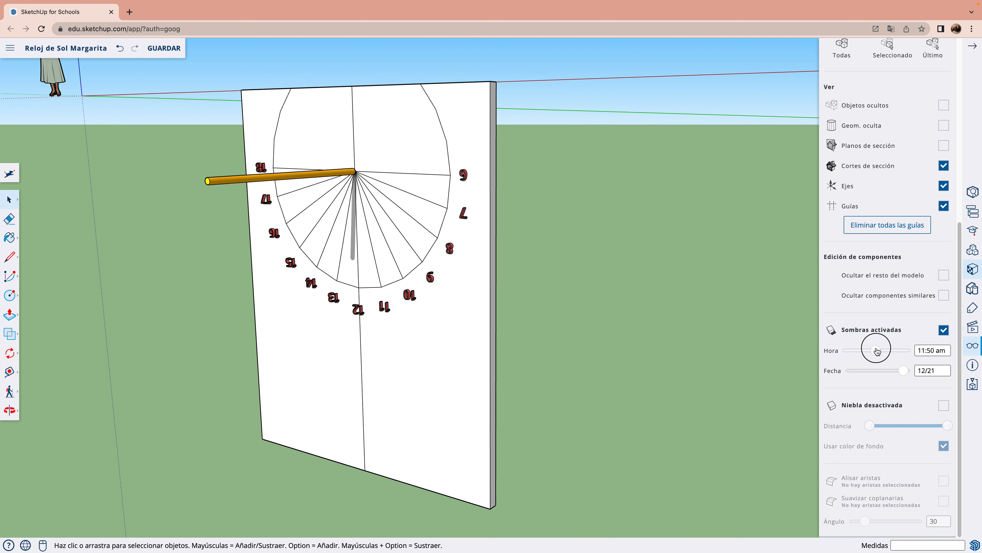
pyautogui.moveTo(877, 350); pyautogui.dragTo(886, 350)
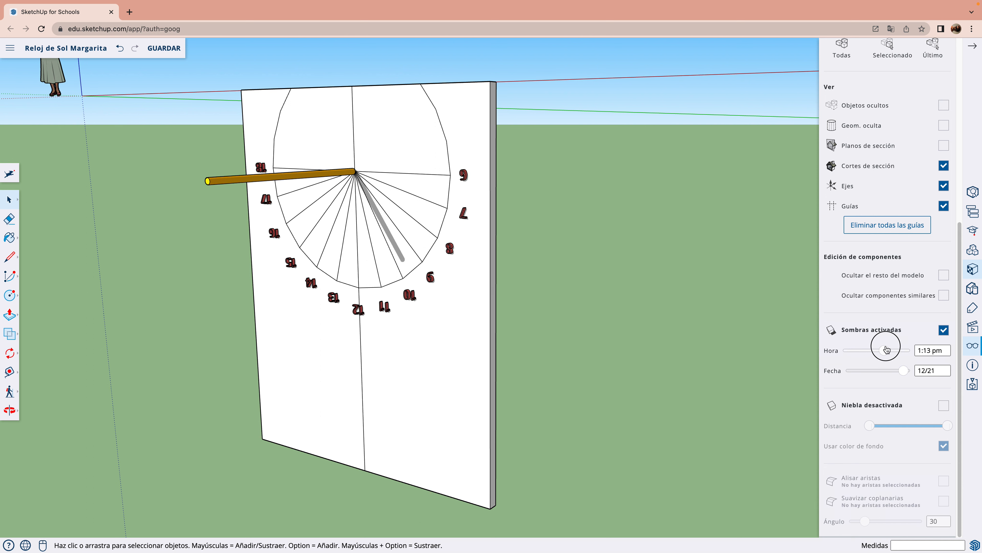
pyautogui.moveTo(885, 350); pyautogui.dragTo(897, 347)
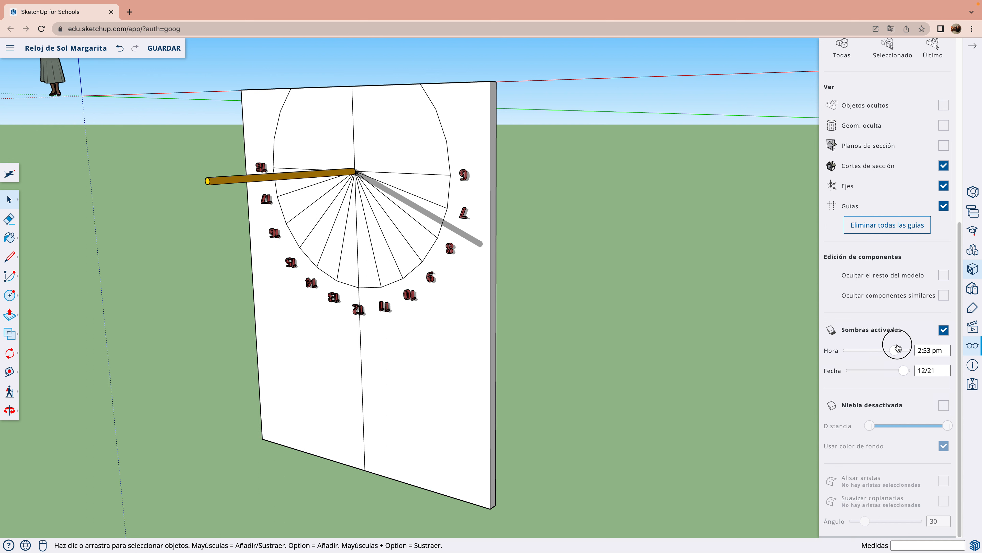
pyautogui.moveTo(898, 350); pyautogui.dragTo(910, 350)
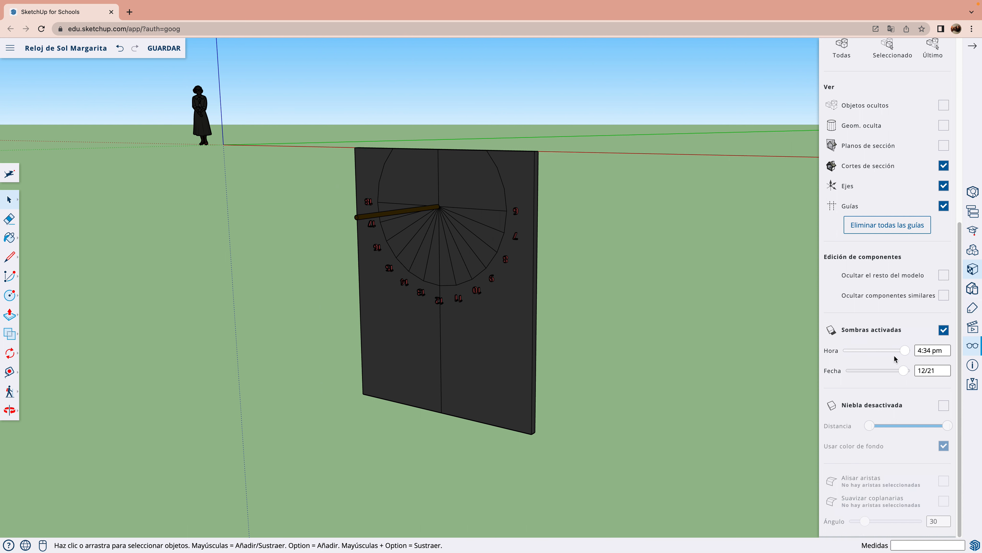
pyautogui.moveTo(901, 350); pyautogui.dragTo(867, 350)
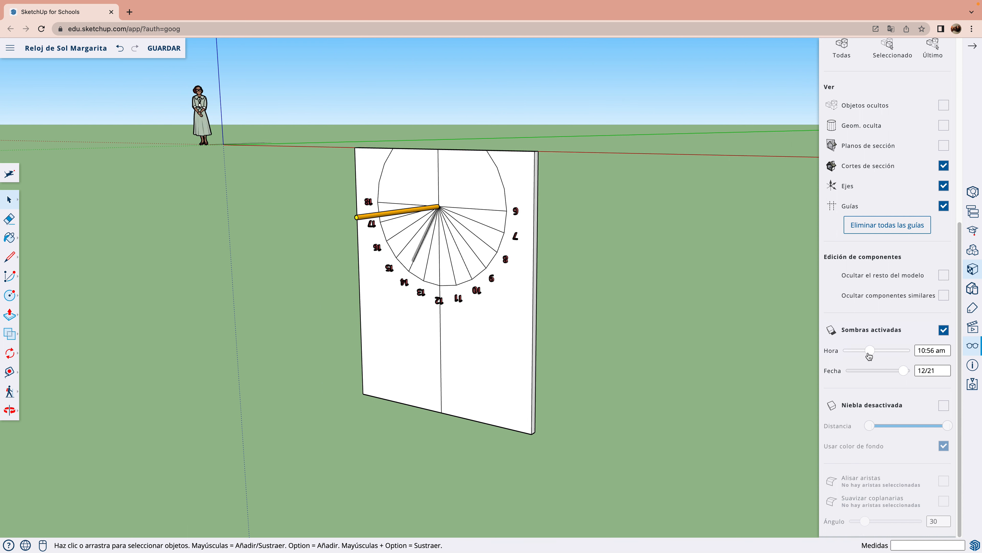